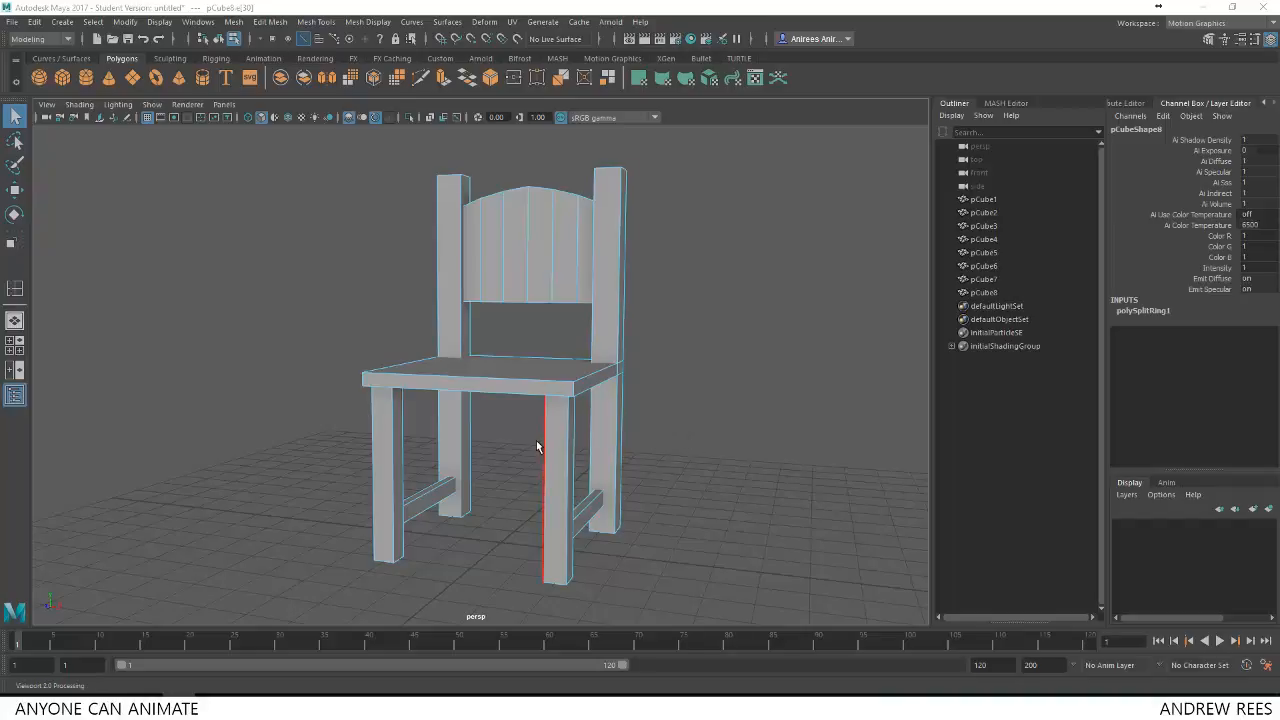
Orbit the finished chair to view it from the front and sides.
left_click_drag(536, 446, 594, 452)
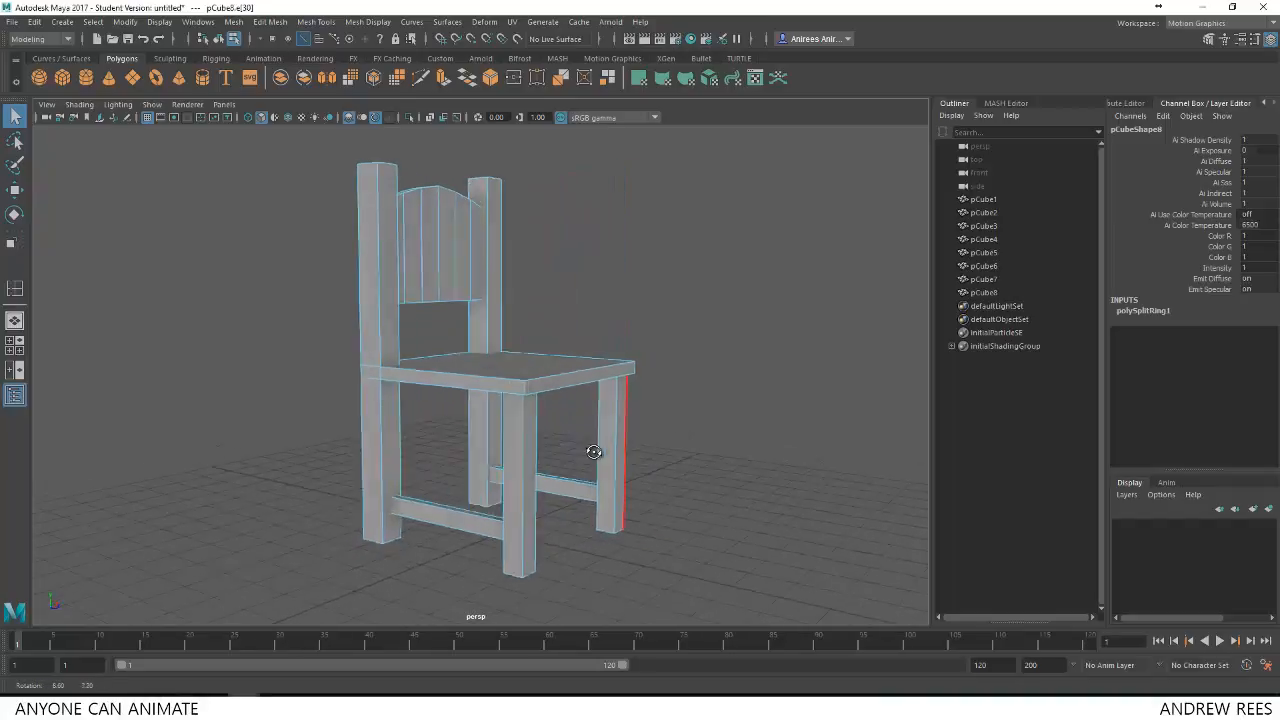
left_click_drag(594, 452, 514, 452)
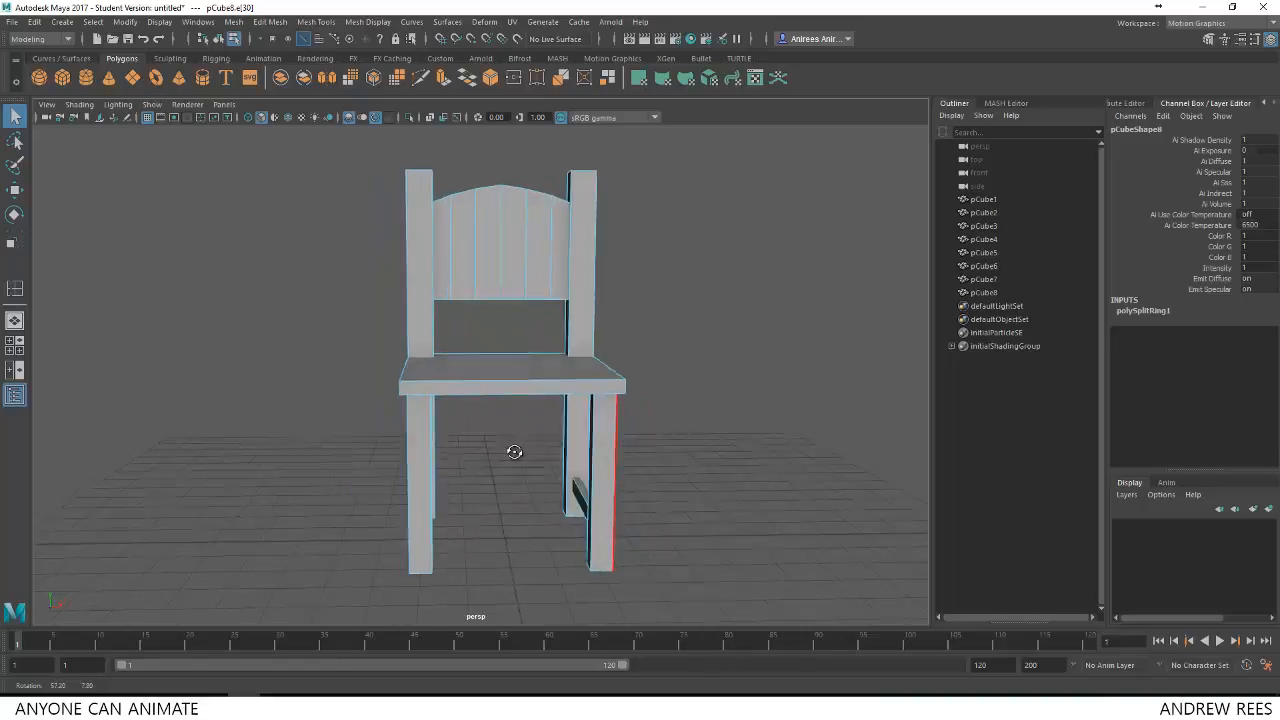
left_click_drag(514, 452, 468, 448)
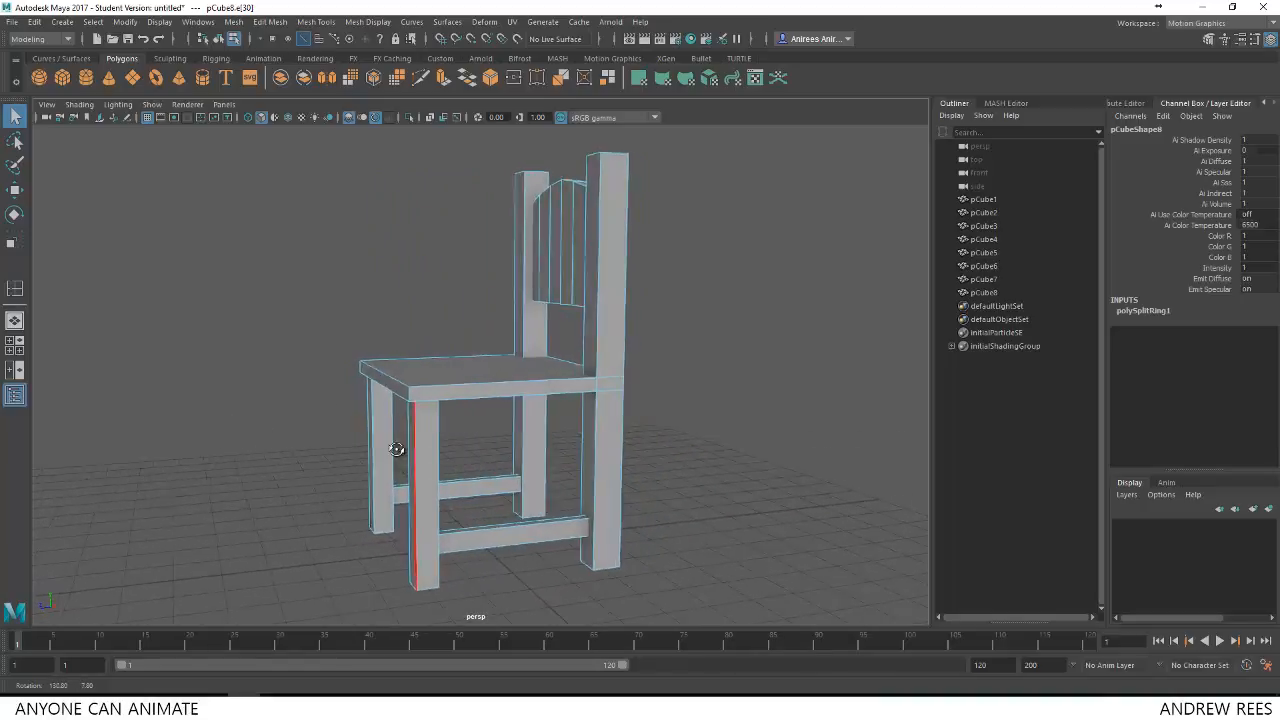
left_click_drag(396, 448, 470, 450)
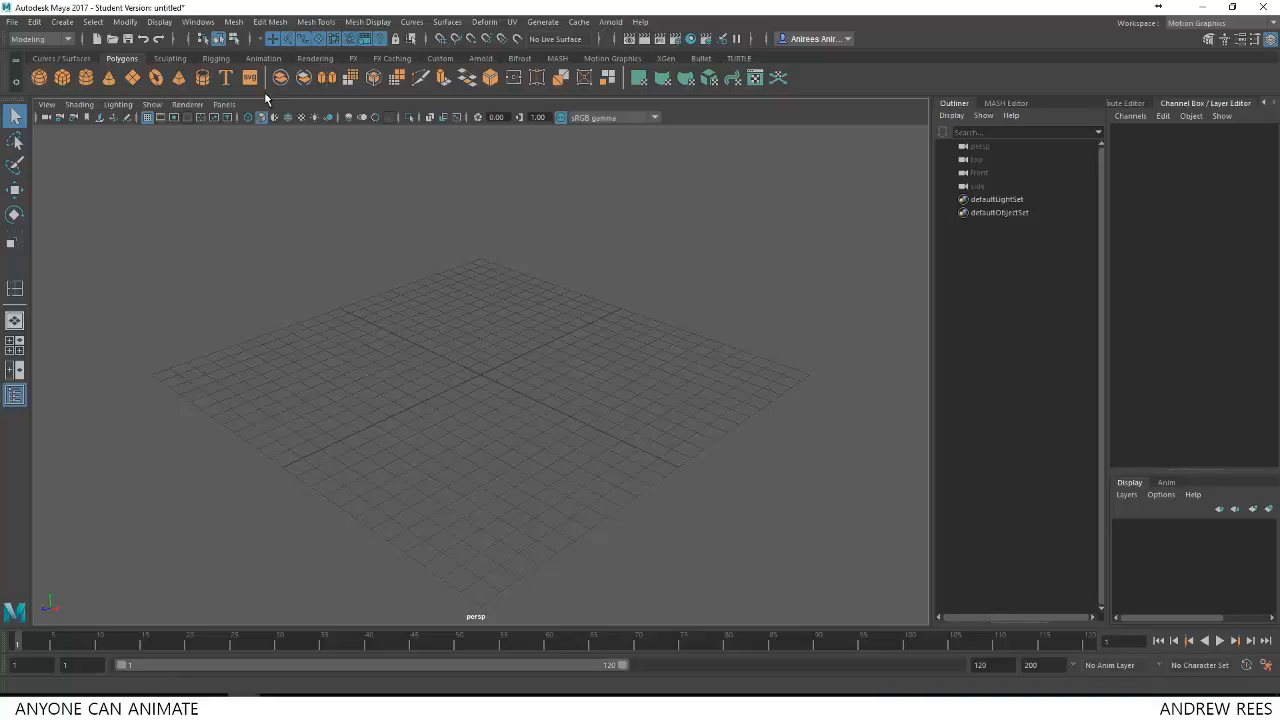
Bring up the Create menu's Polygon Primitives list to pick a cube.
left_click(60, 20)
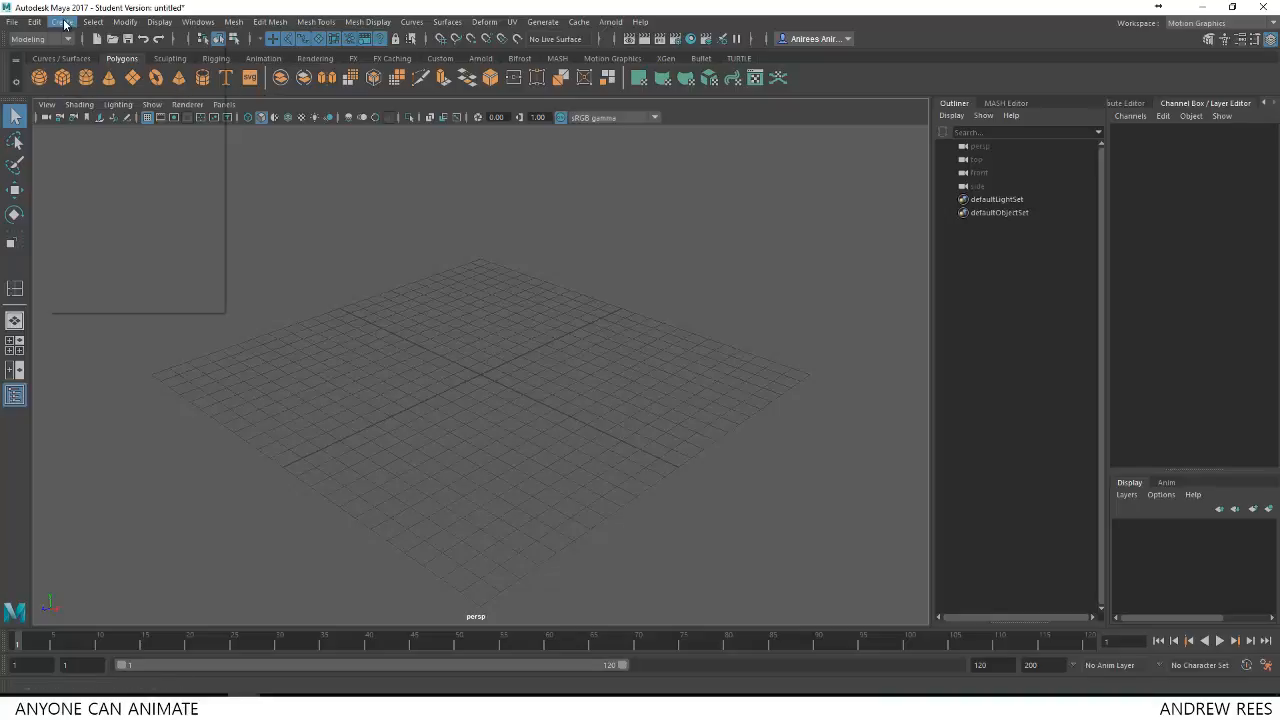
left_click(62, 22)
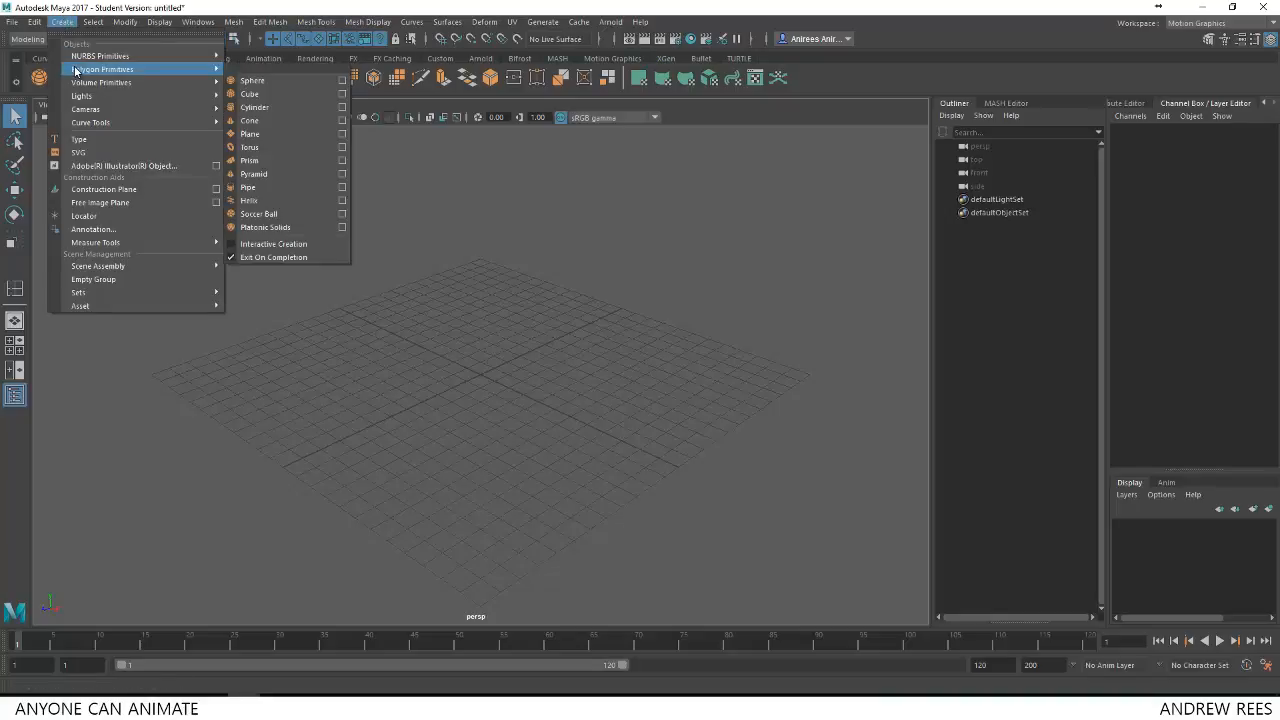
mouse_move(250, 94)
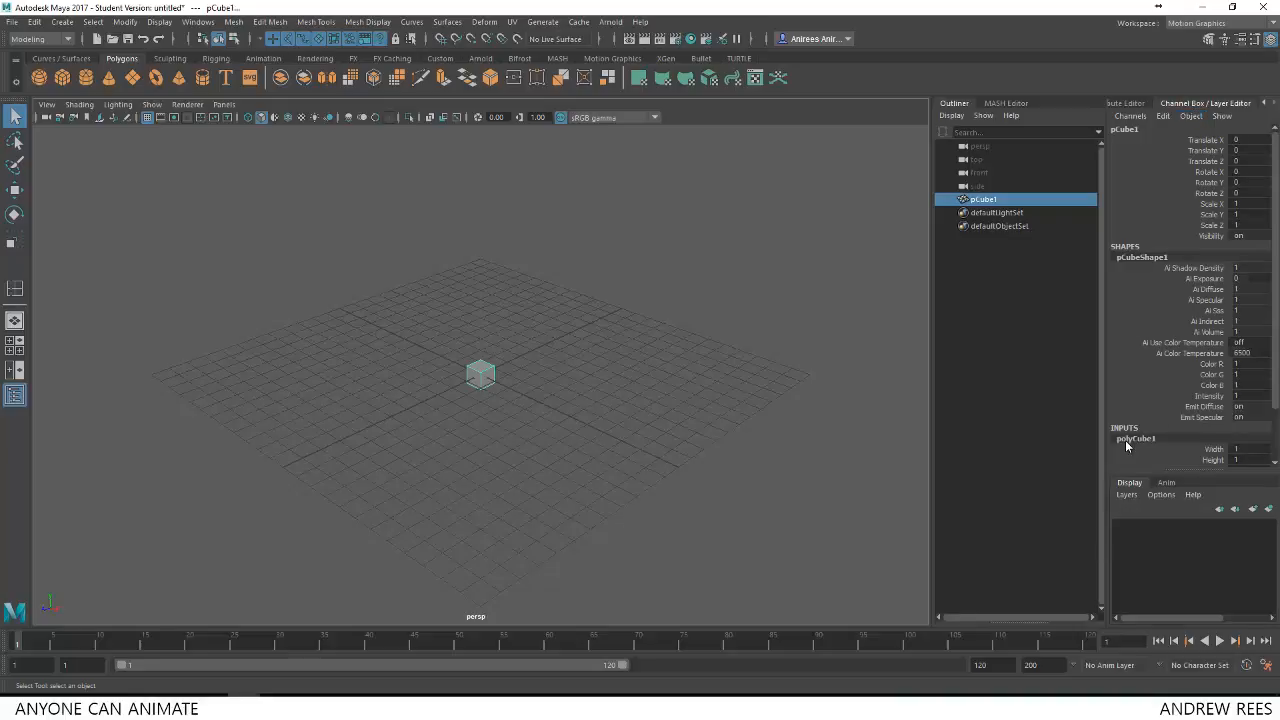
Set polyCube1 Width to 5 and Height to .5 so the cube becomes a flat seat slab.
scroll("down", 3)
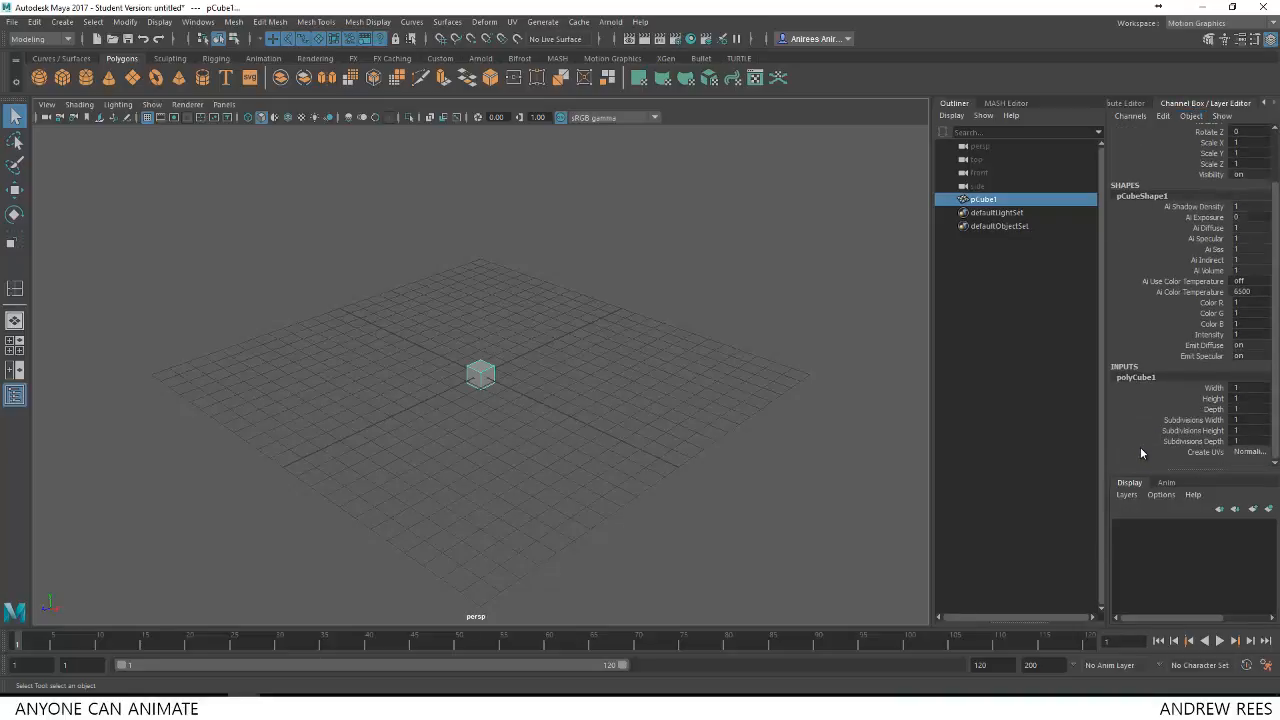
left_click(1244, 388)
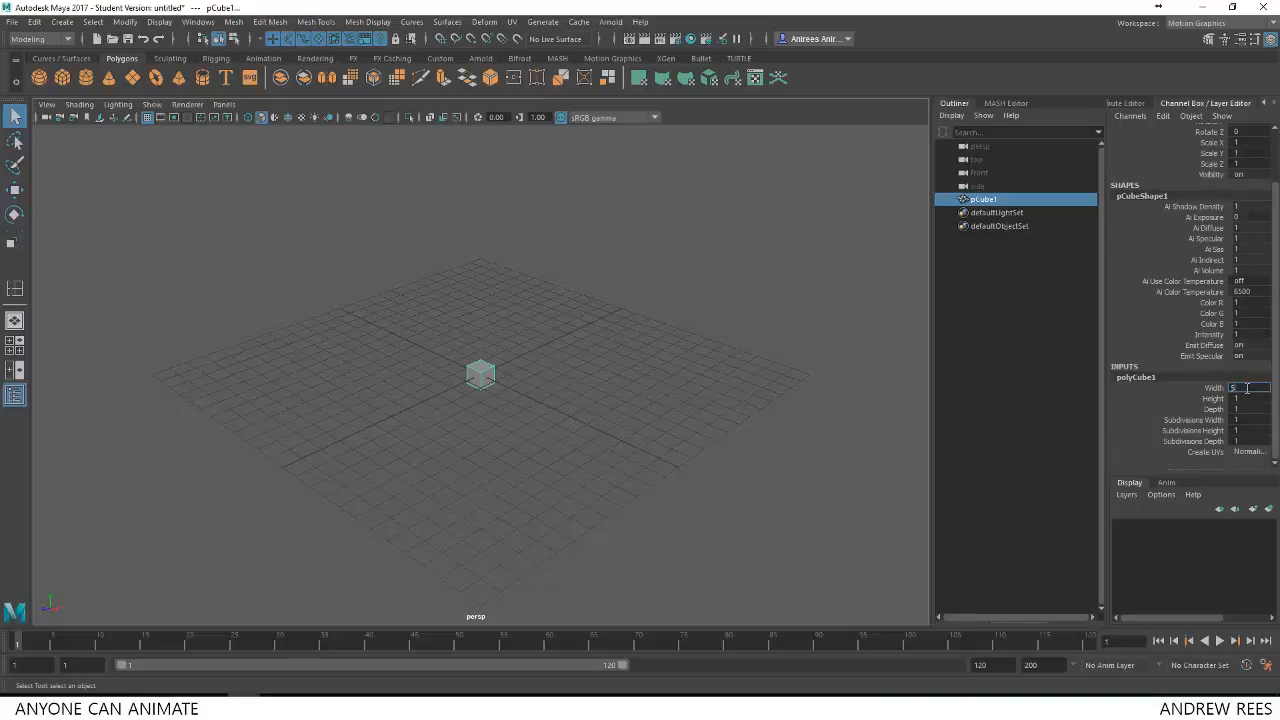
type("5")
left_click(1248, 398)
type("0.3")
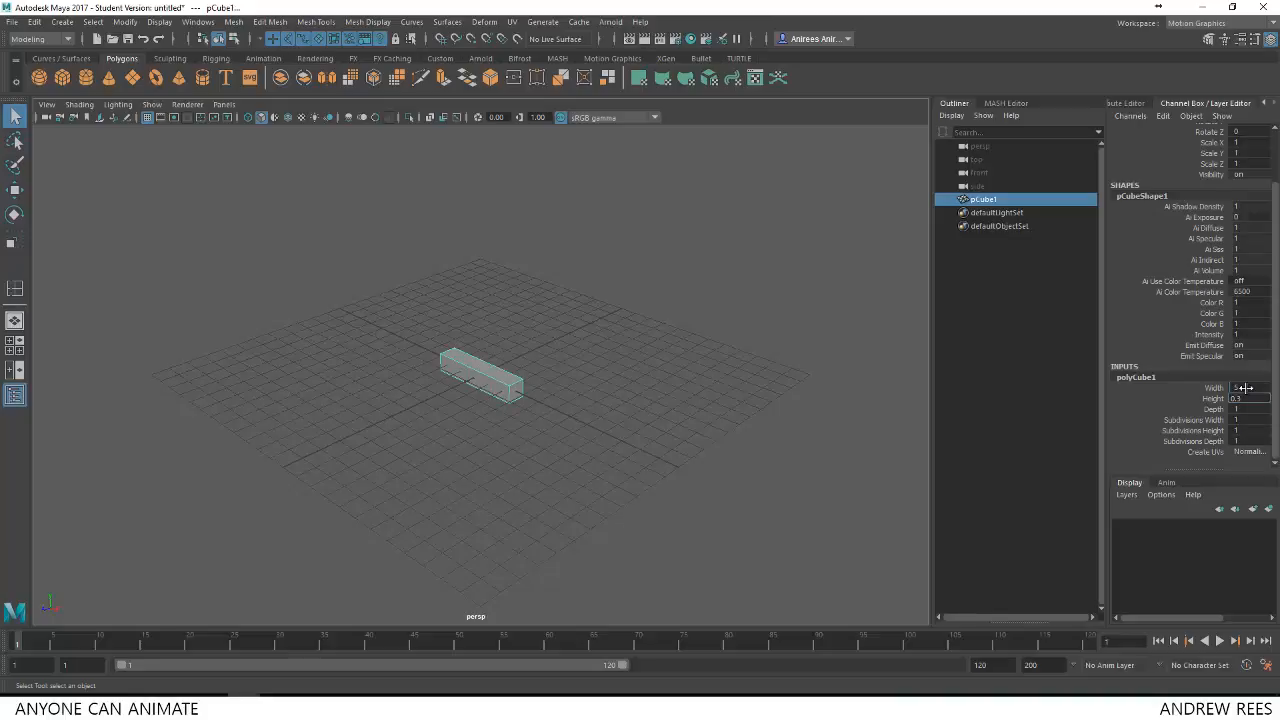
type("5")
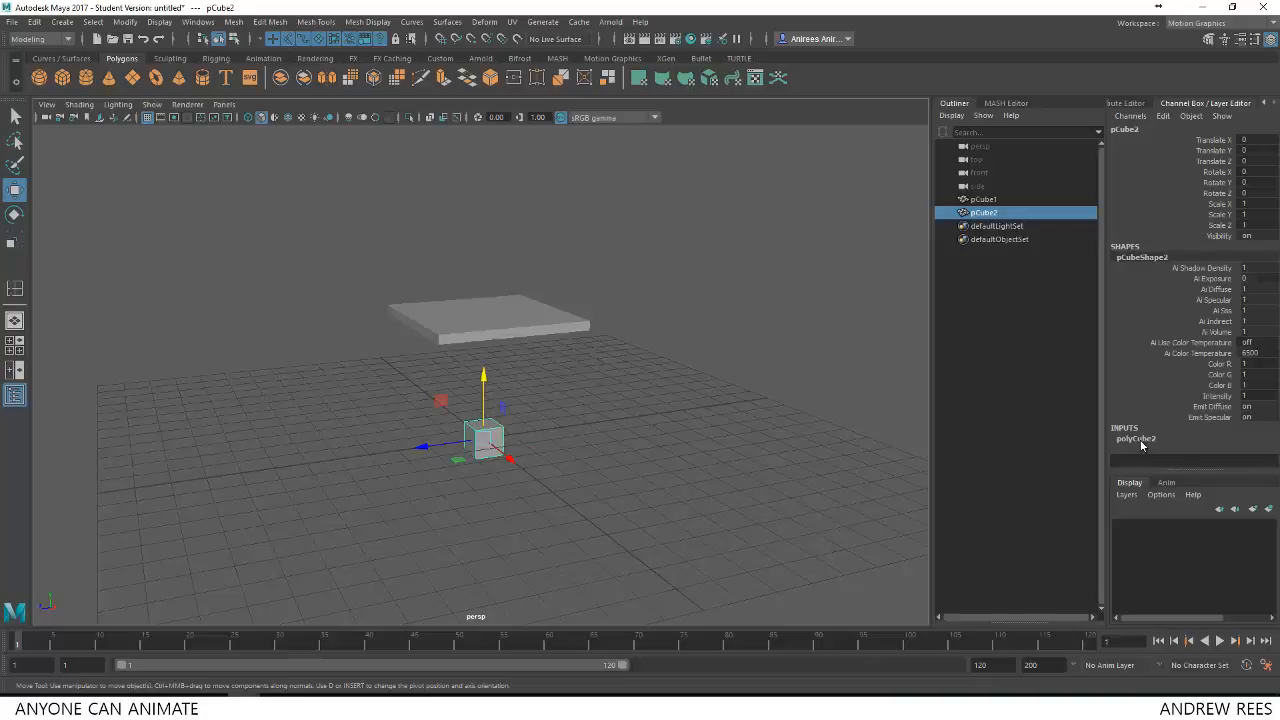
Set polyCube2 Width and Depth to 0.5 and Height to 4, making a thin leg post.
scroll("down", 3)
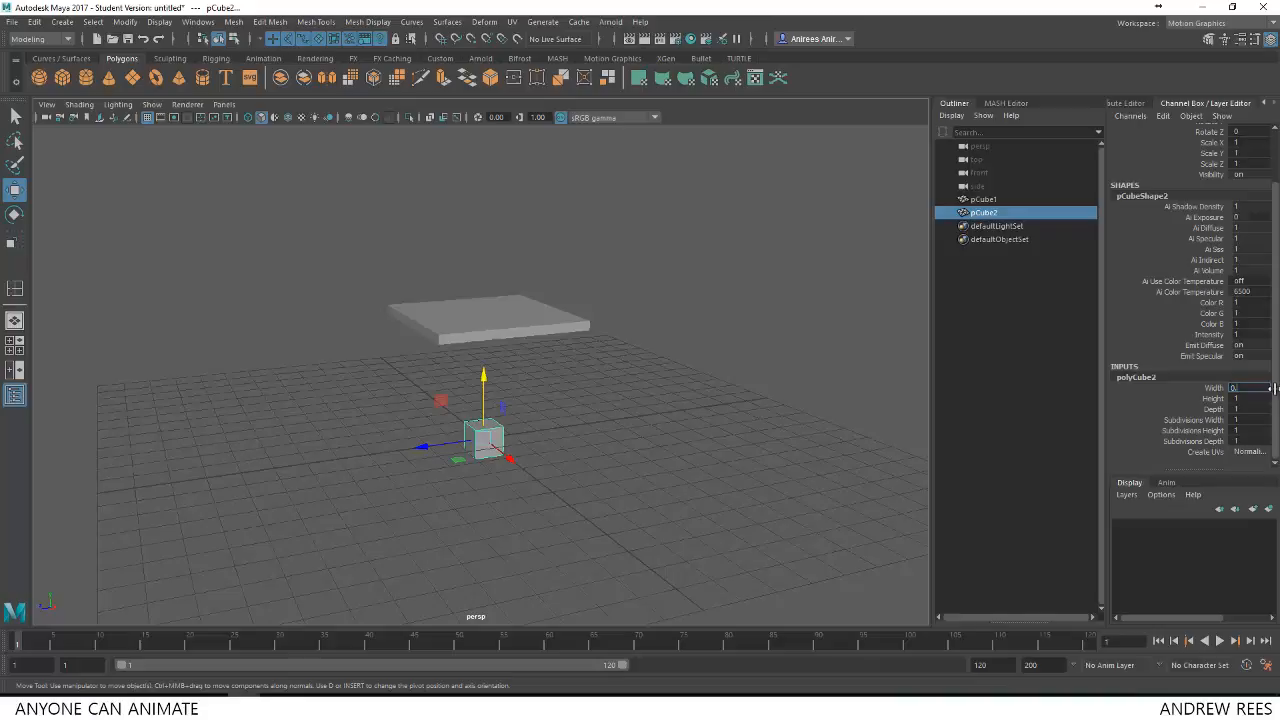
type("0.5")
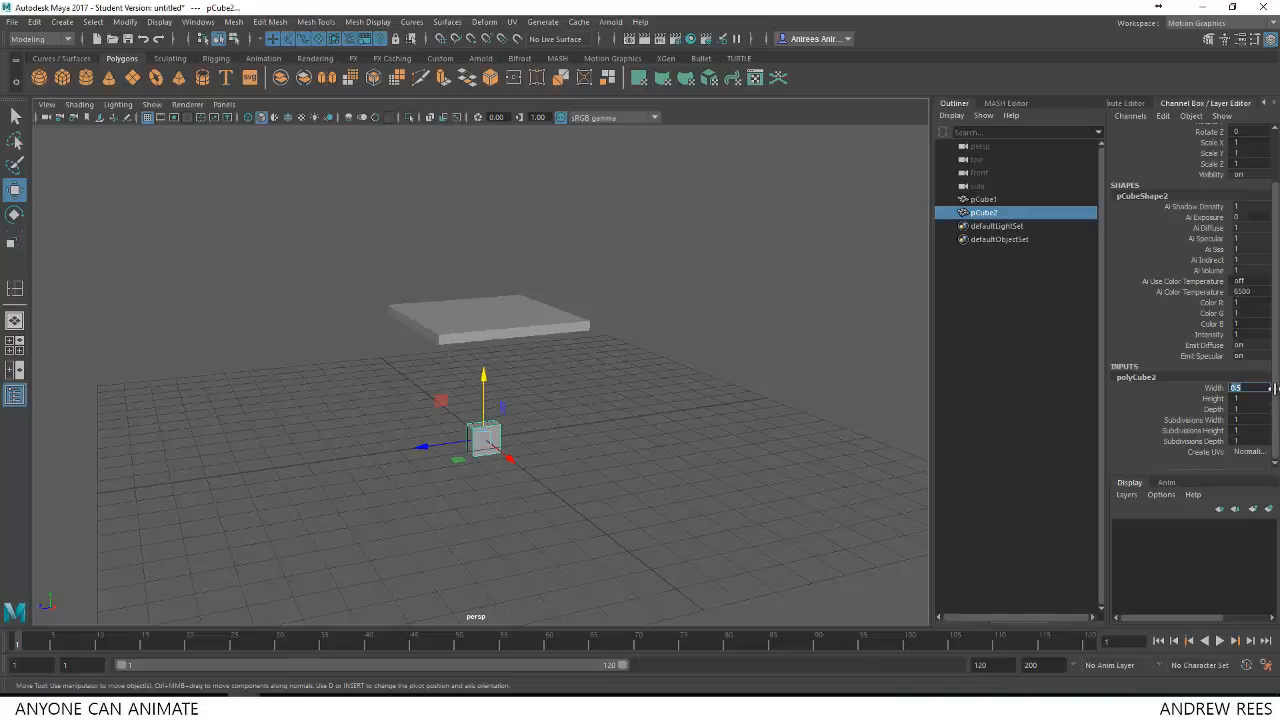
left_click(1248, 408)
type("0.5")
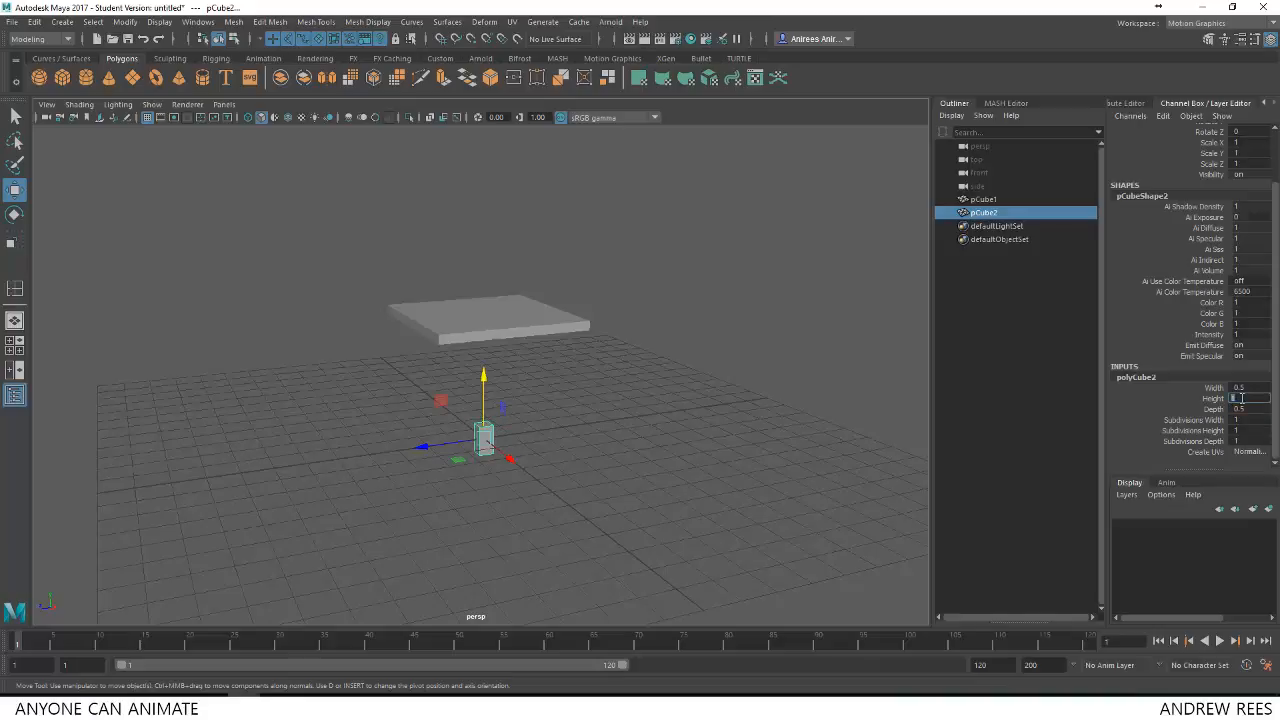
type("4")
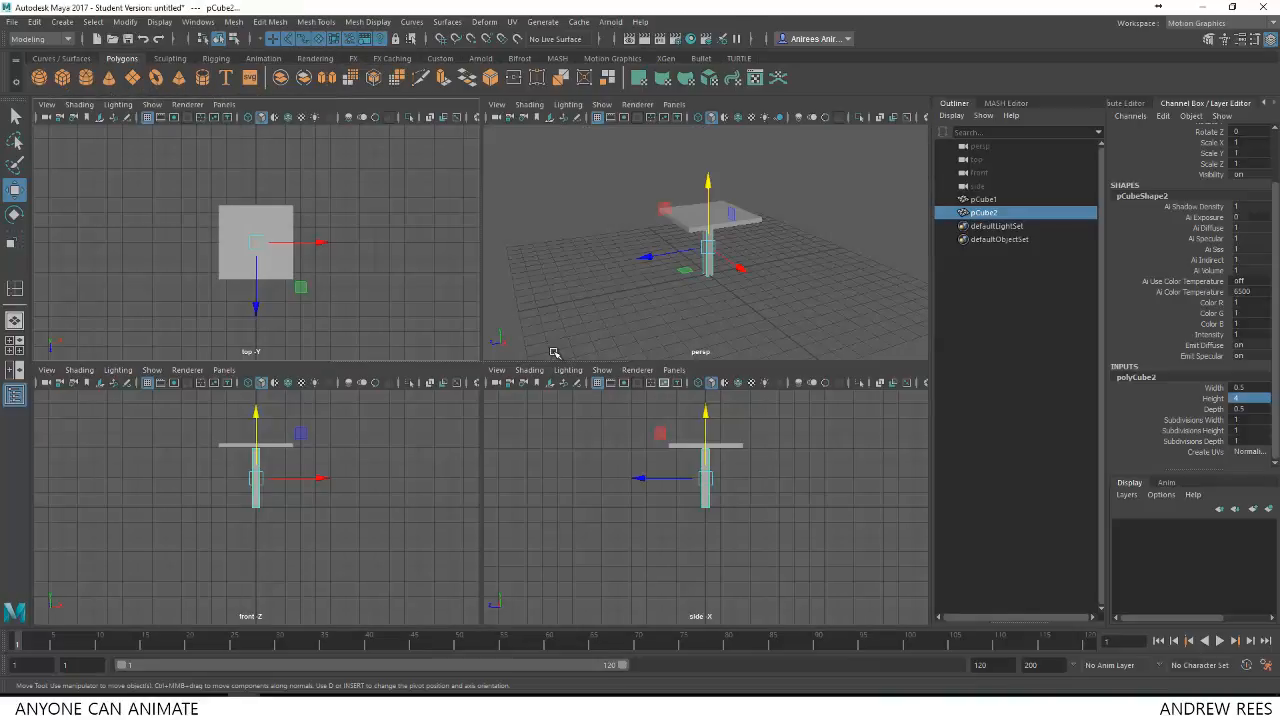
mouse_move(628, 556)
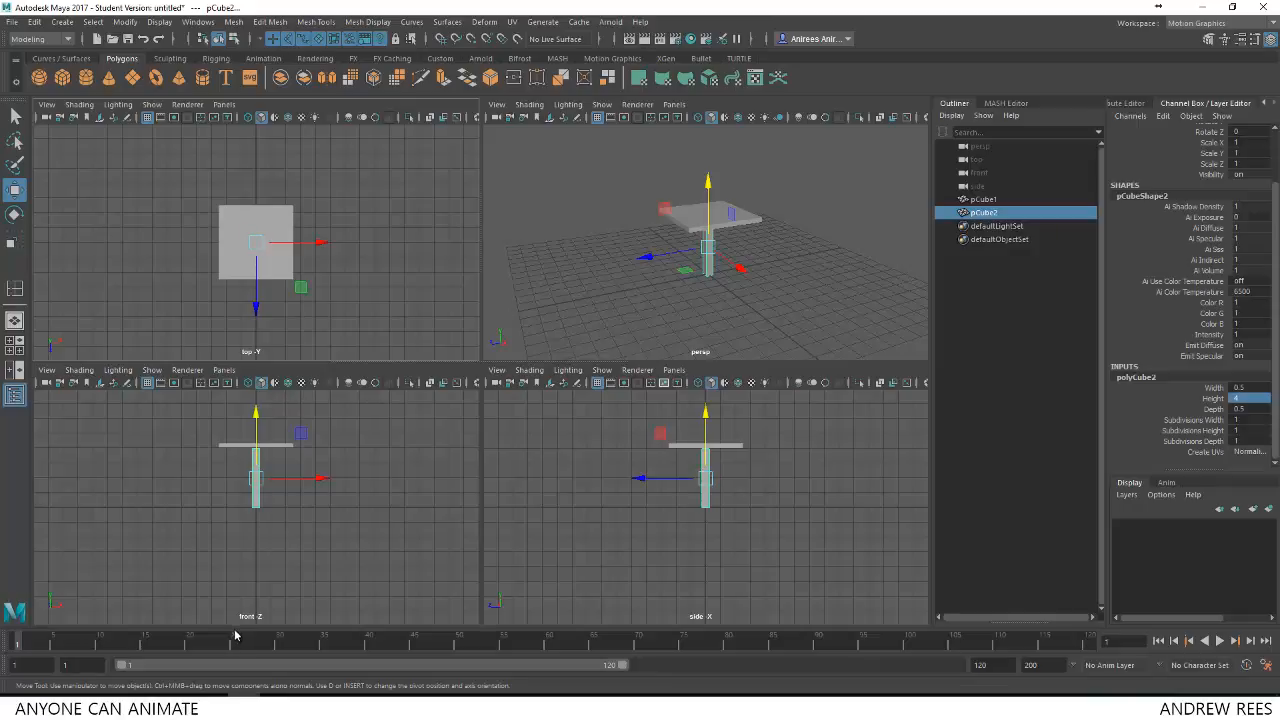
mouse_move(764, 580)
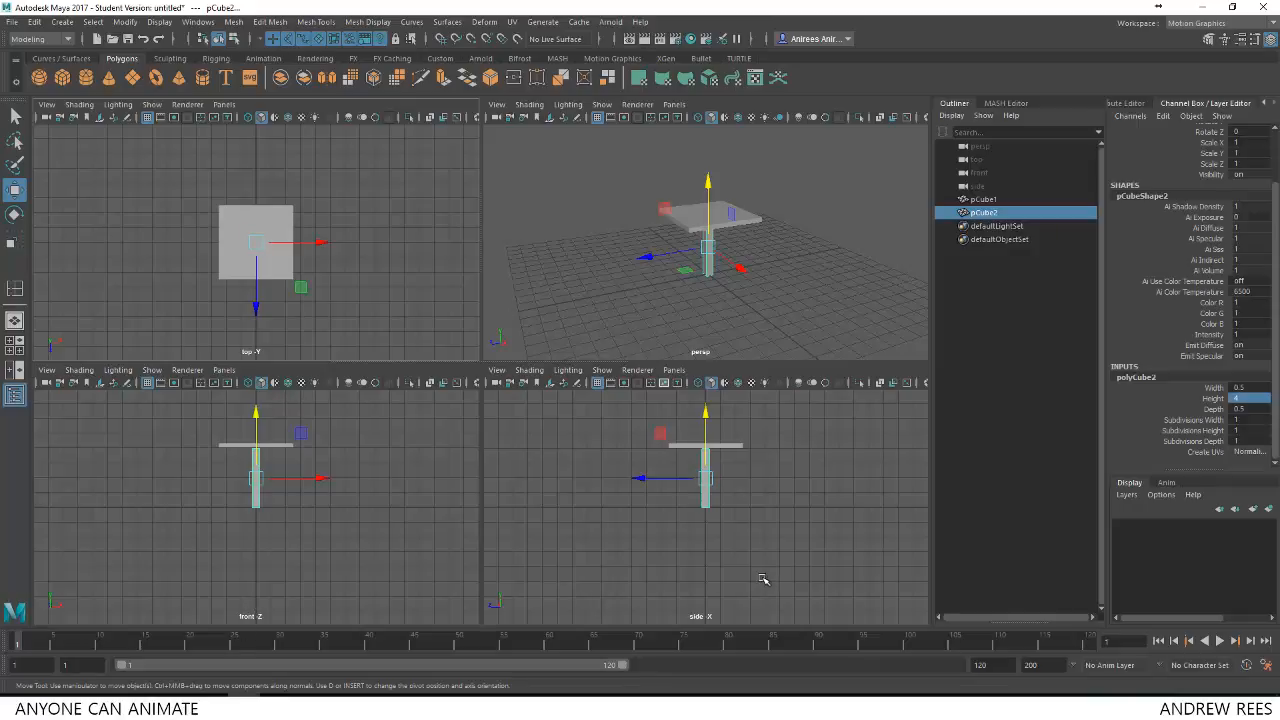
mouse_move(258, 536)
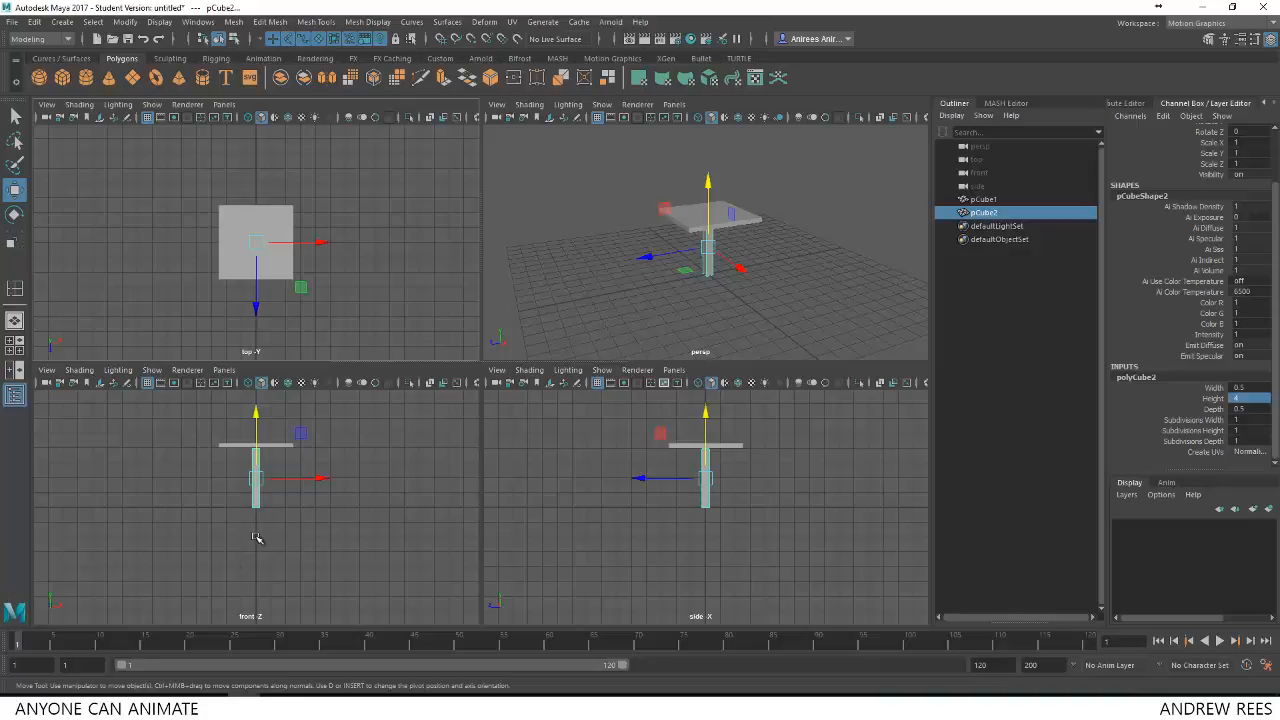
In the enlarged front view, slide the leg left under the seat and show wireframe.
key("space")
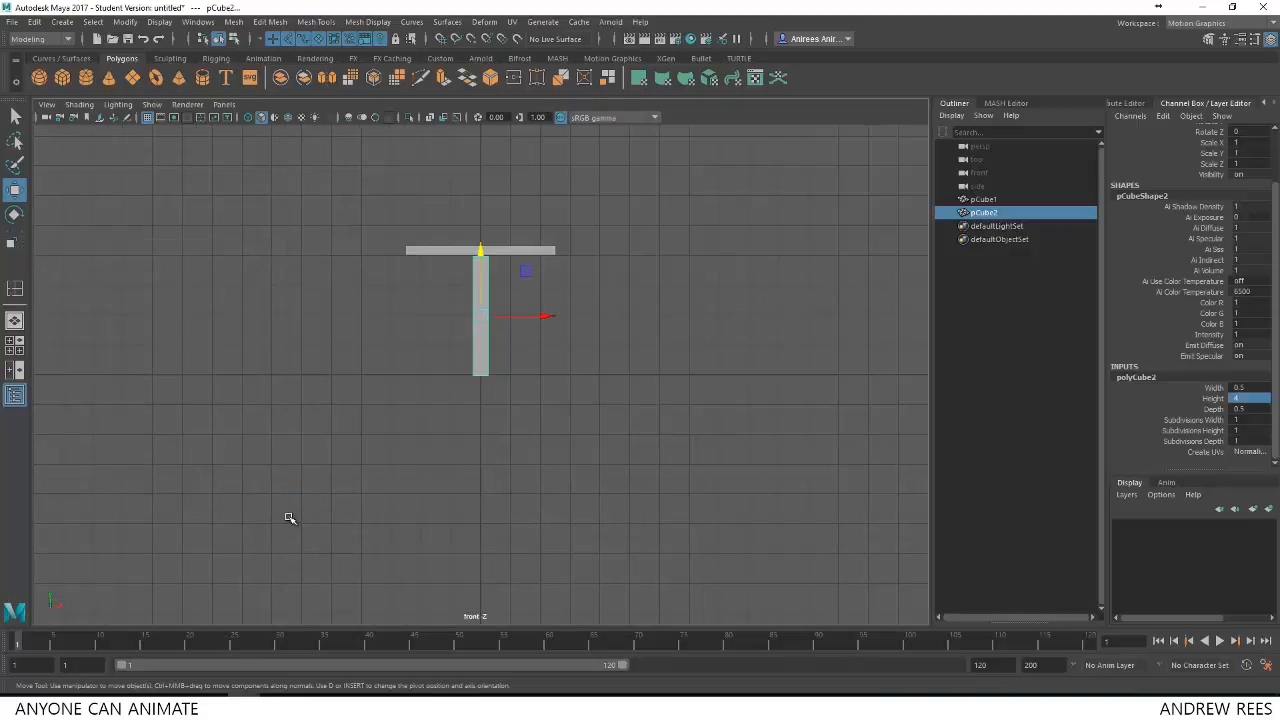
mouse_move(508, 456)
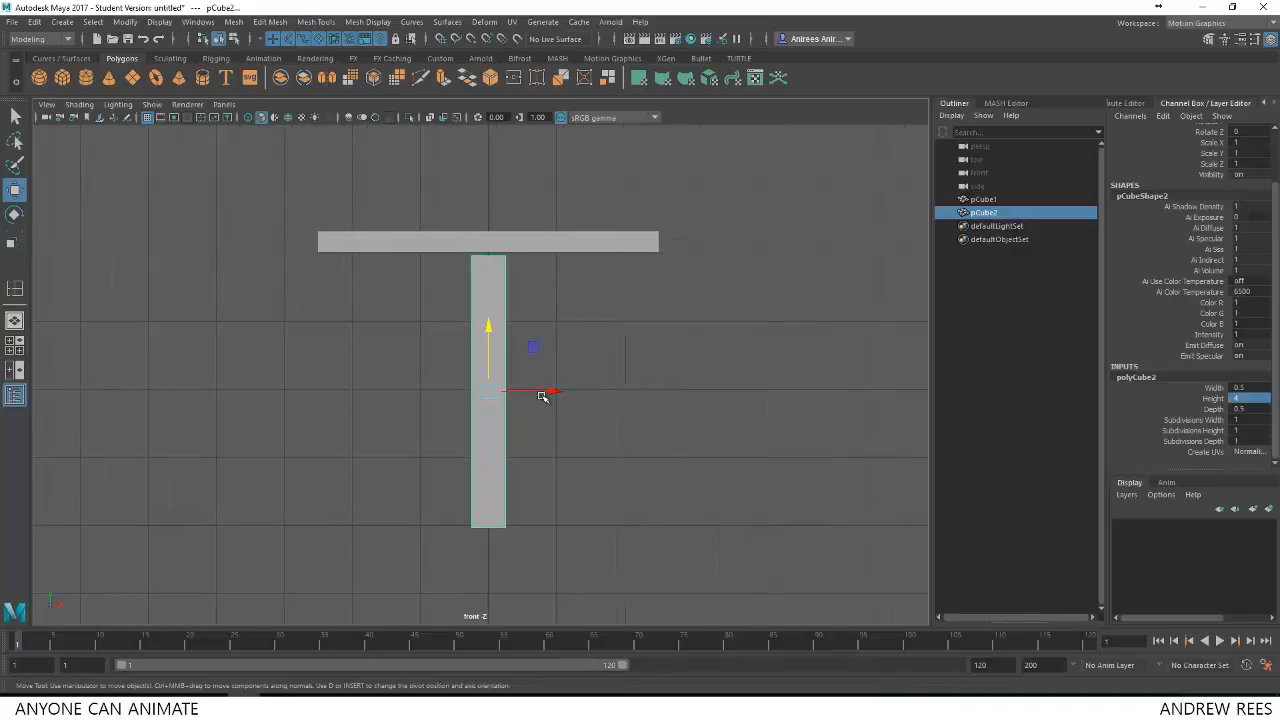
left_click_drag(544, 392, 490, 392)
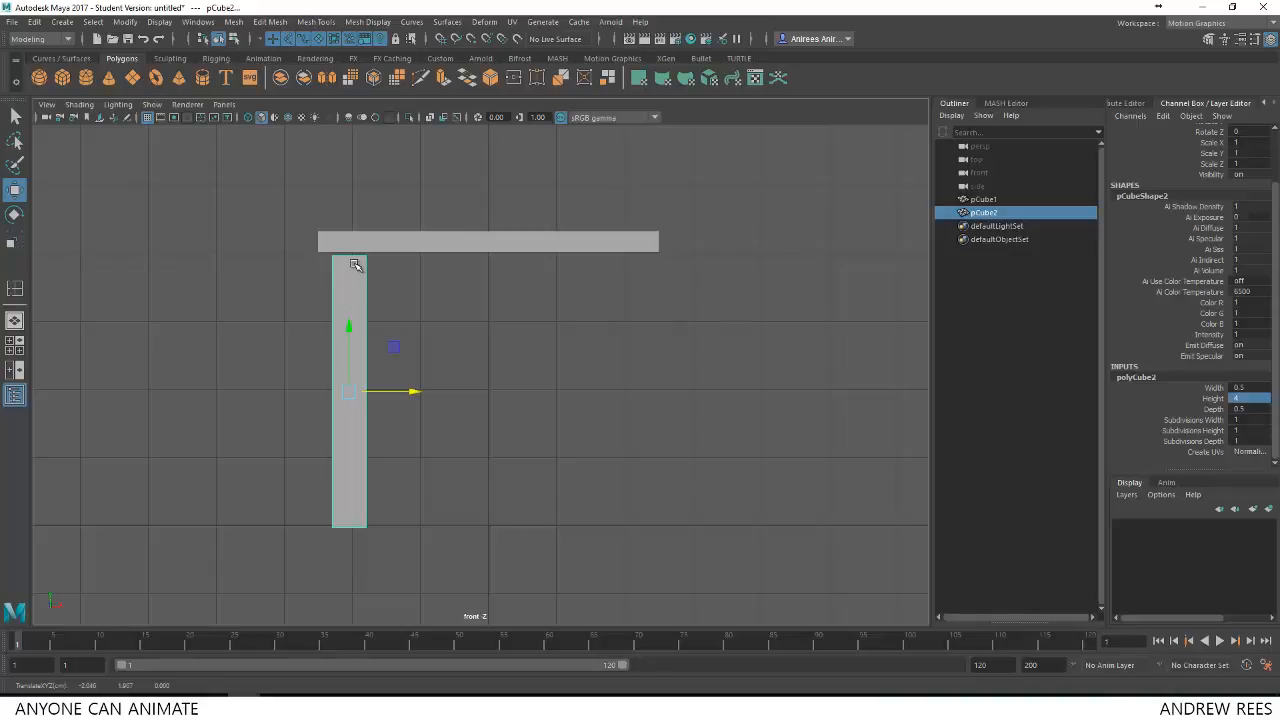
key("4")
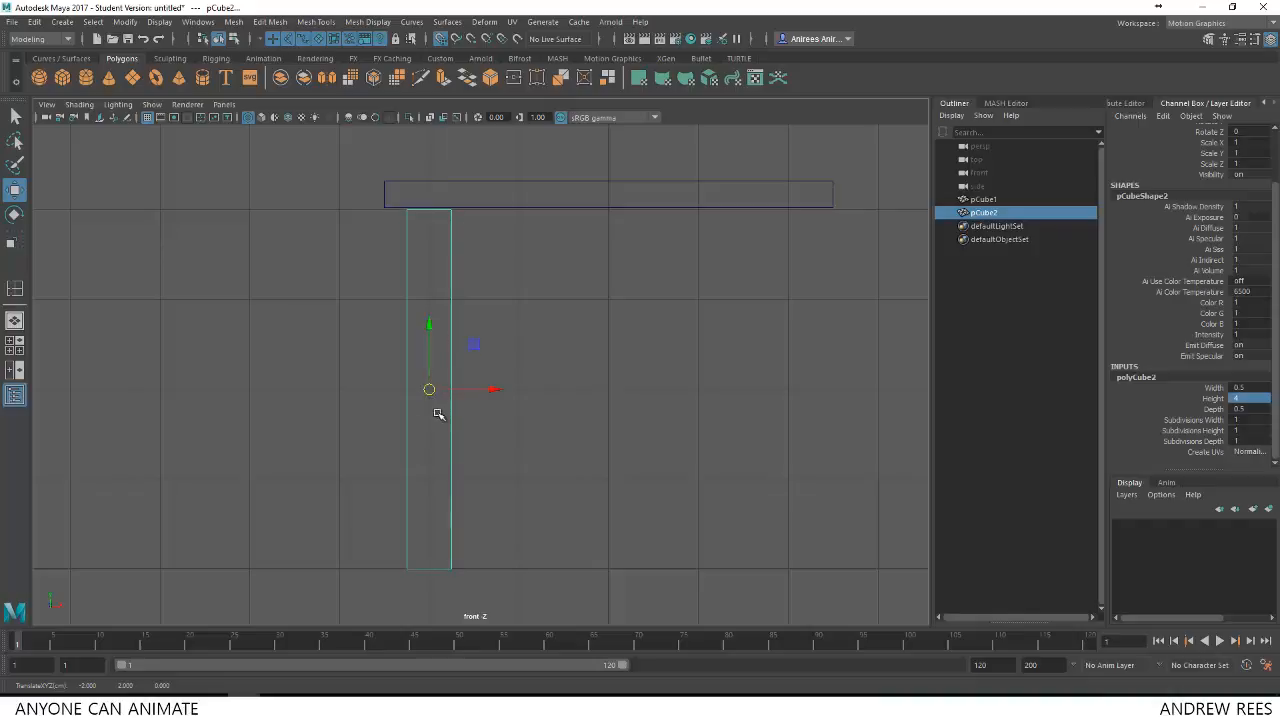
mouse_move(430, 492)
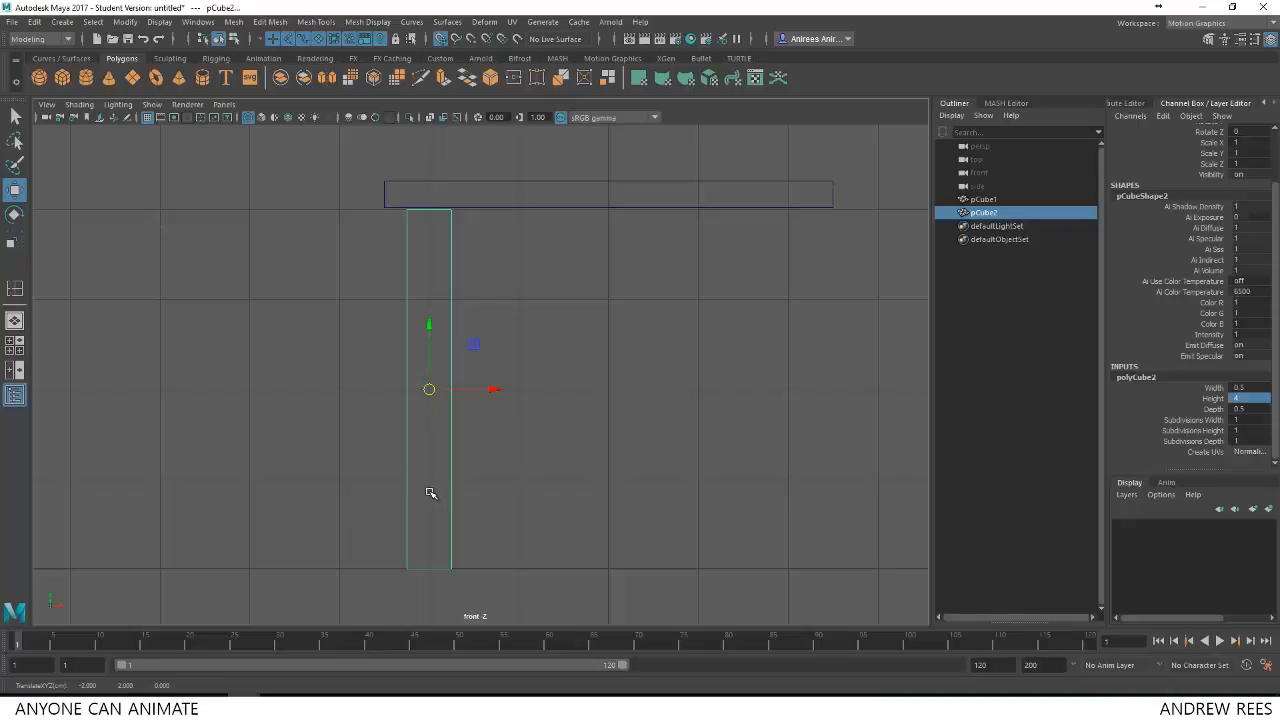
mouse_move(448, 216)
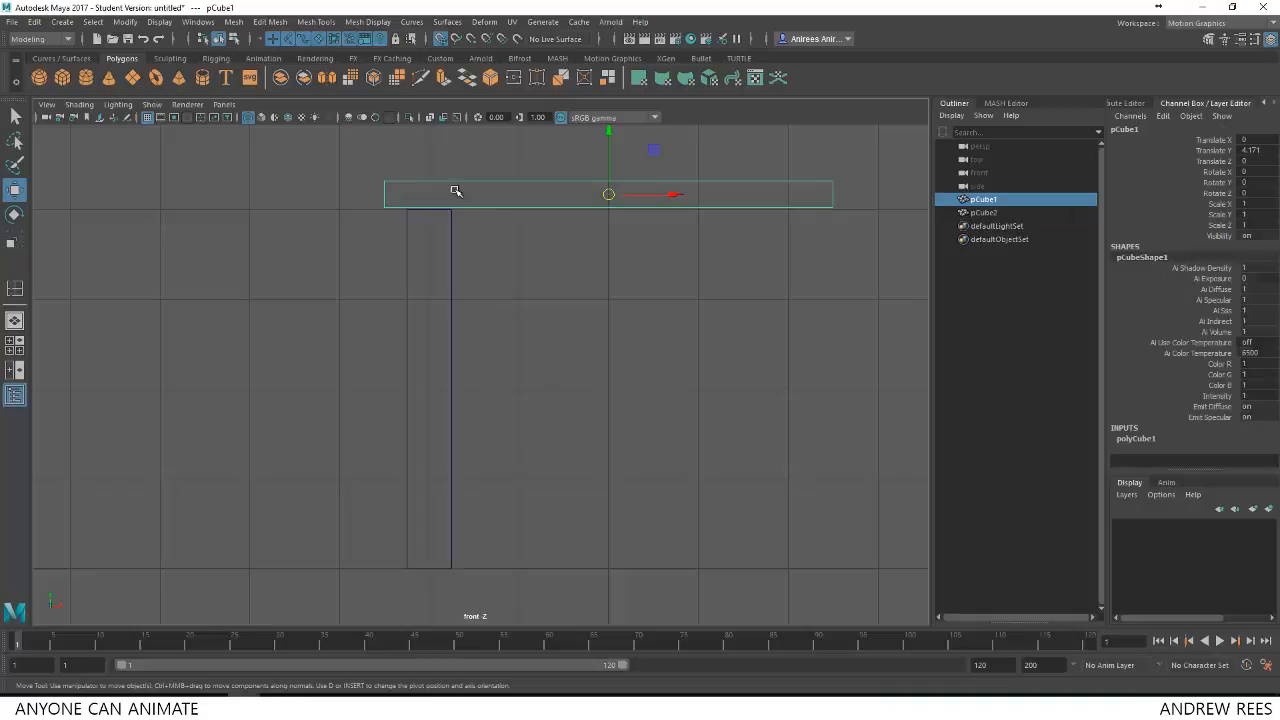
mouse_move(632, 148)
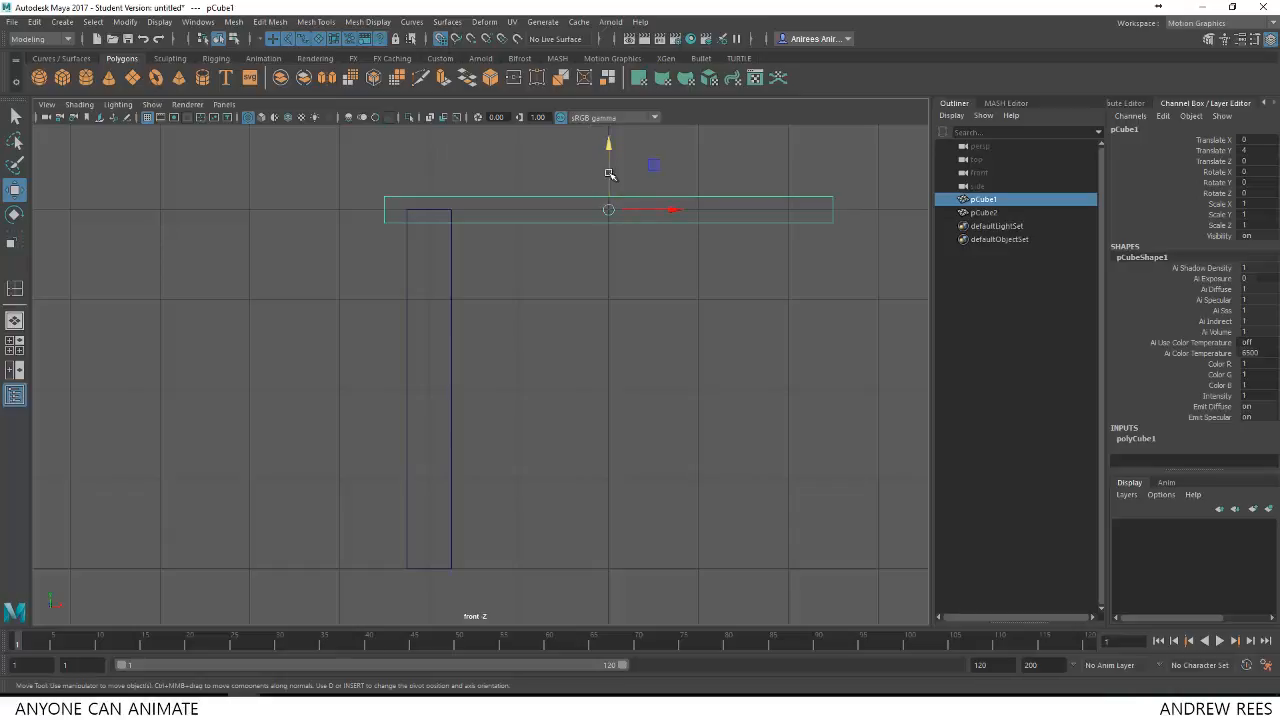
mouse_move(772, 220)
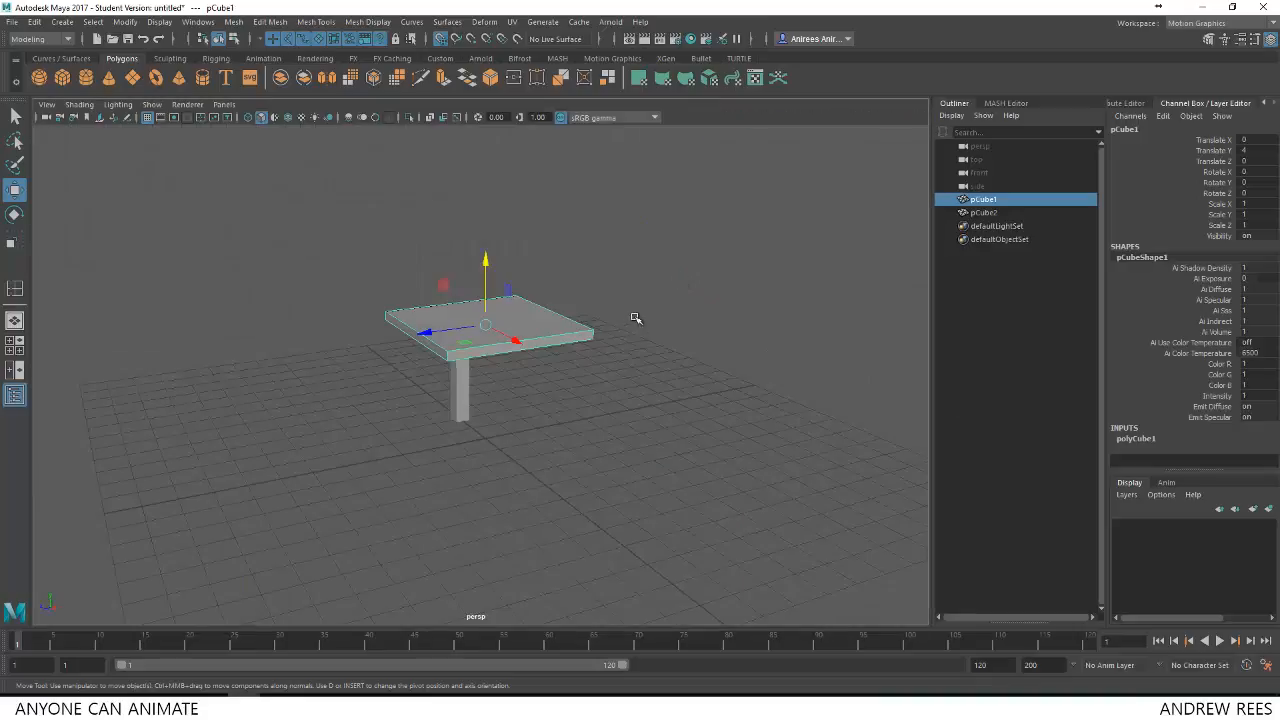
Orbit around the seat and nudge the leg so it sits under one seat corner.
left_click_drag(636, 318, 708, 352)
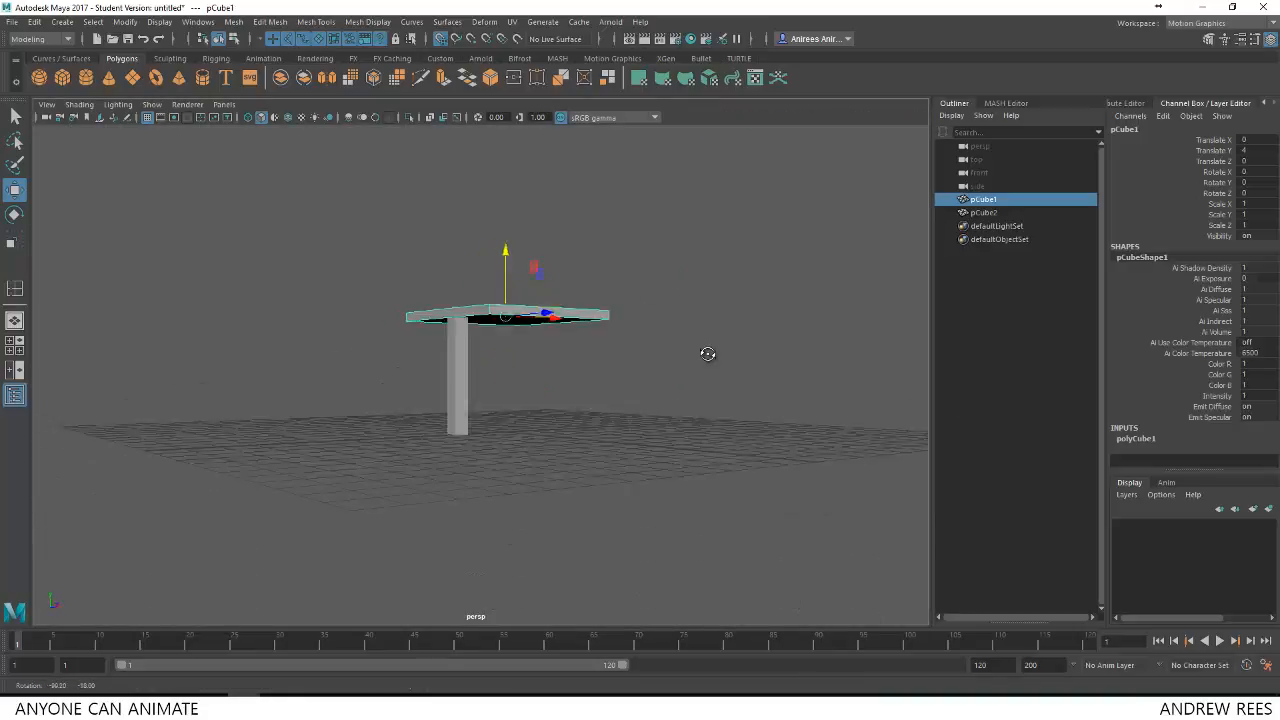
left_click_drag(708, 354, 476, 408)
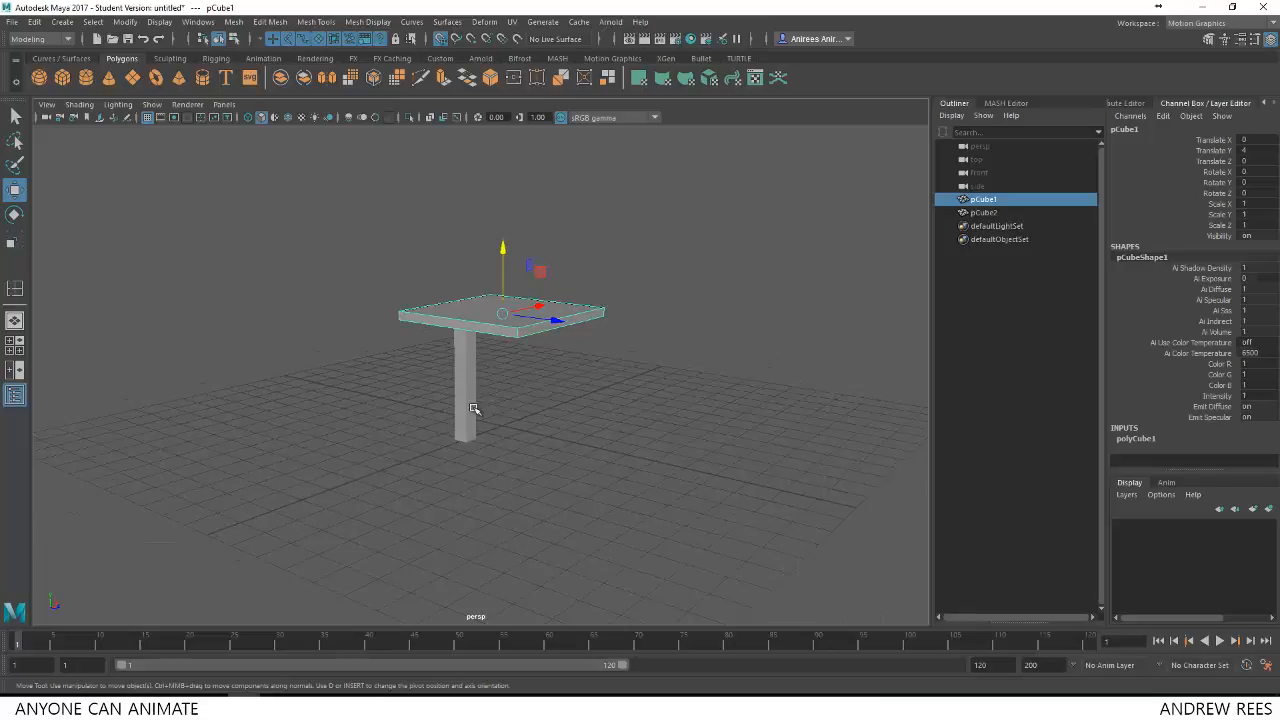
left_click_drag(476, 408, 584, 420)
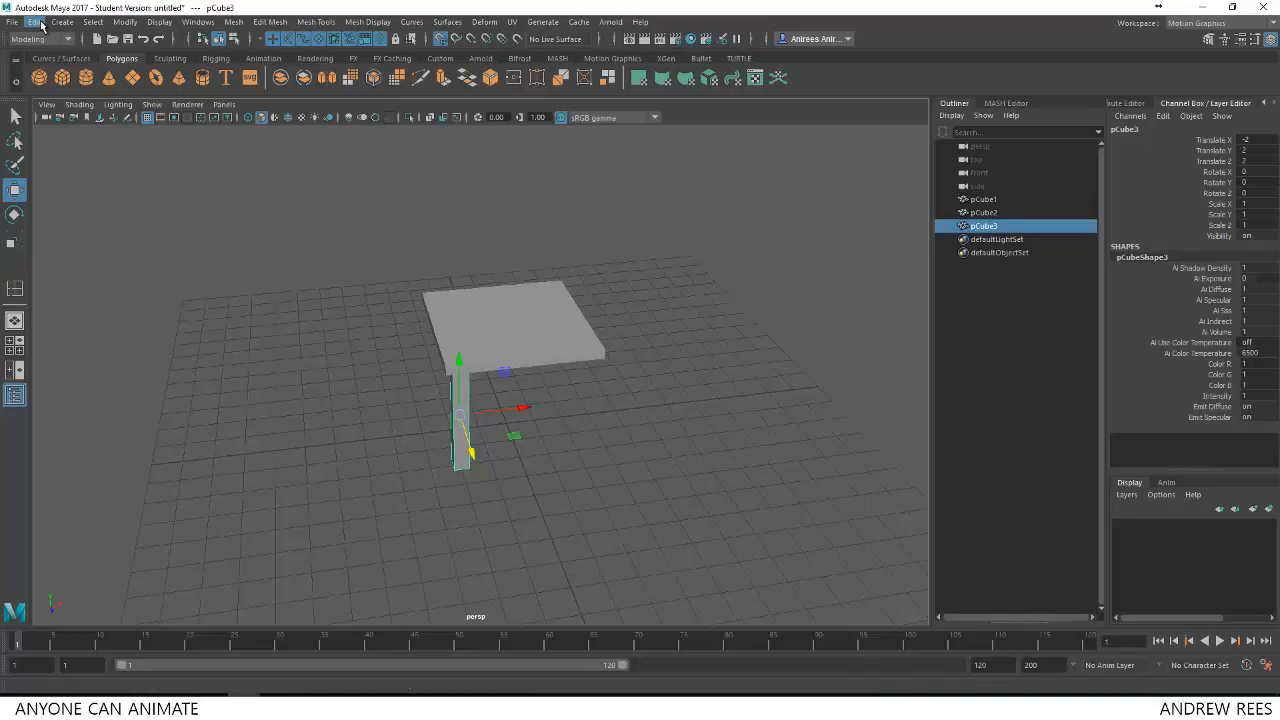
Duplicate the leg via Edit > Duplicate and move the copy to the opposite corner.
left_click(36, 22)
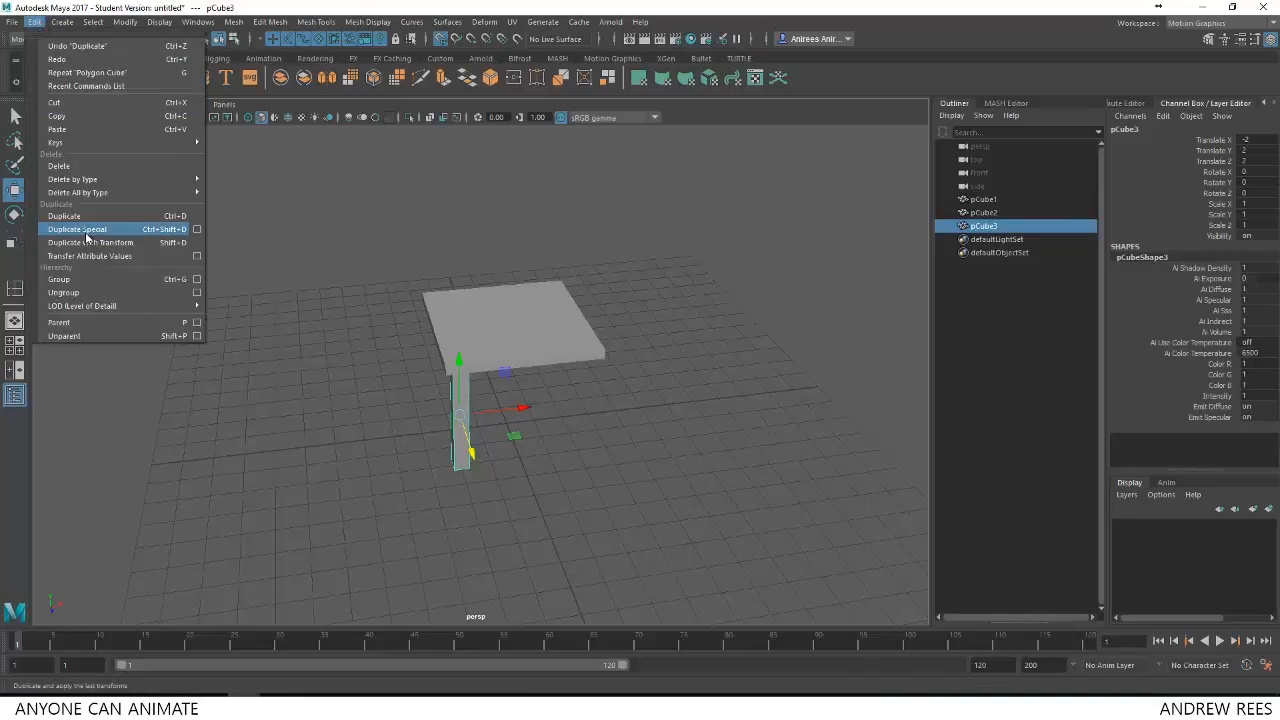
mouse_move(64, 216)
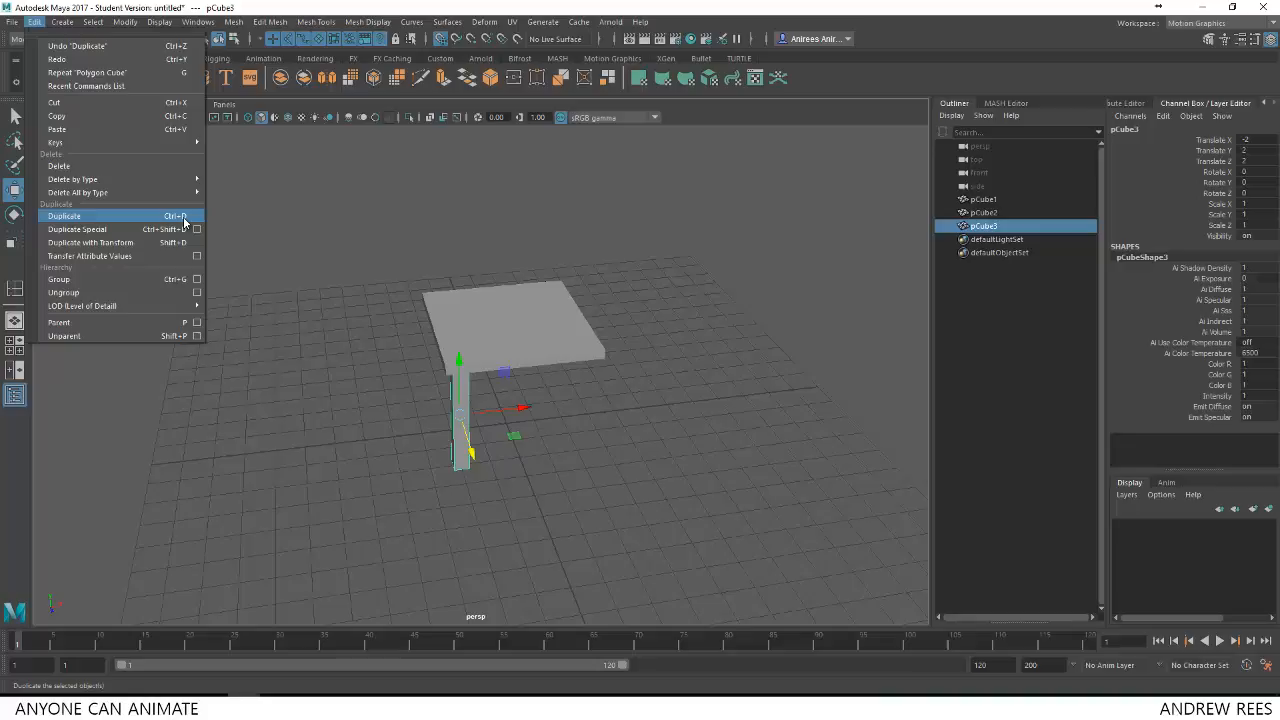
left_click(64, 216)
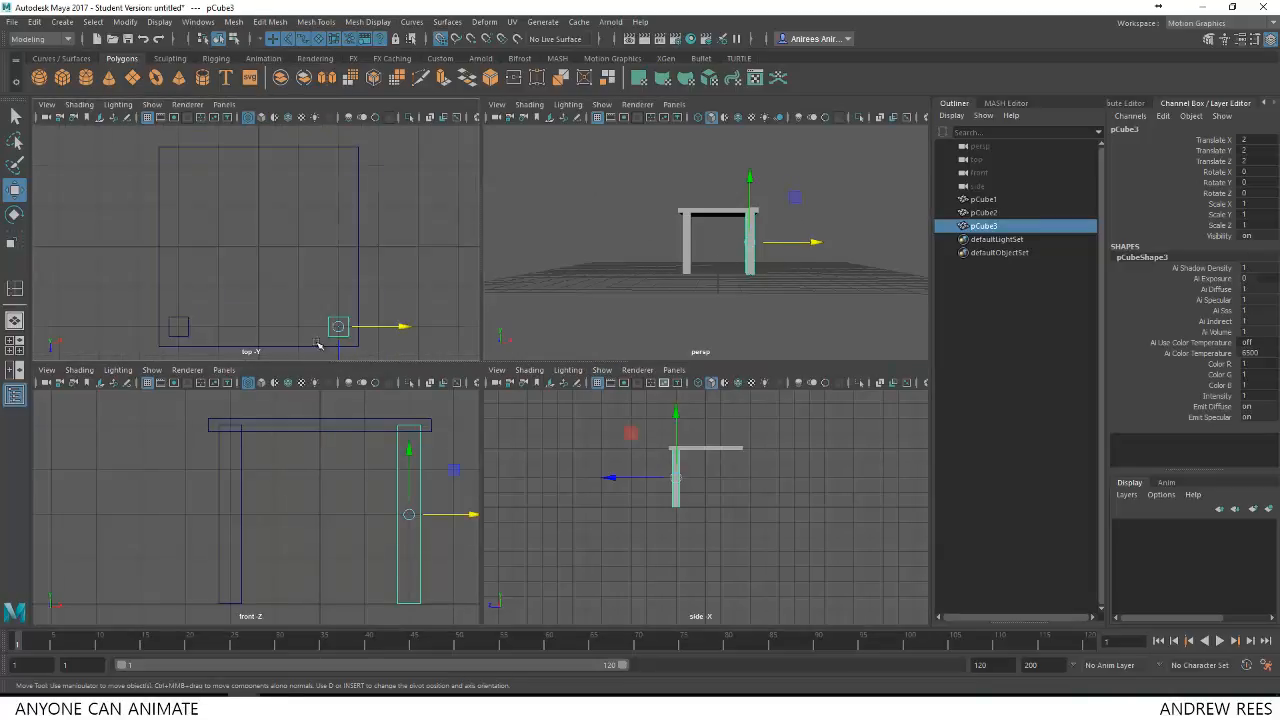
left_click_drag(700, 240, 724, 248)
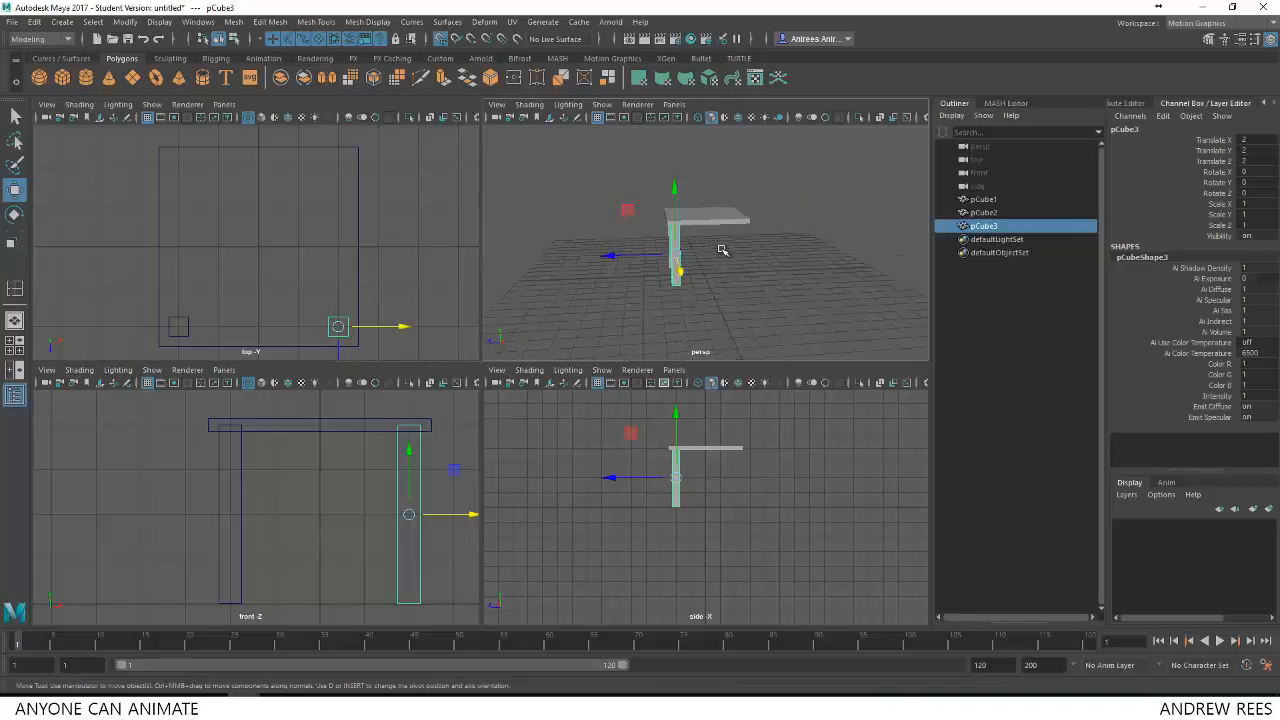
left_click_drag(724, 248, 778, 164)
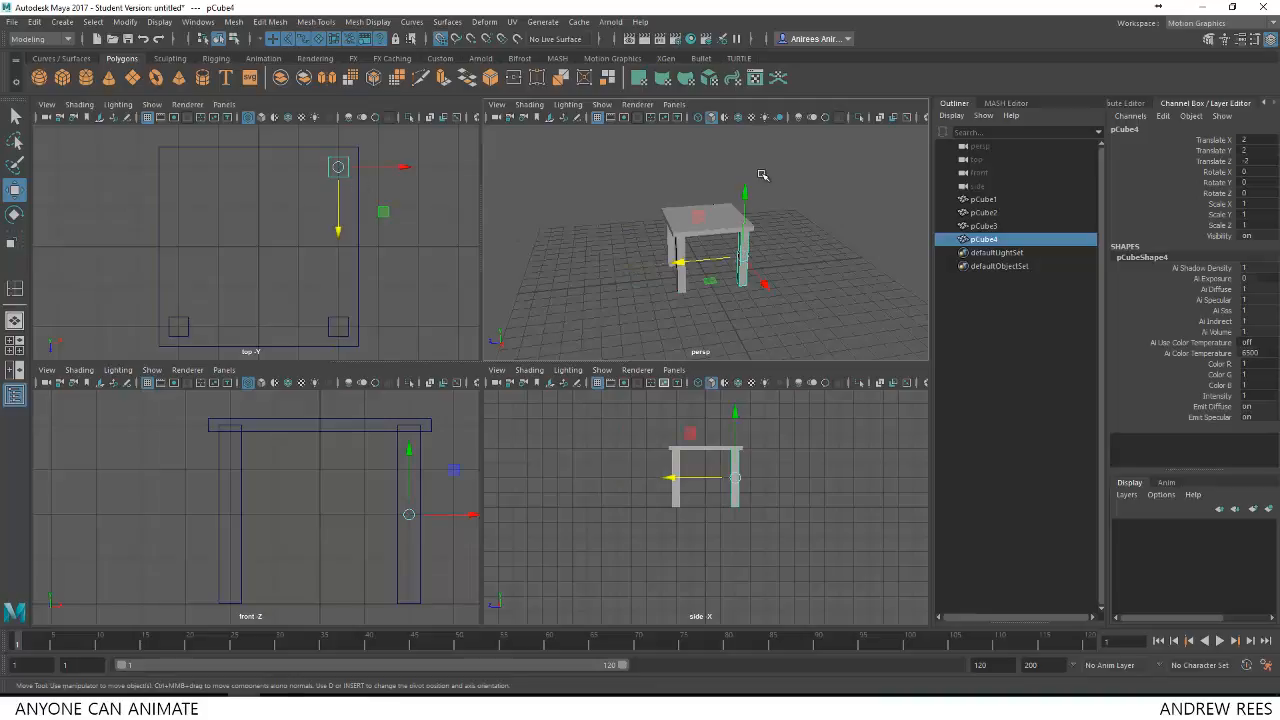
Drag the newly duplicated leg under a back corner of the seat.
left_click_drag(764, 176, 848, 352)
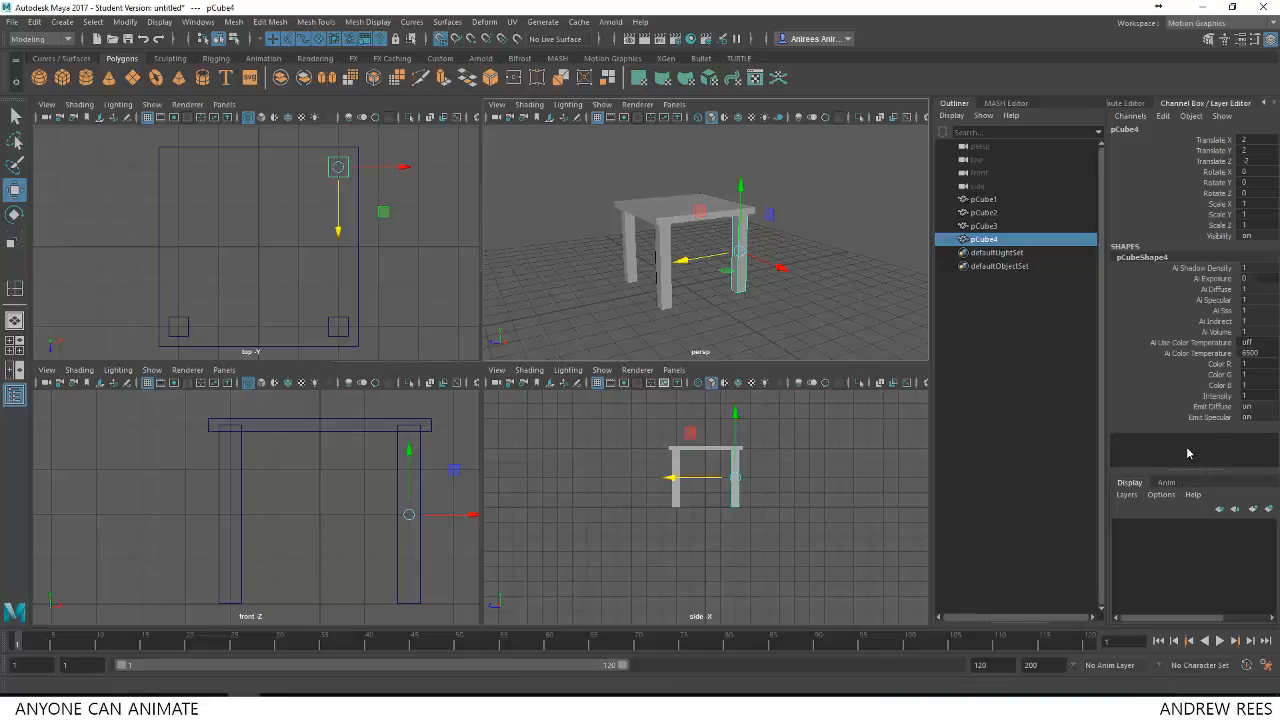
mouse_move(1208, 428)
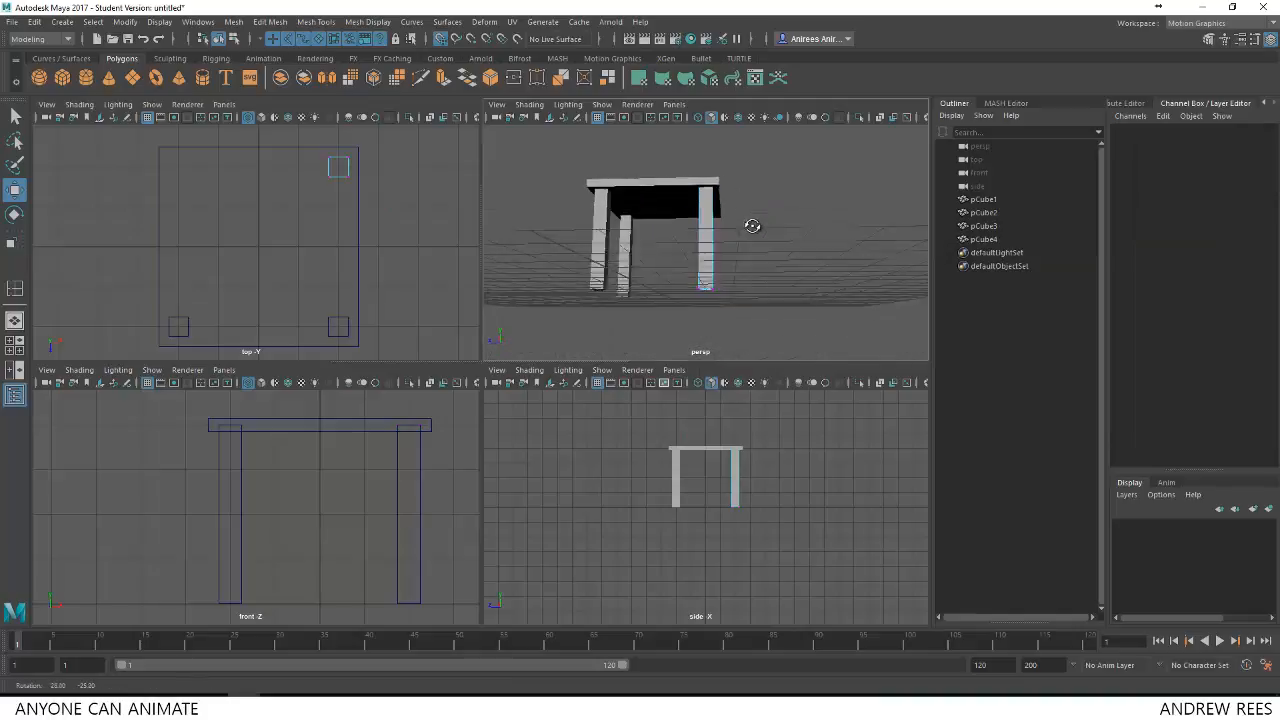
Inspect the four legs in shaded view and switch to Vertex component mode.
left_click_drag(752, 226, 790, 250)
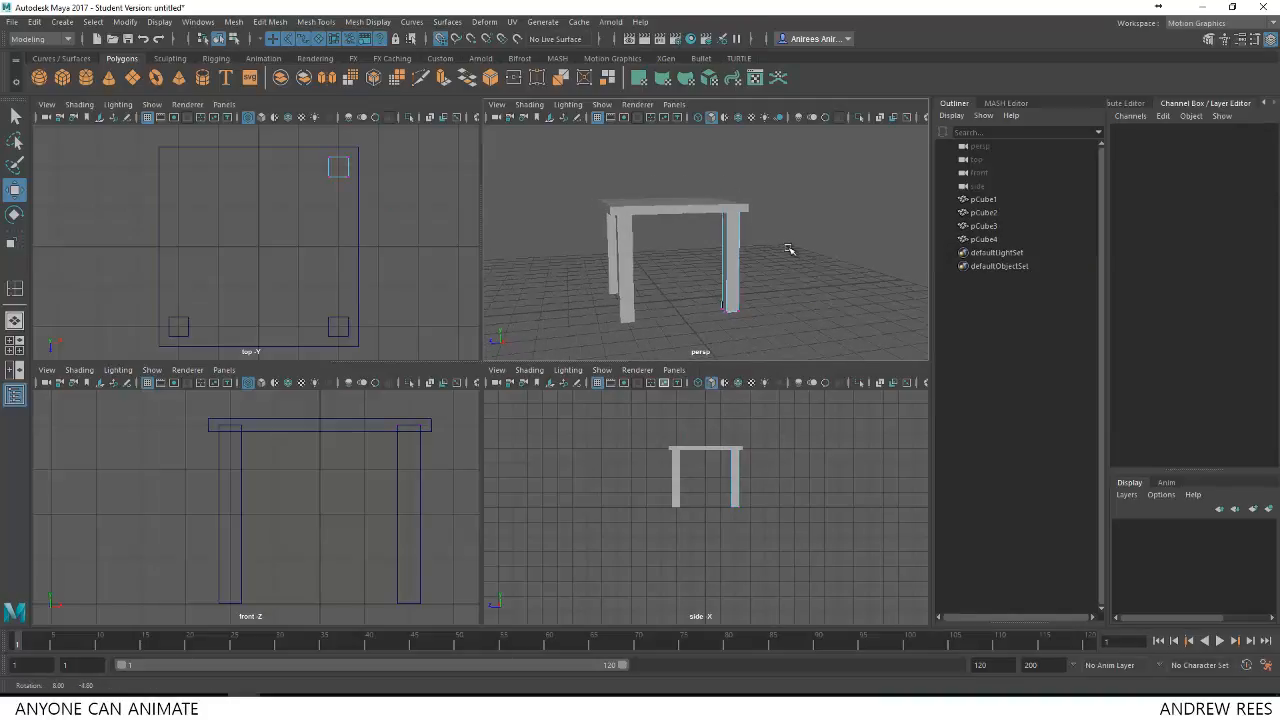
key("4")
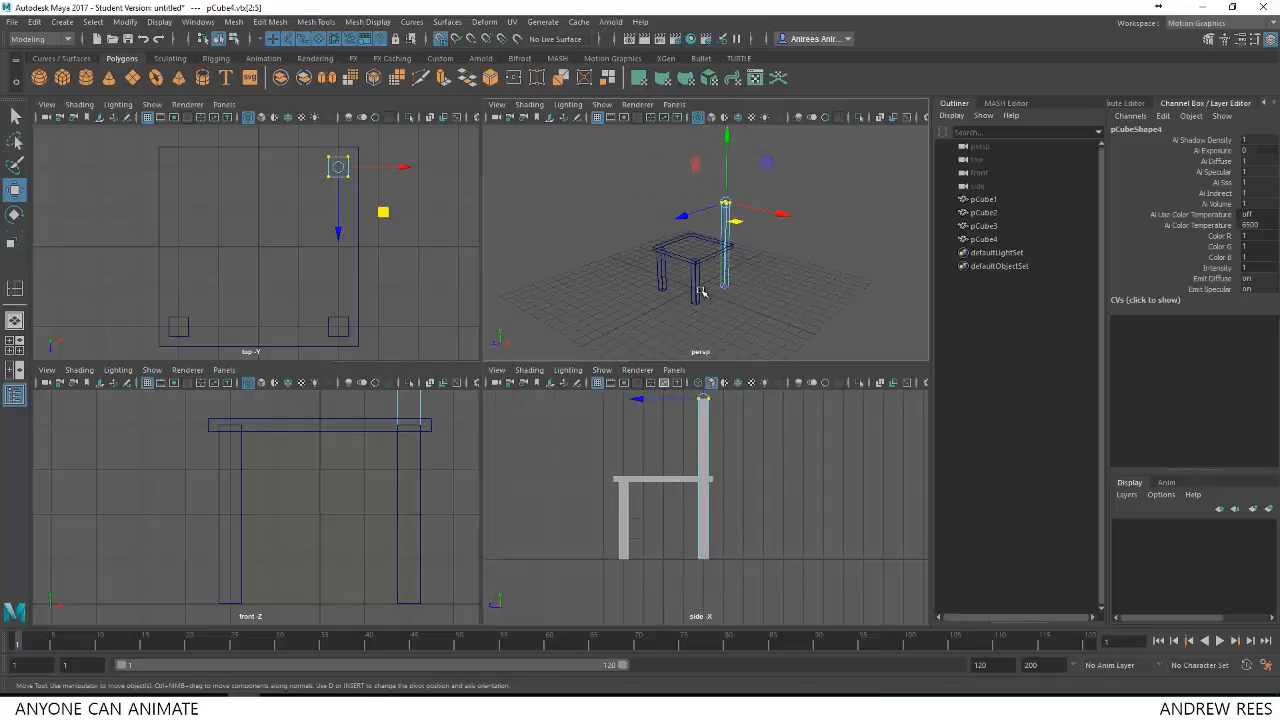
key("5")
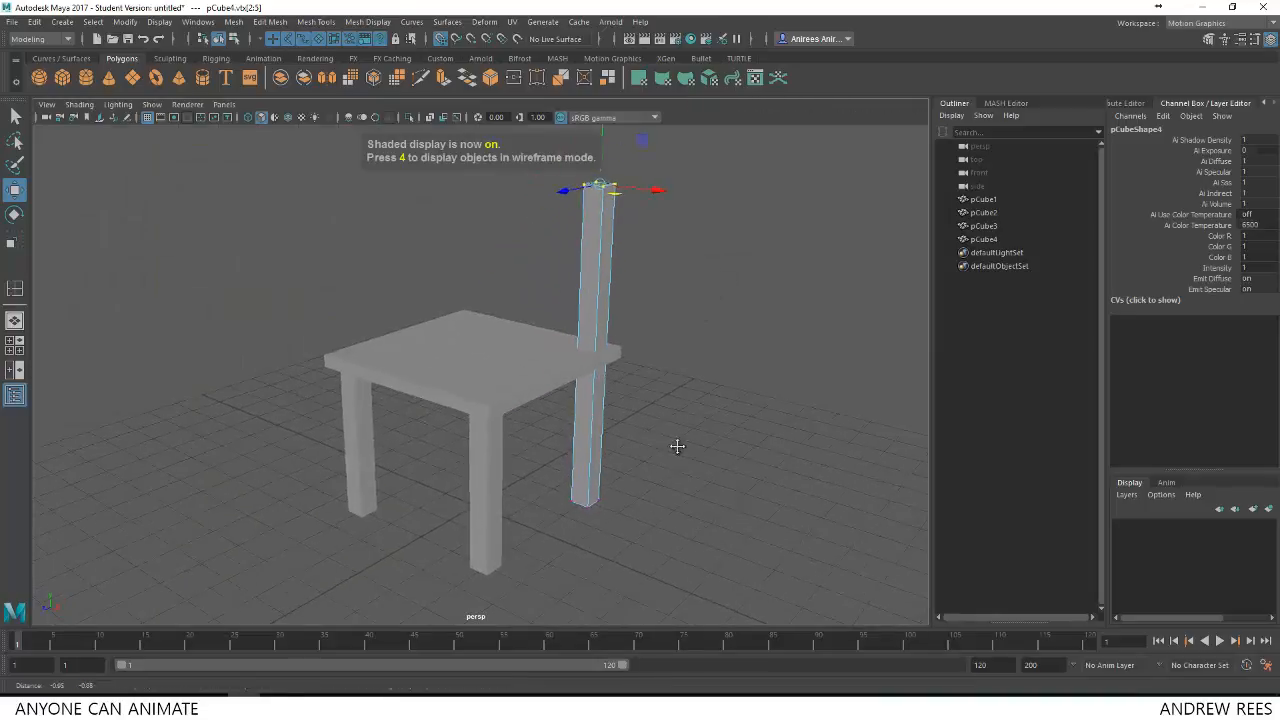
right_click(608, 240)
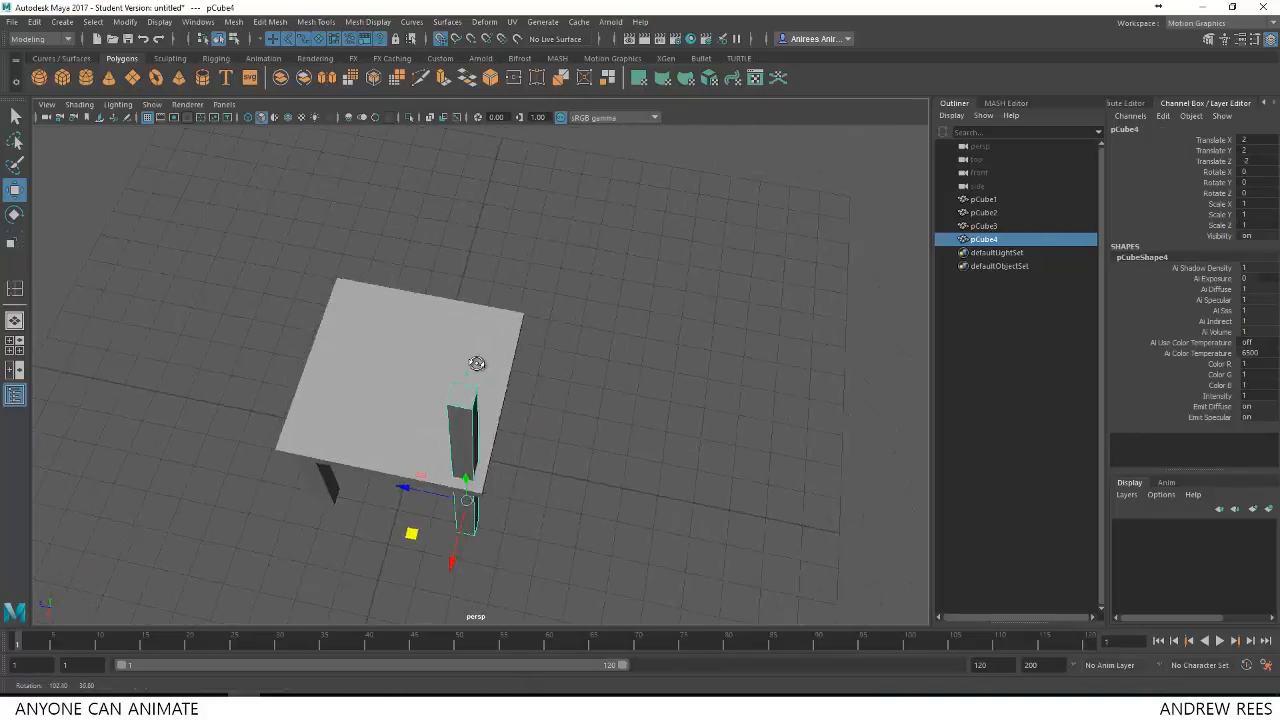
left_click_drag(476, 364, 468, 348)
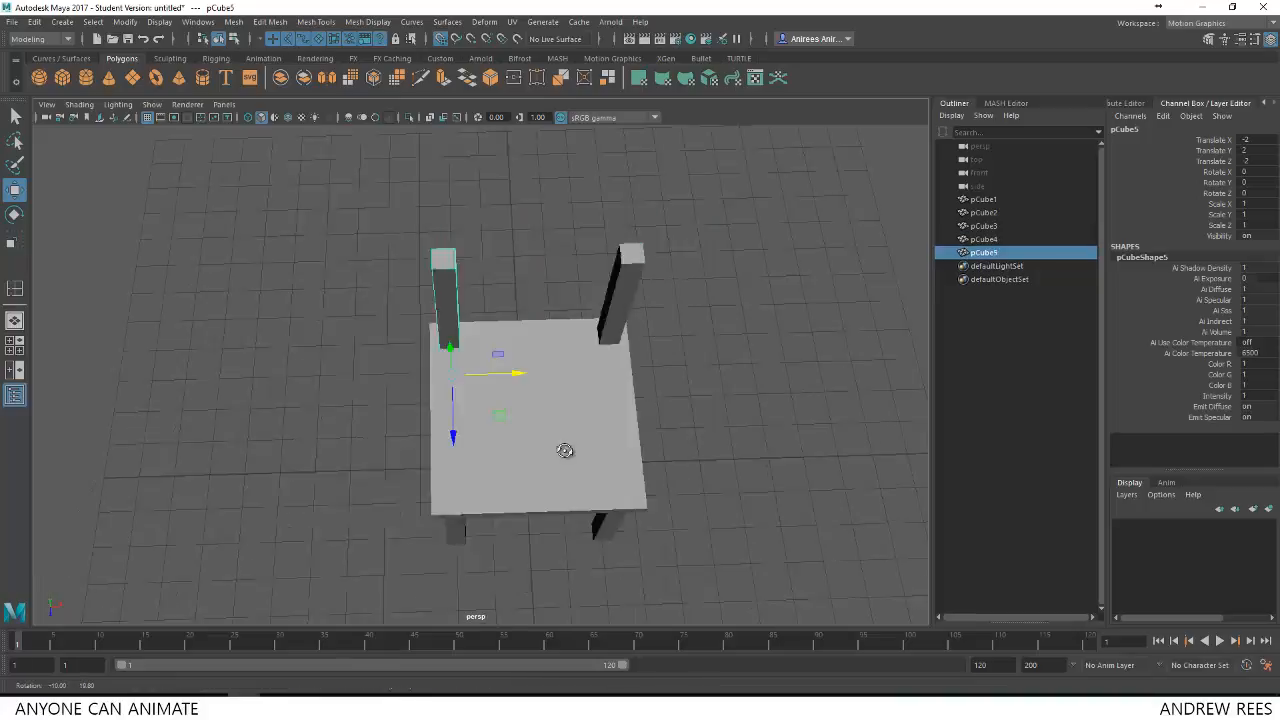
Raise the back legs' top vertices into tall posts, checking in four-view and perspective.
key("space")
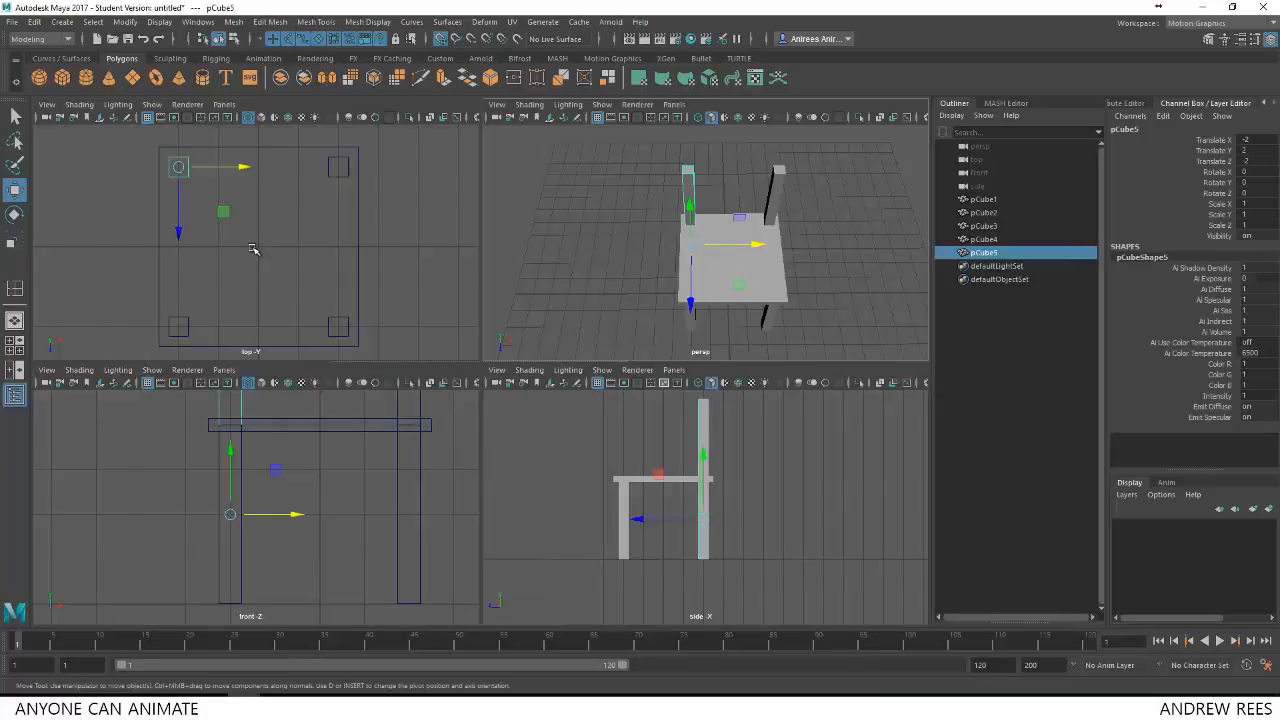
mouse_move(336, 248)
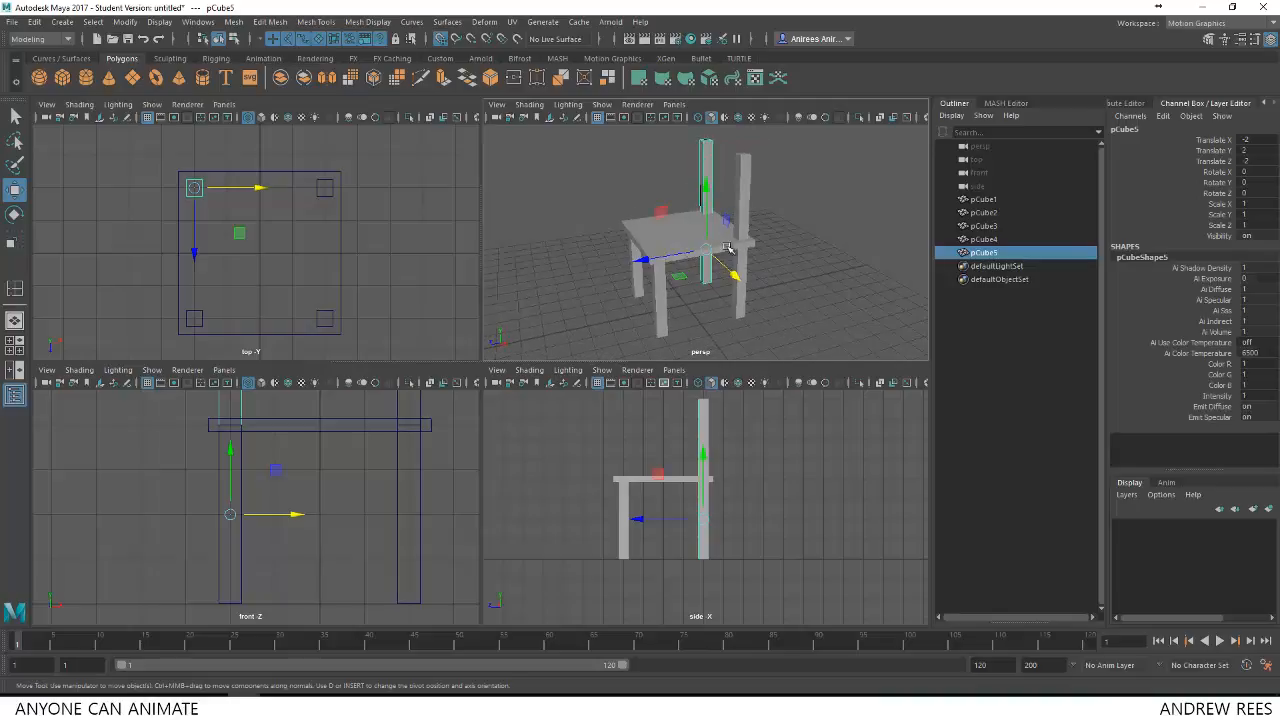
key("space")
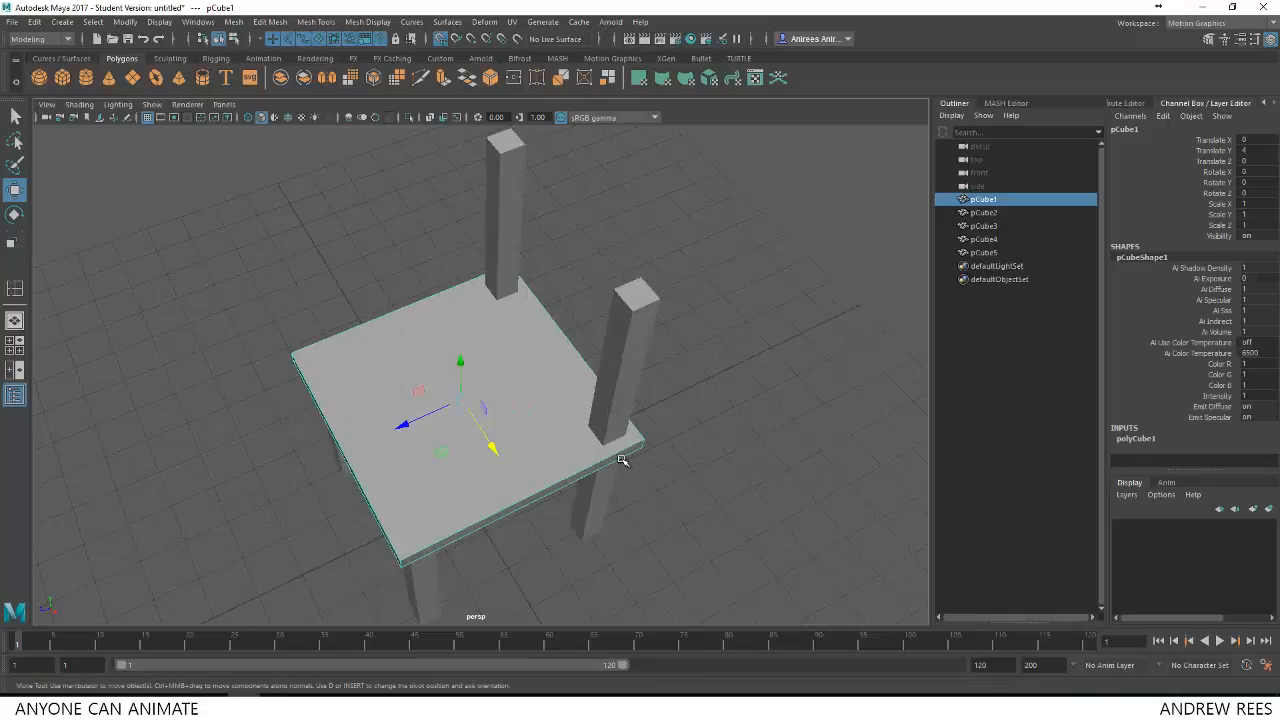
left_click_drag(624, 460, 656, 432)
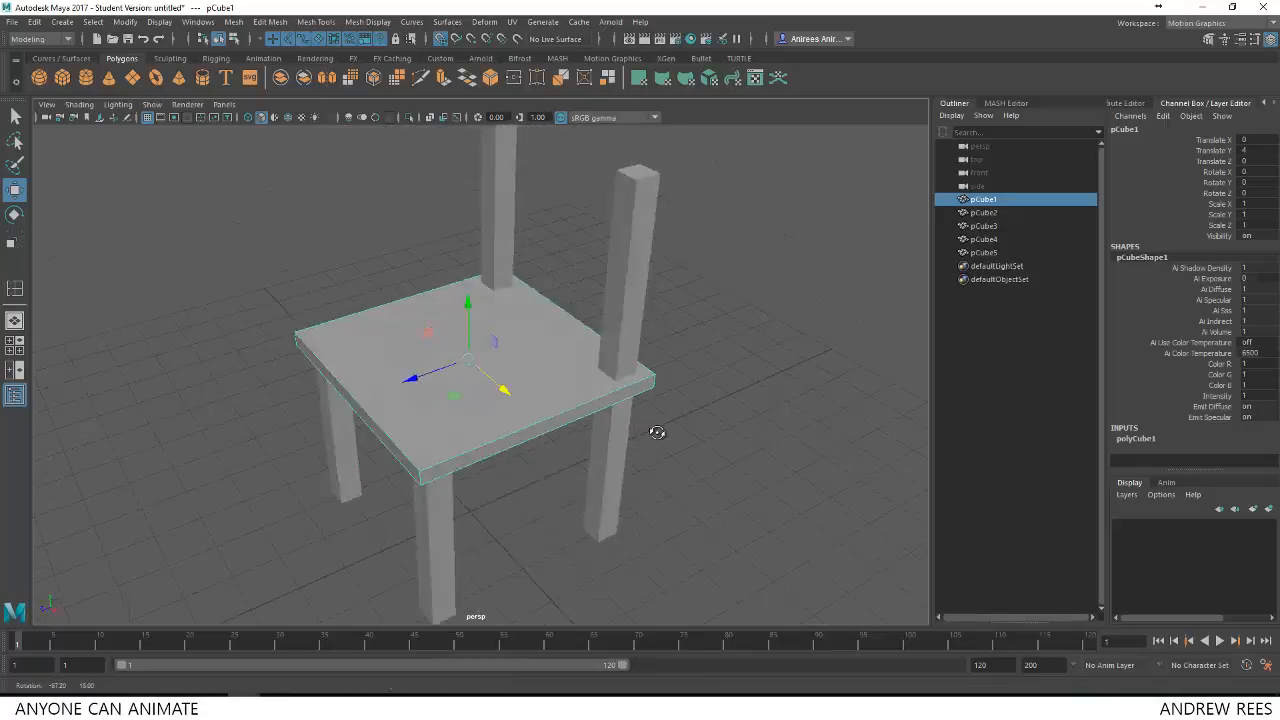
key("space")
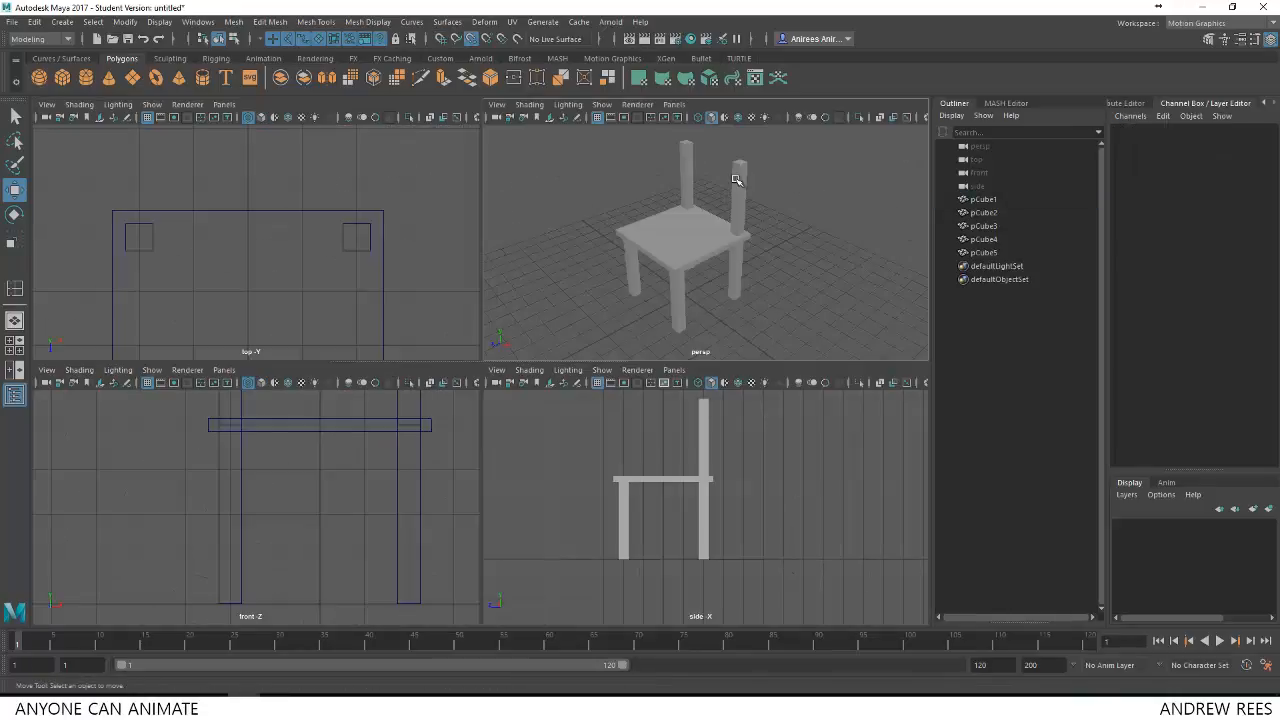
Stretch the new bar toward the back post and orbit to check it.
left_click(740, 164)
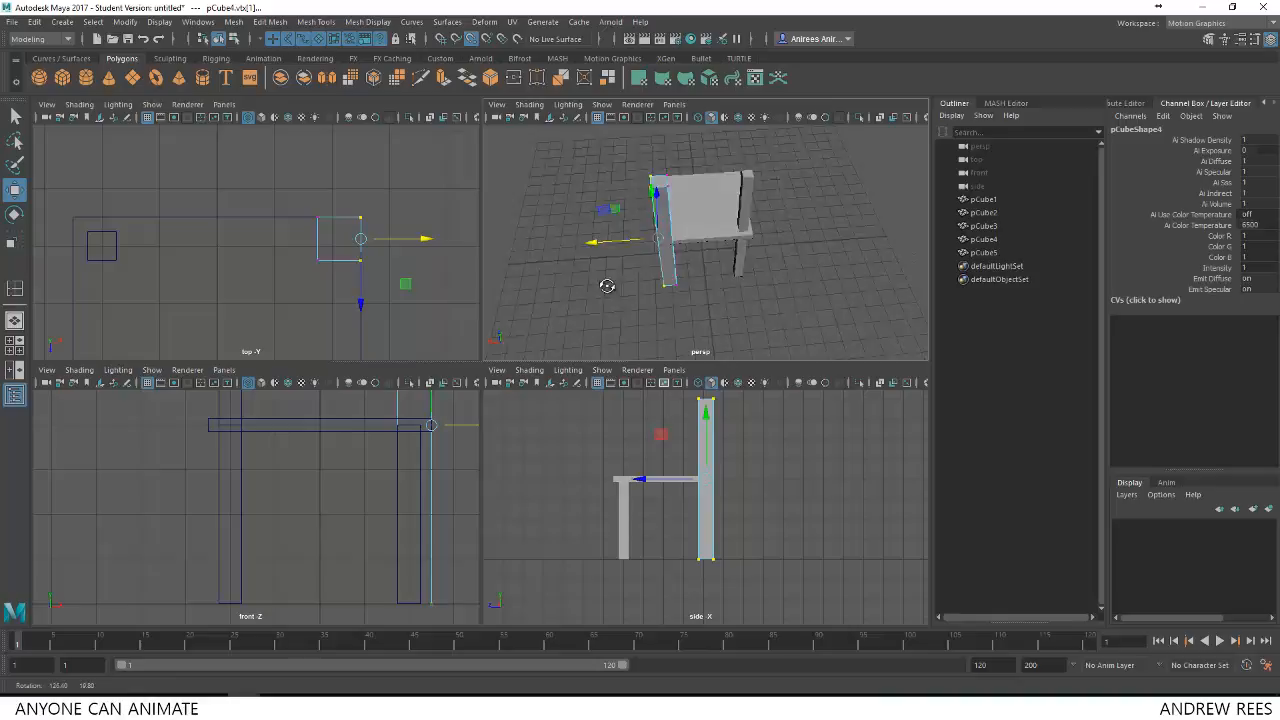
left_click_drag(608, 286, 784, 244)
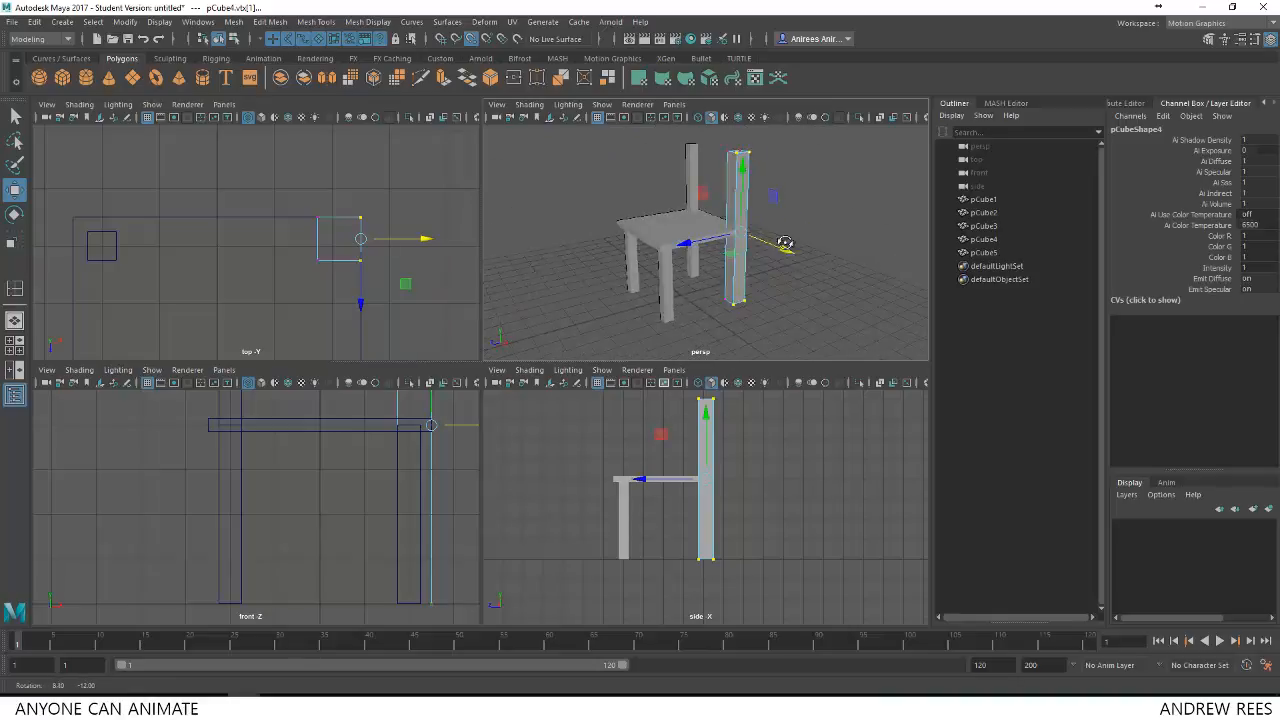
left_click_drag(784, 244, 850, 304)
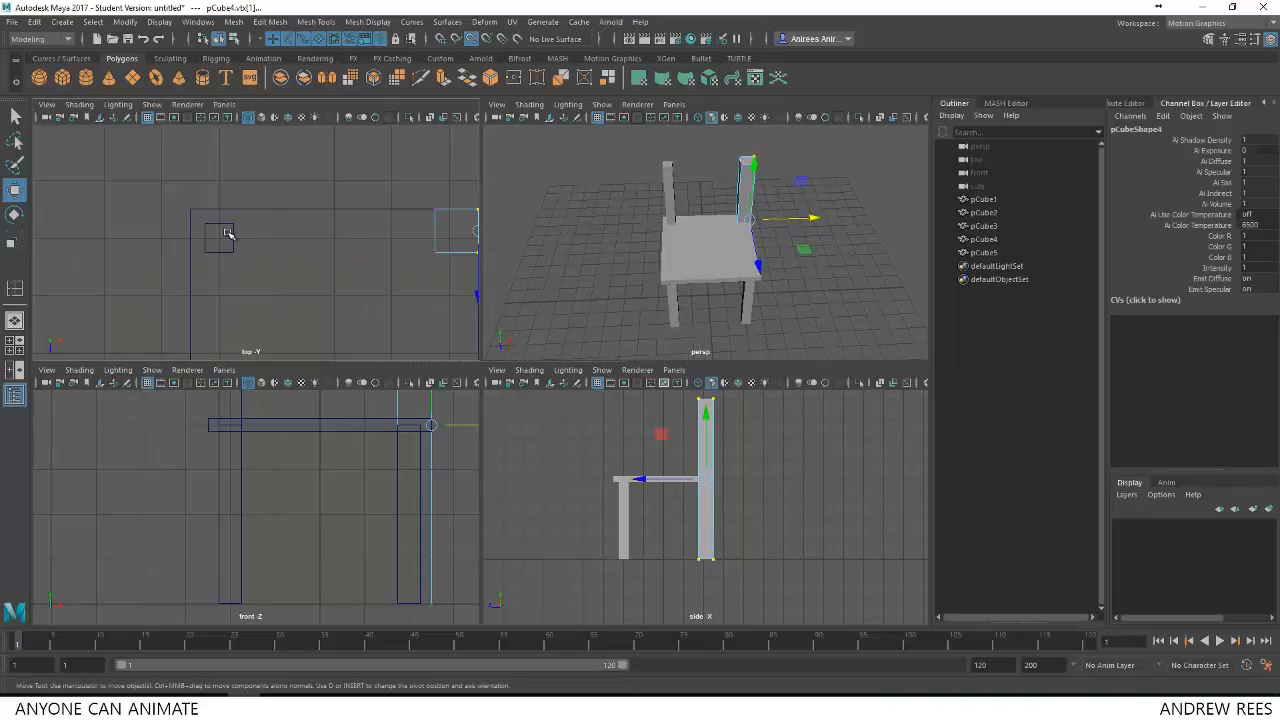
In Vertex mode, move the bar's end vertices so it meets the post.
right_click(220, 232)
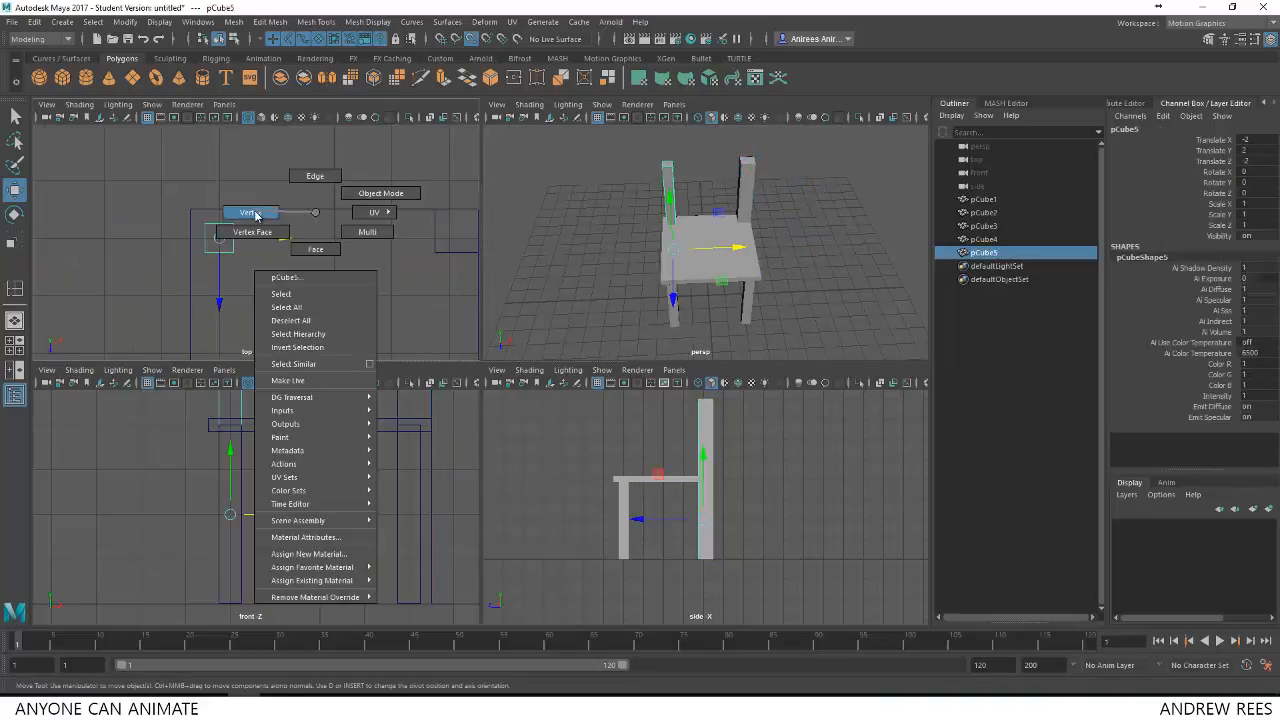
left_click(248, 212)
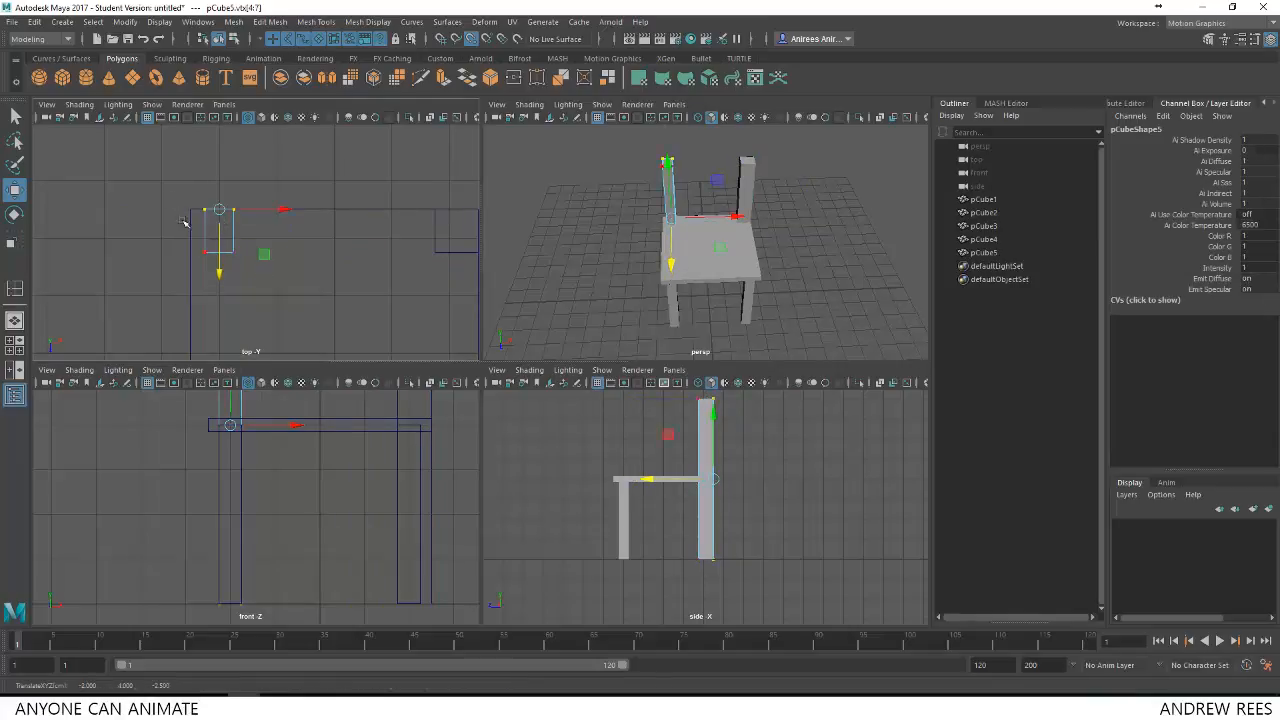
left_click_drag(220, 210, 232, 232)
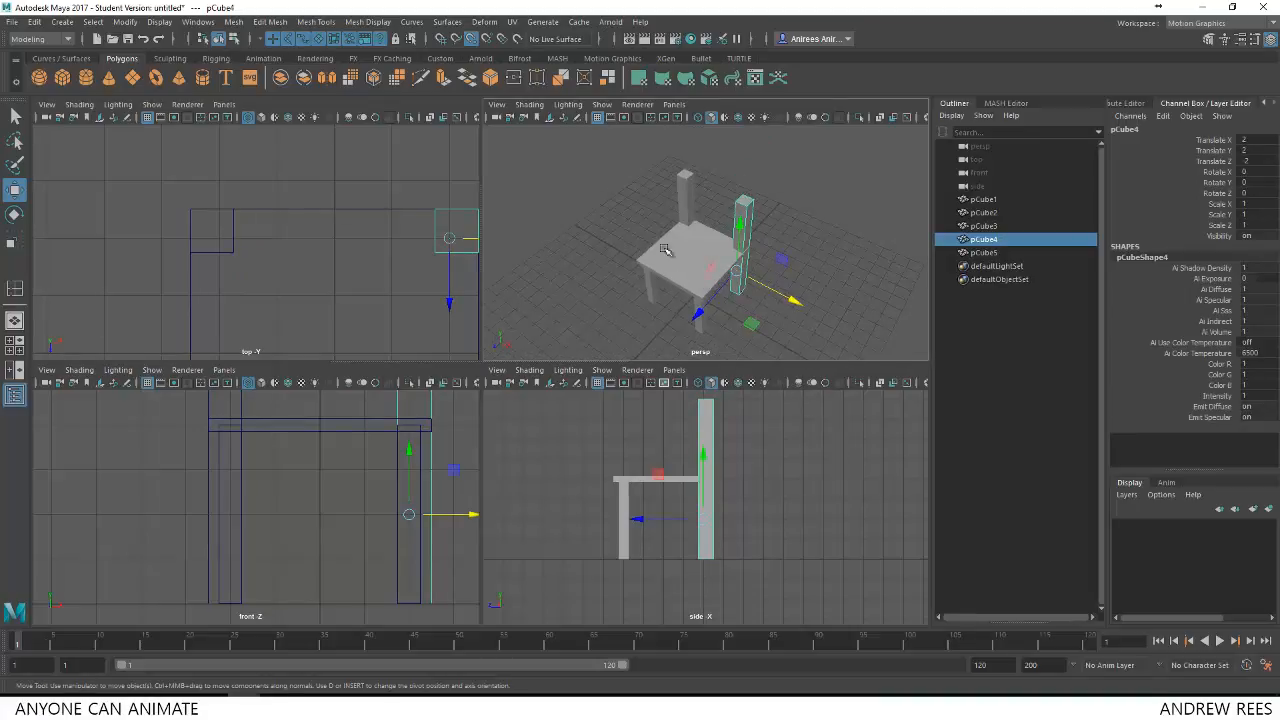
mouse_move(796, 248)
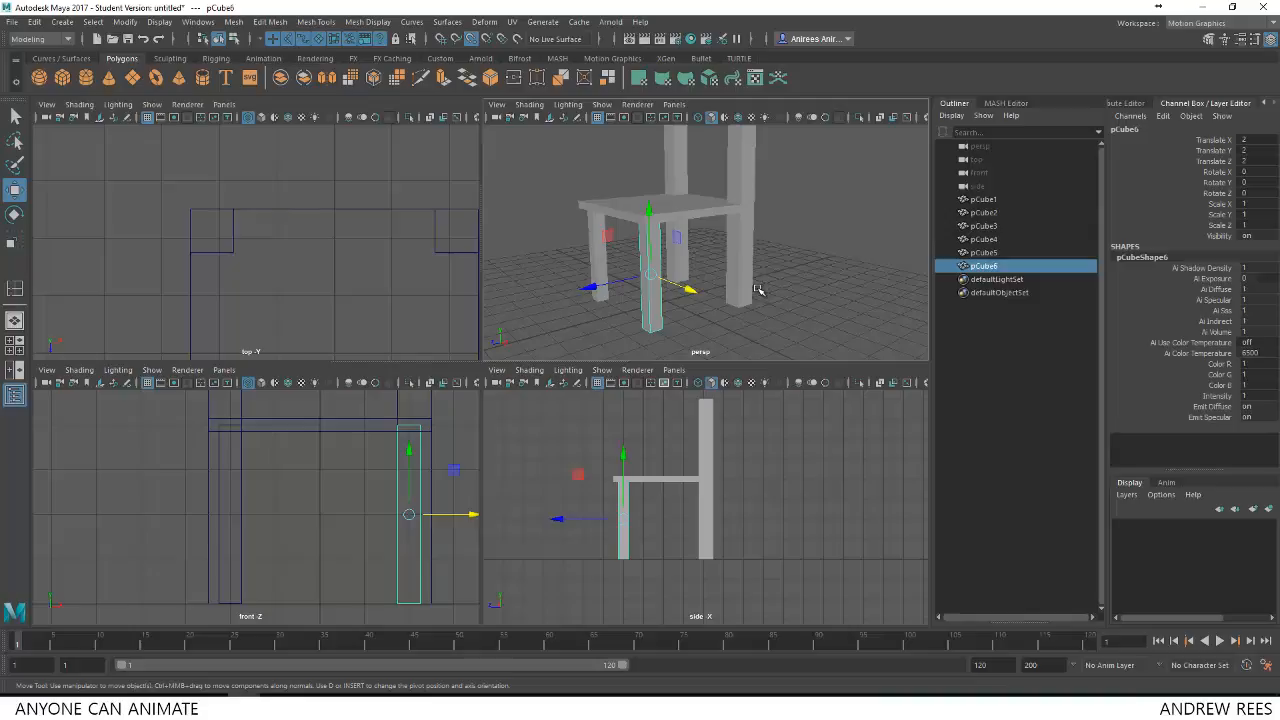
Duplicate a front leg as the starting block for another cross bar.
key("space")
type("90")
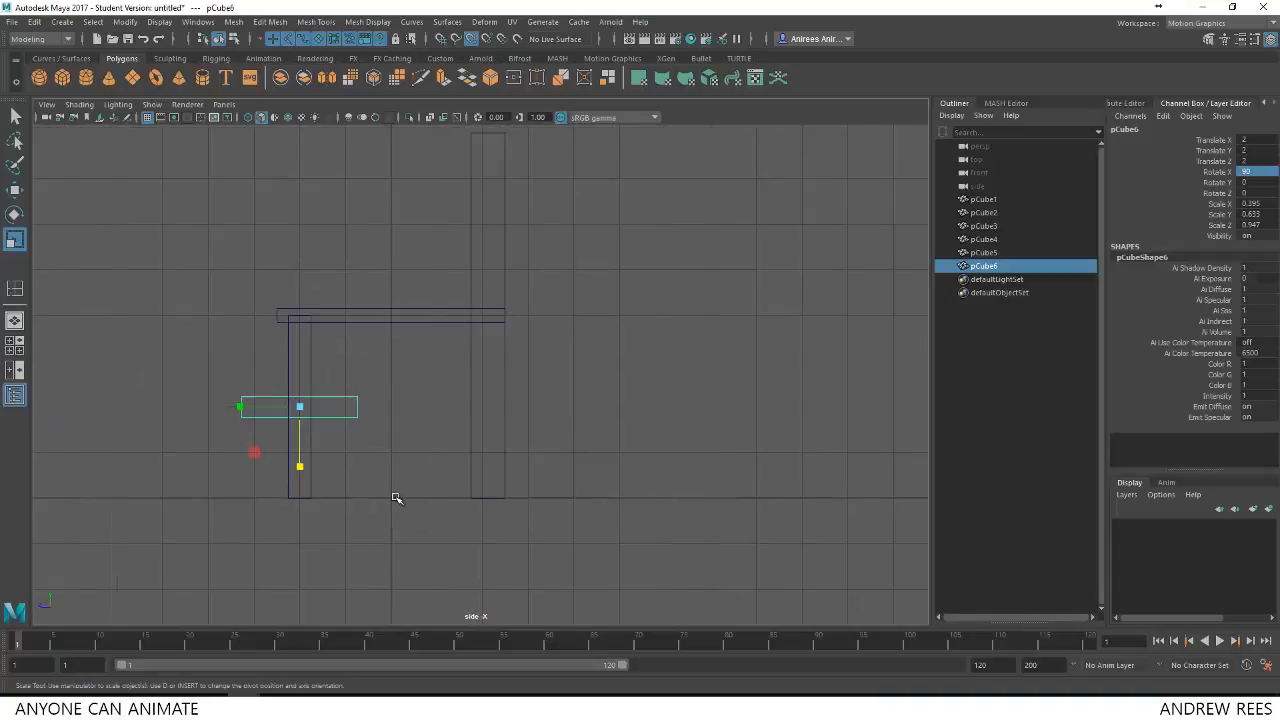
Lower the duplicated bar near the floor and stretch it across between the legs.
key("4")
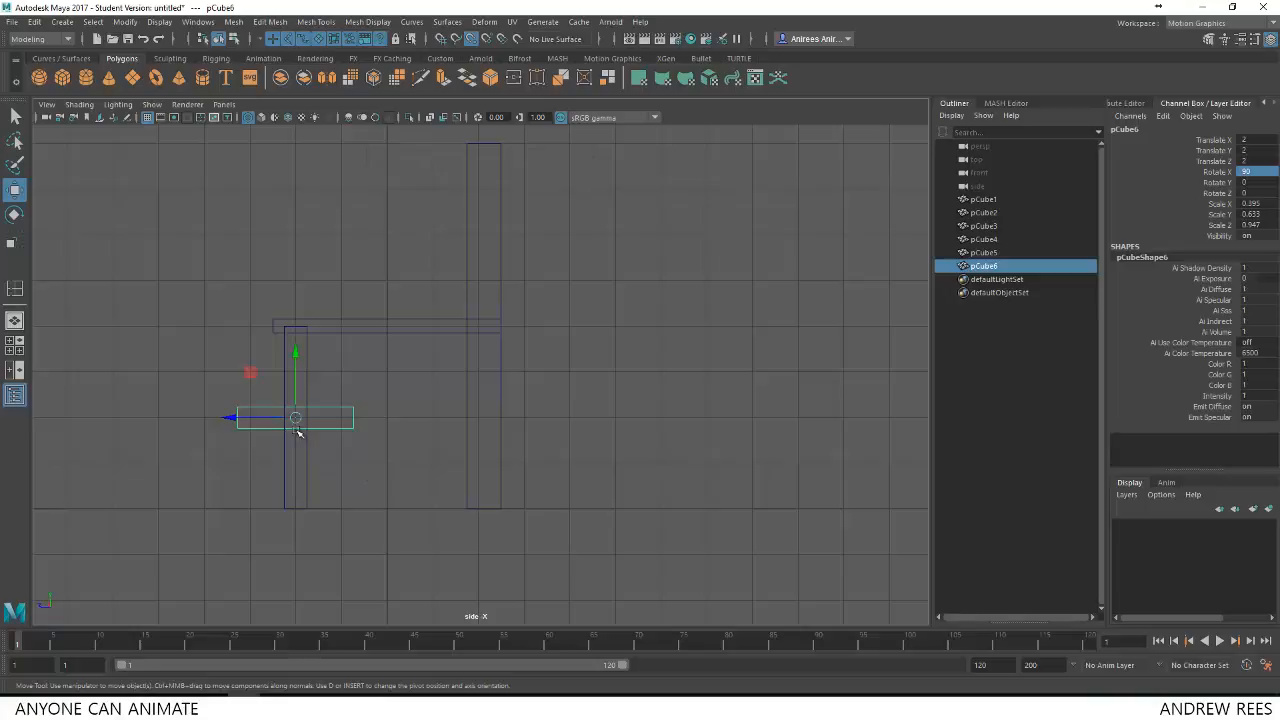
left_click_drag(296, 418, 468, 510)
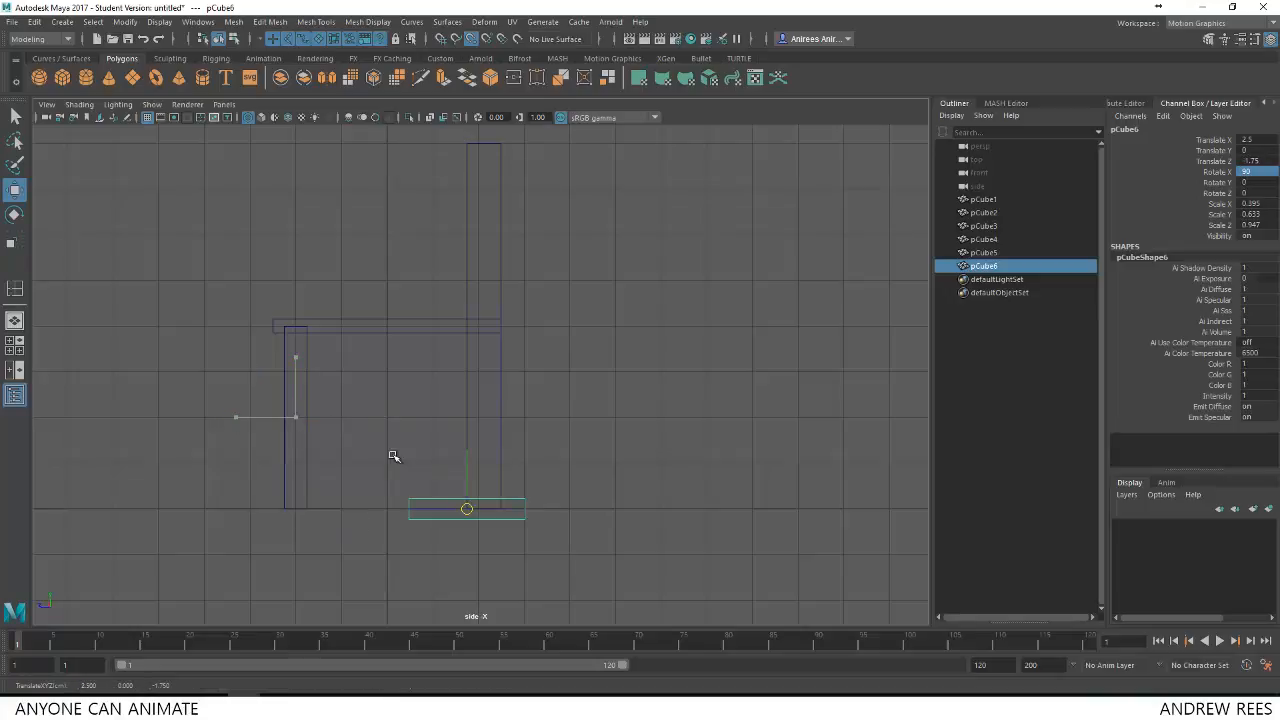
left_click_drag(468, 510, 308, 510)
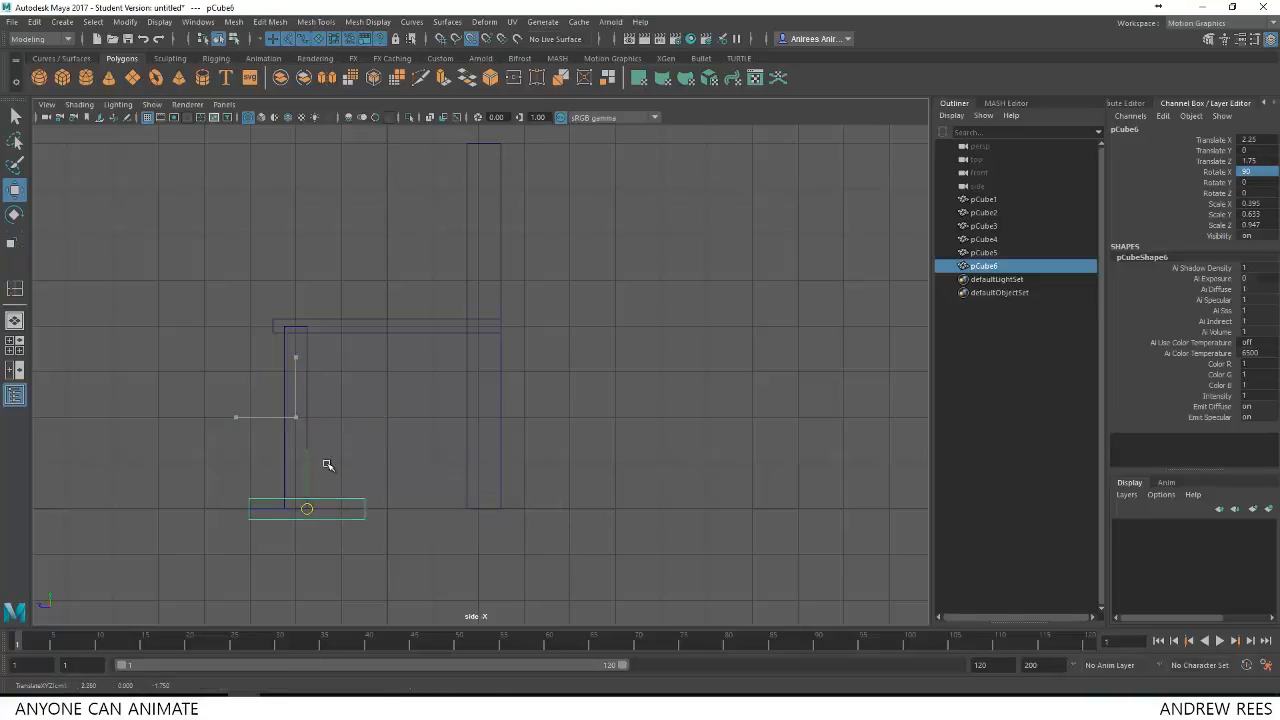
left_click_drag(308, 510, 468, 510)
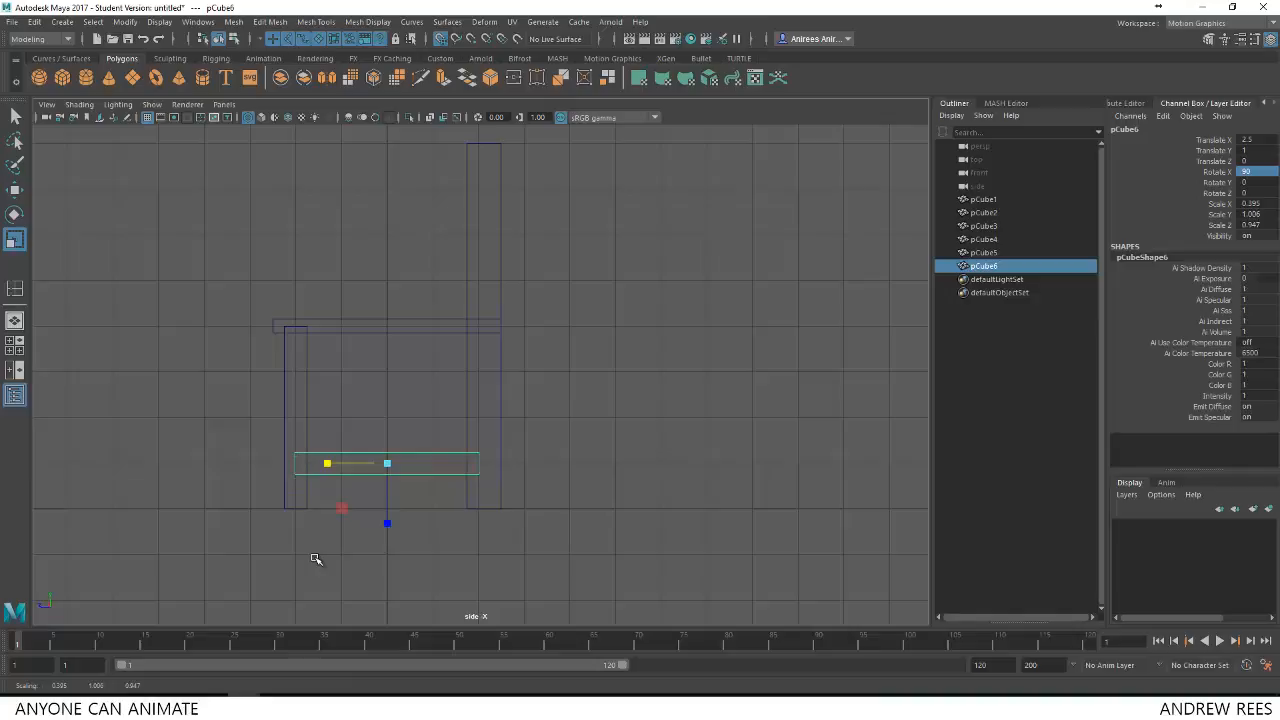
mouse_move(488, 302)
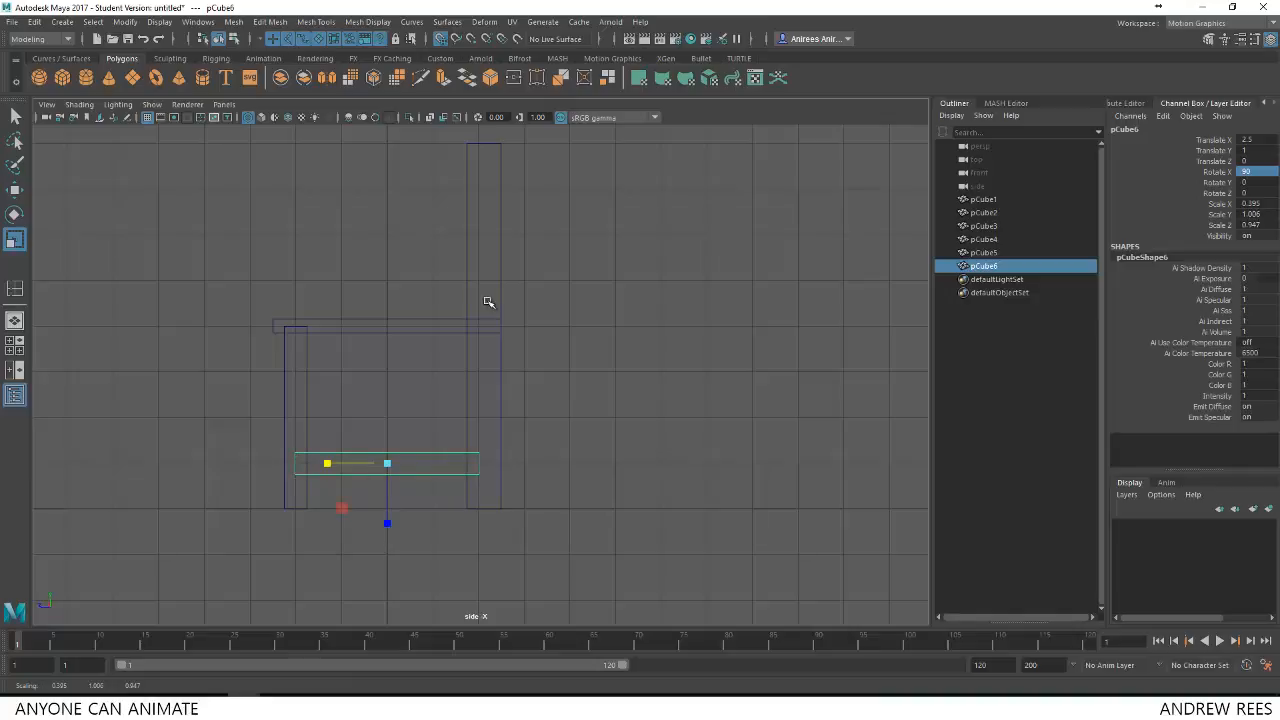
left_click_drag(488, 302, 654, 392)
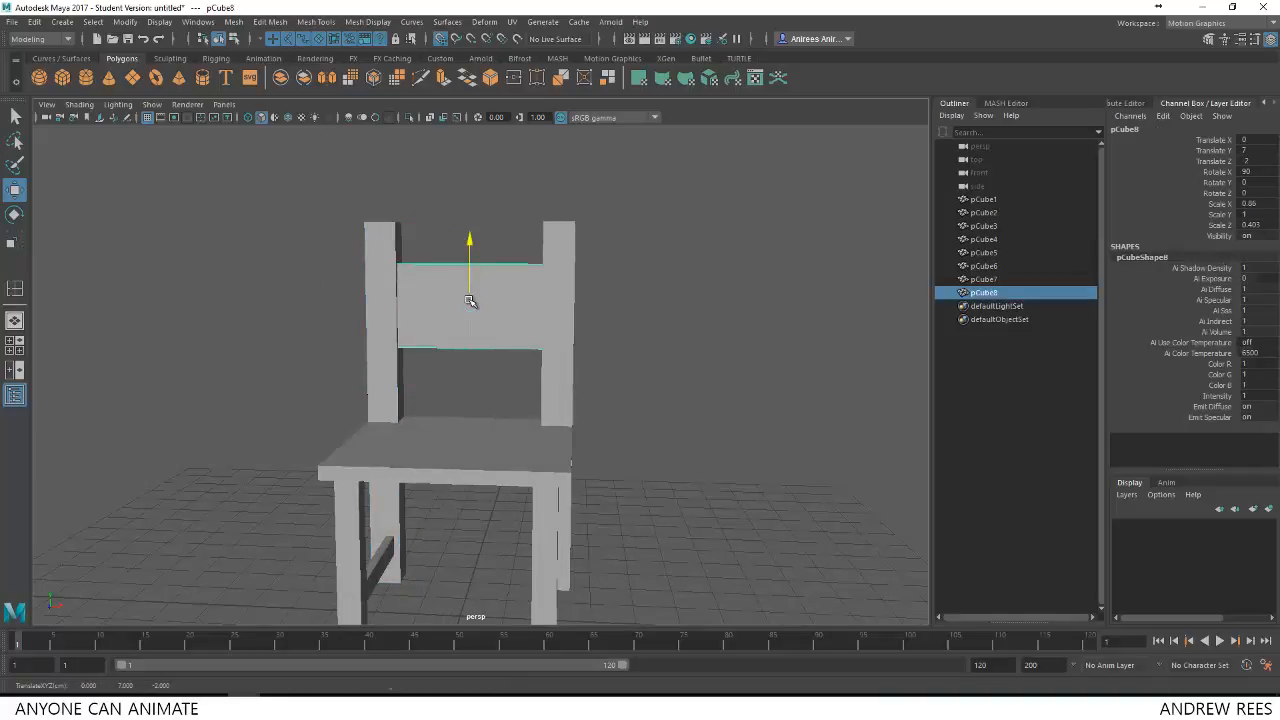
Move, resize and raise the back panel so it fills the gap at the post tops.
left_click_drag(470, 300, 580, 376)
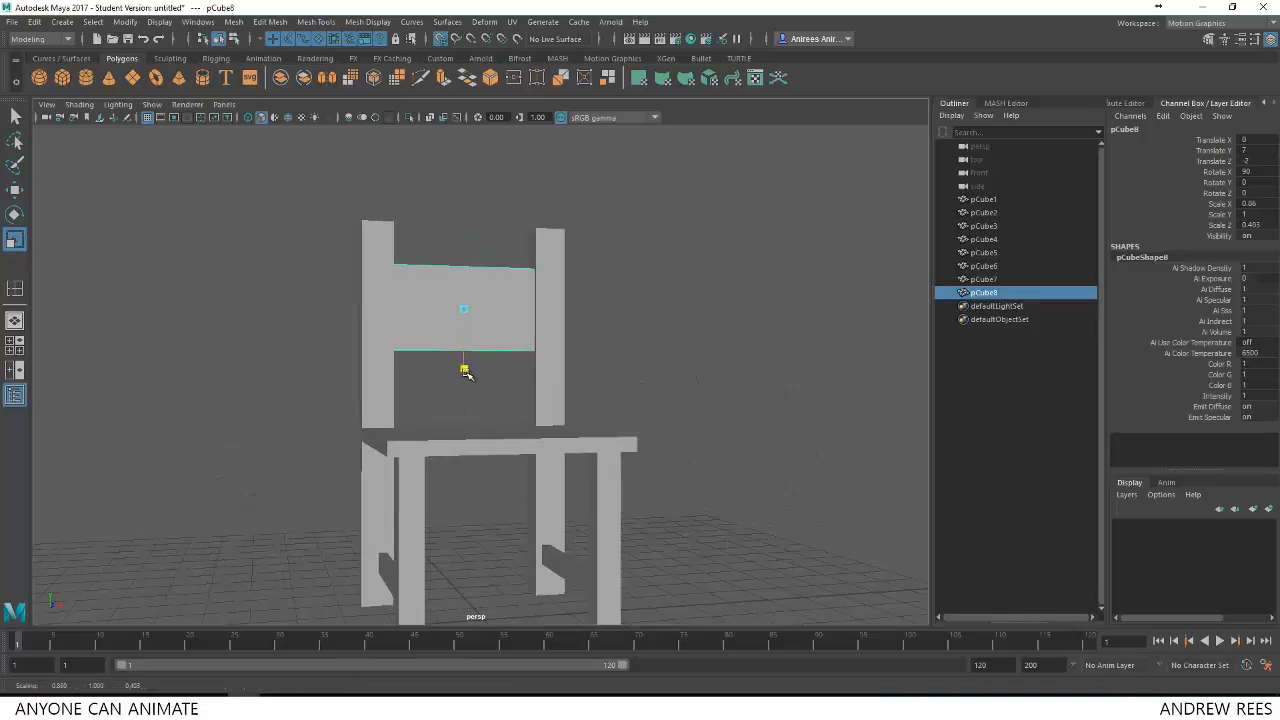
left_click_drag(464, 370, 460, 404)
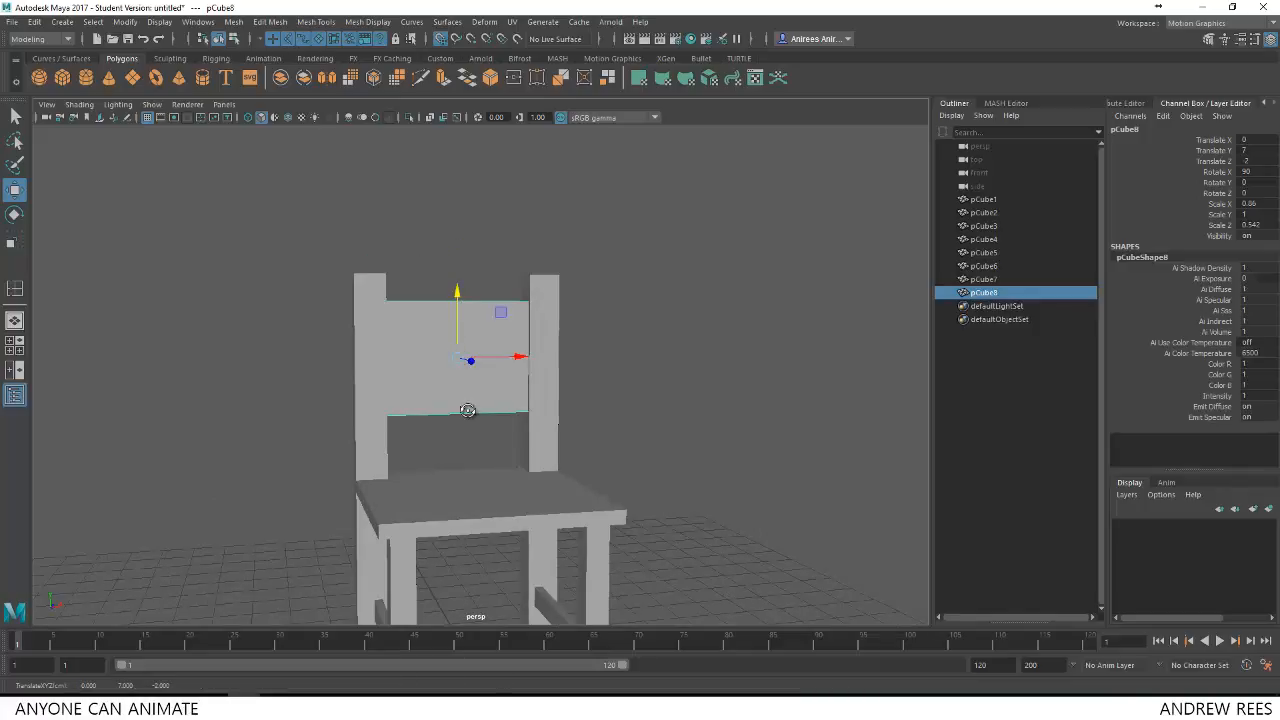
left_click_drag(500, 400, 496, 390)
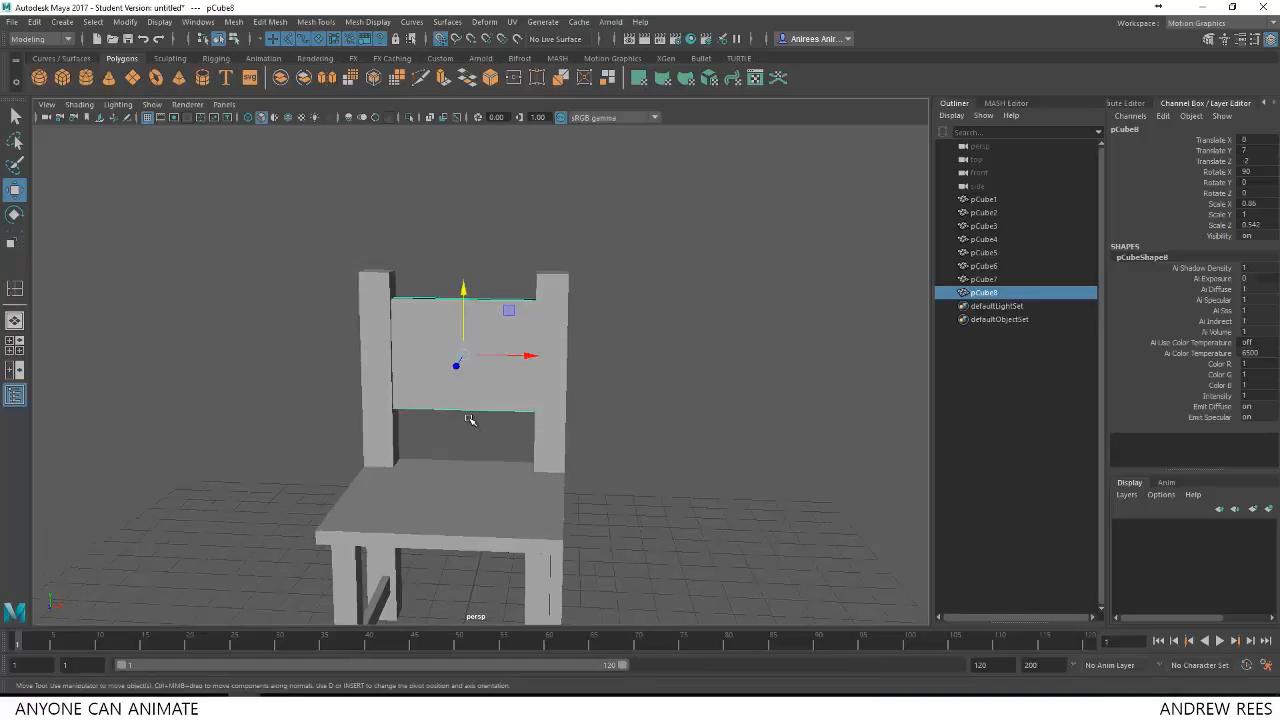
mouse_move(600, 304)
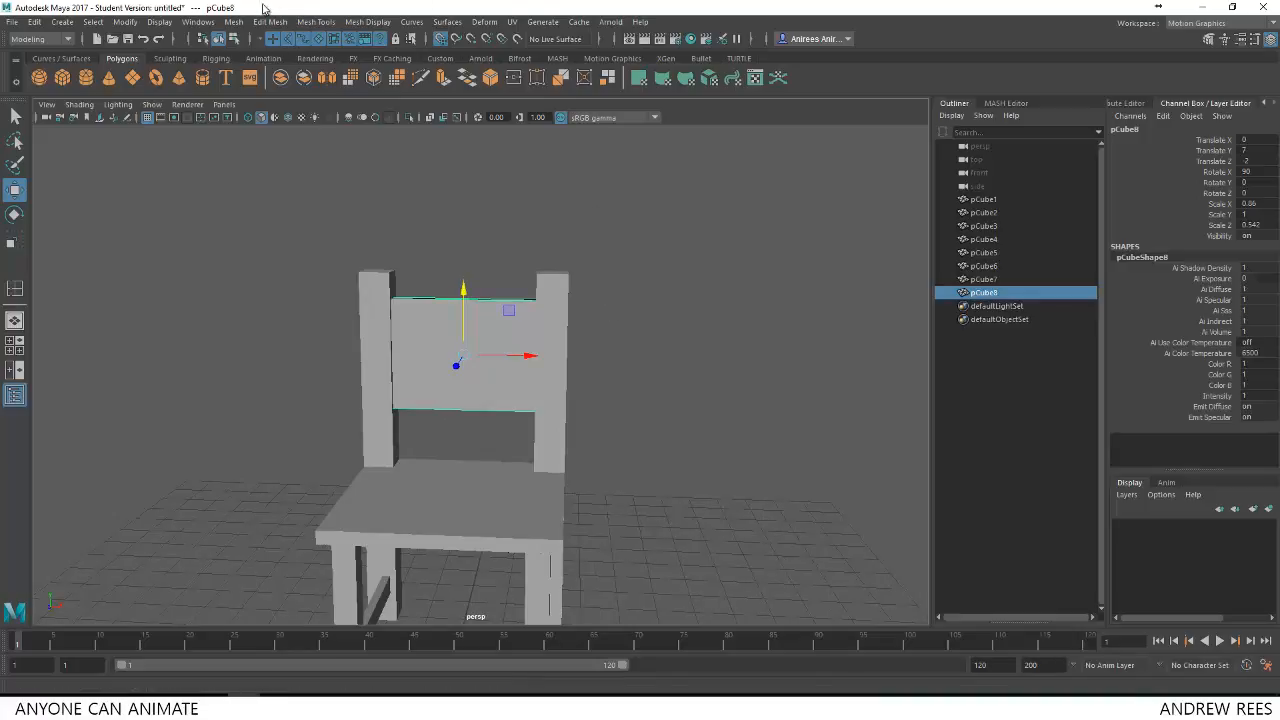
Switch to the Modeling menu set and bring up Mesh Tools' Insert Edge Loop options.
left_click(316, 20)
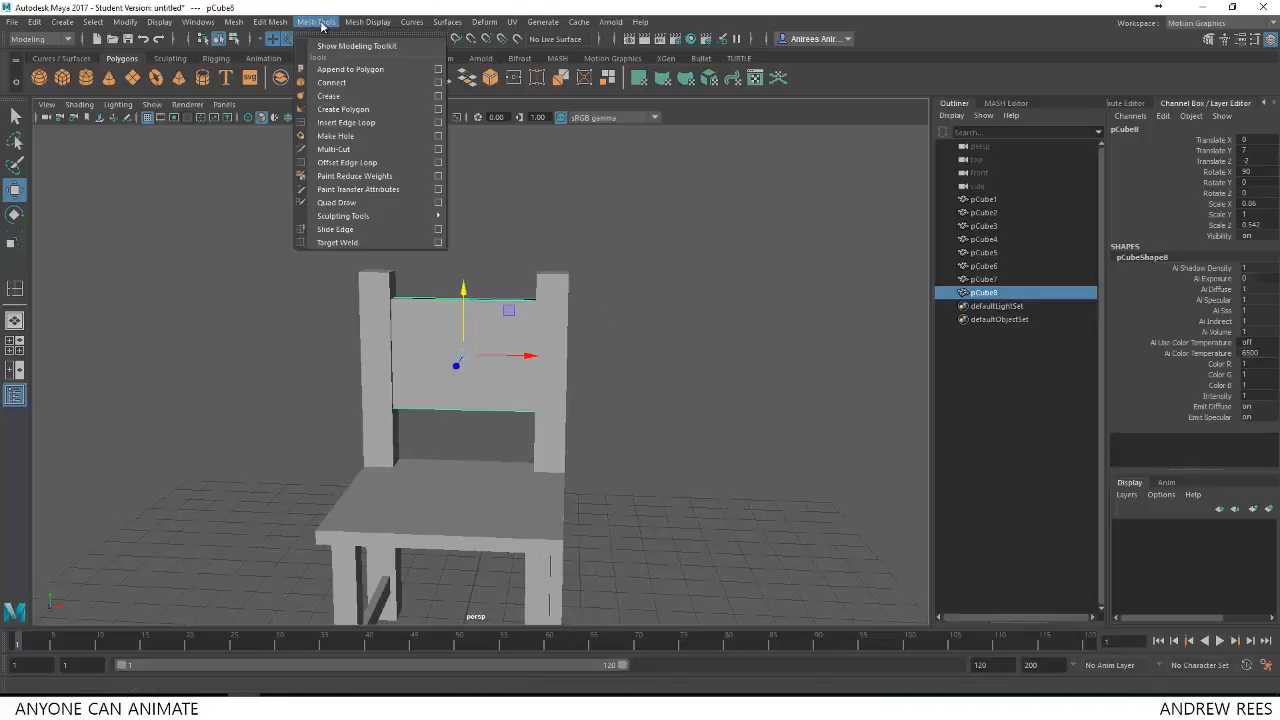
mouse_move(352, 122)
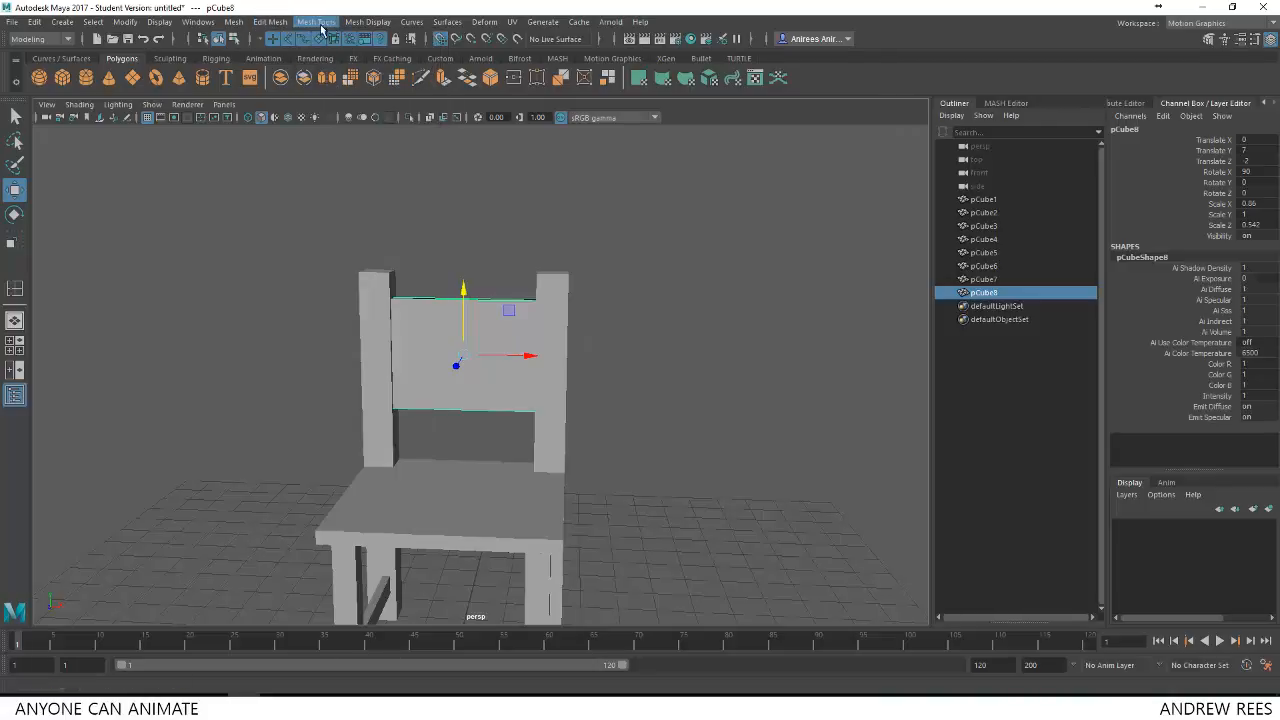
left_click(40, 40)
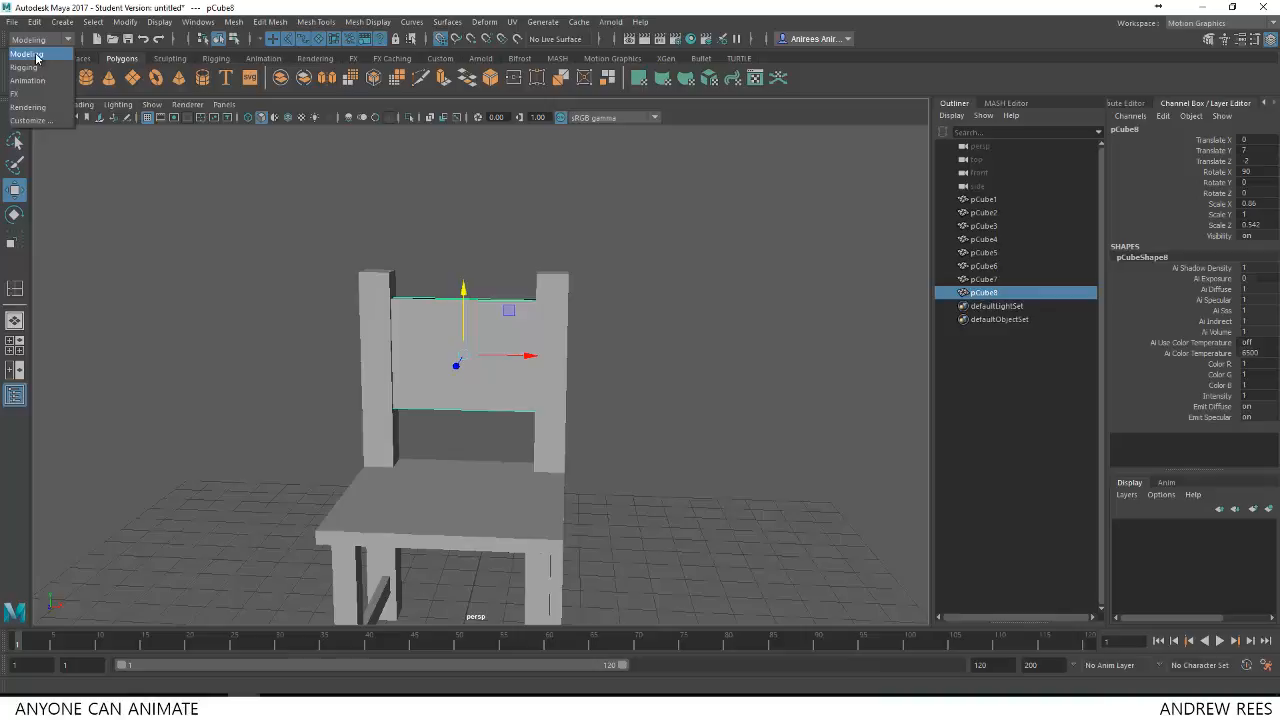
left_click(28, 54)
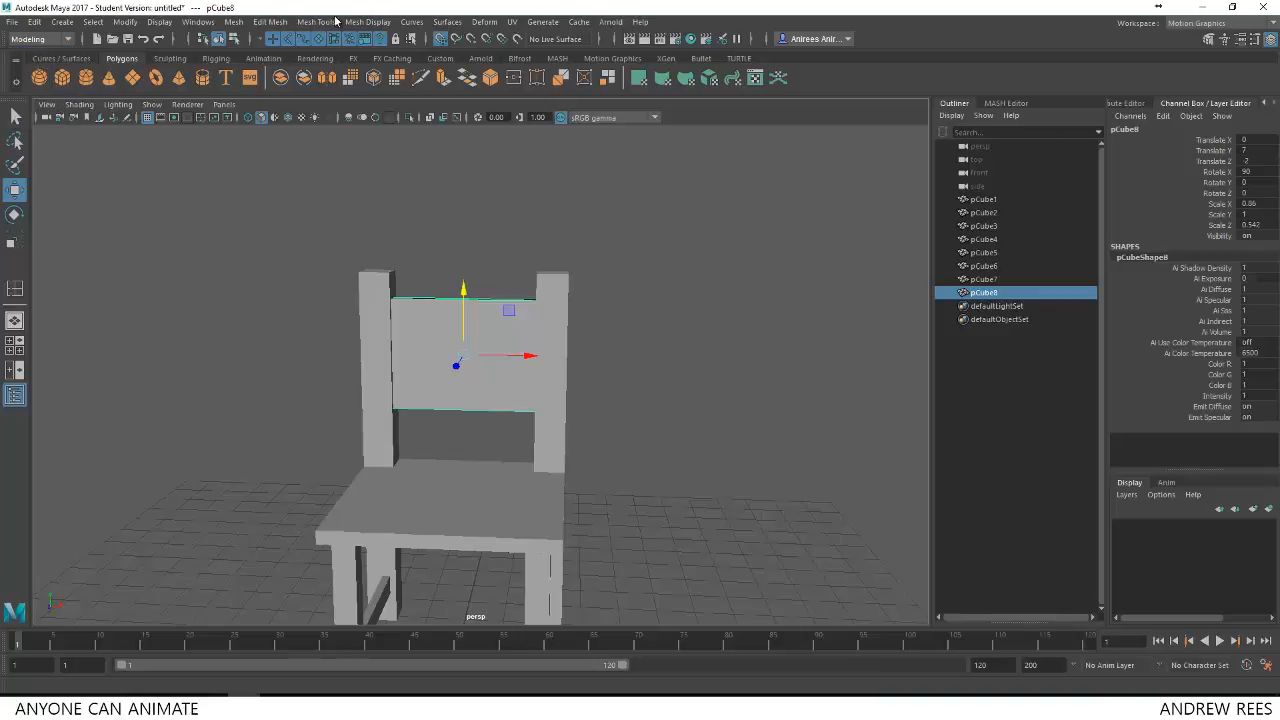
left_click(316, 20)
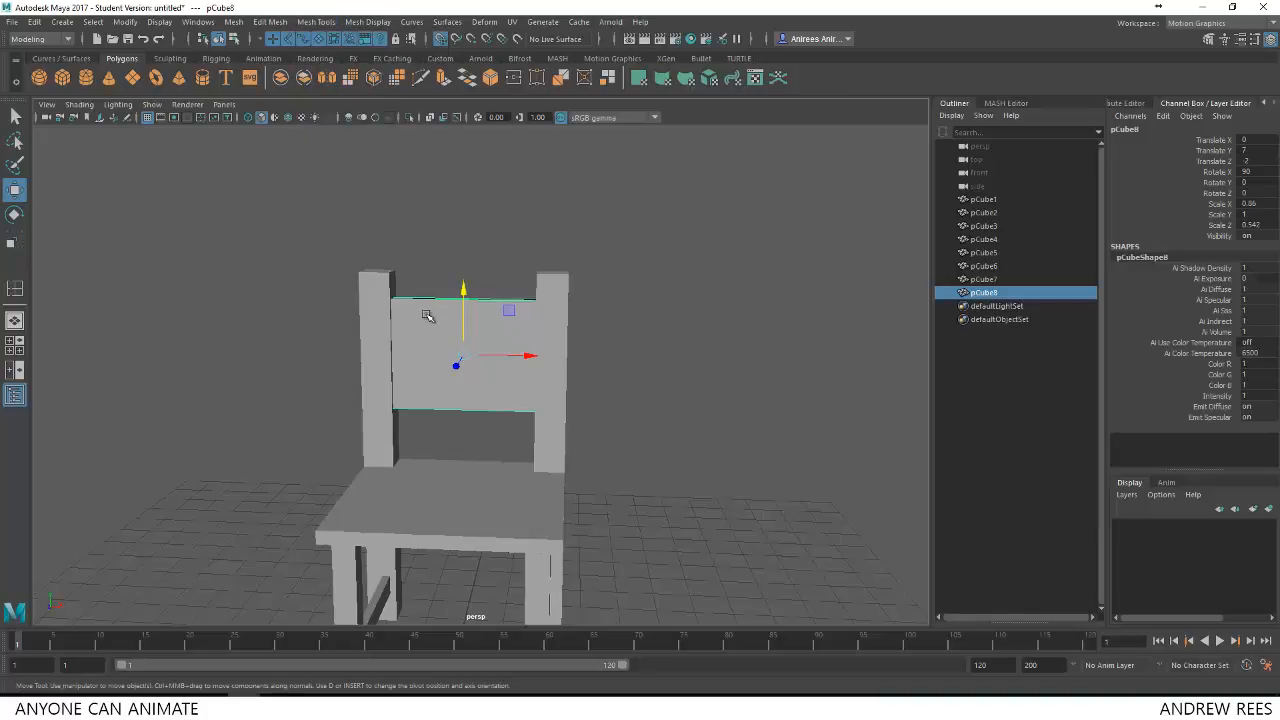
right_click(428, 316)
type("5")
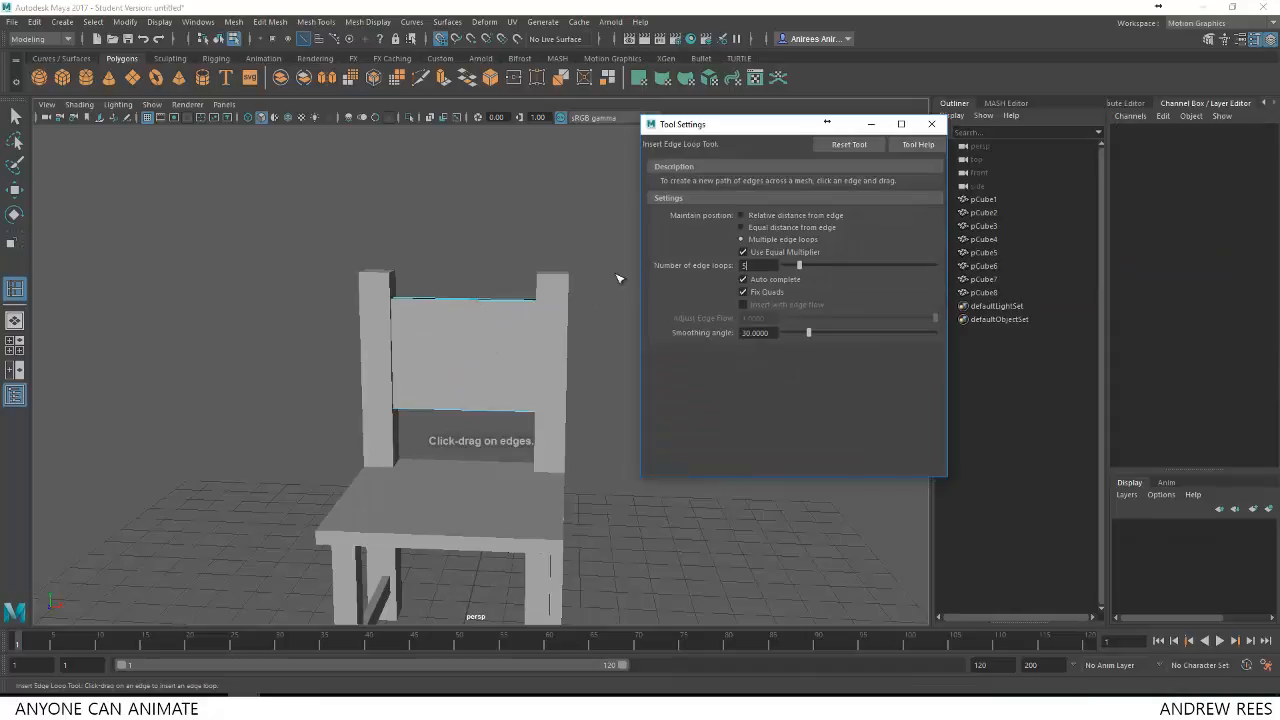
Insert multiple equally spaced edge loops across the panel, then dismiss the settings.
left_click(742, 216)
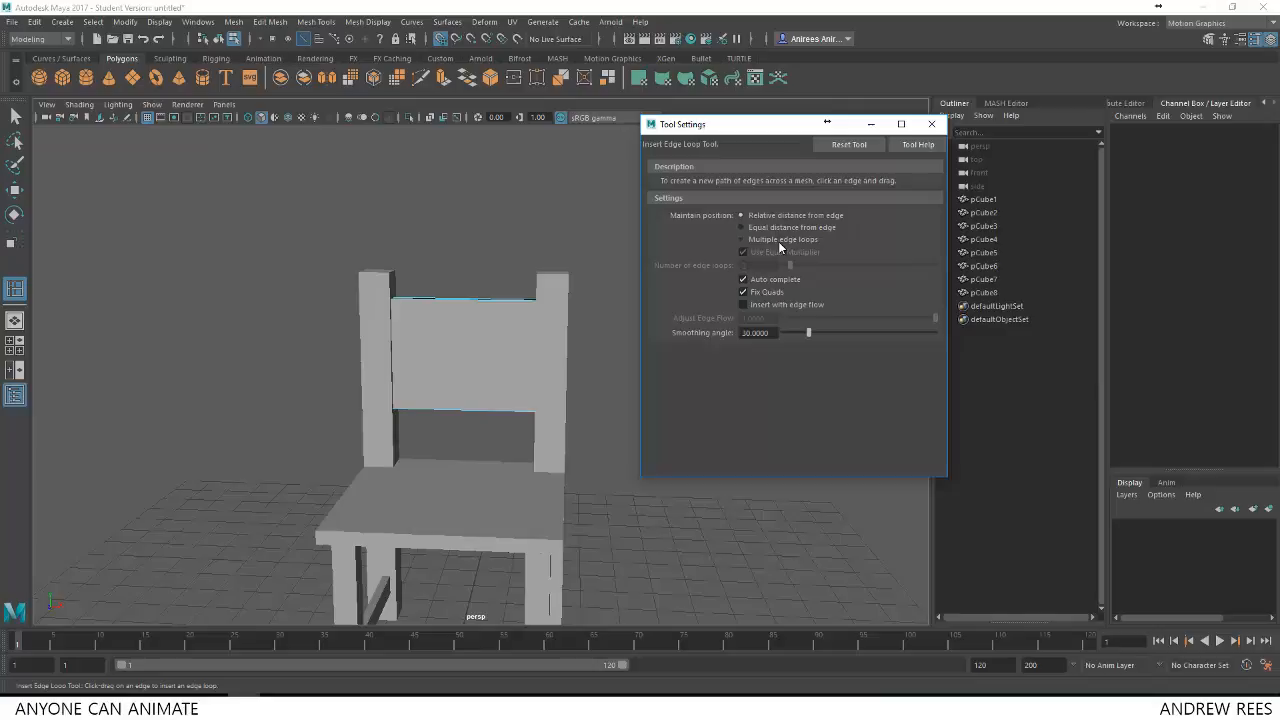
left_click(744, 240)
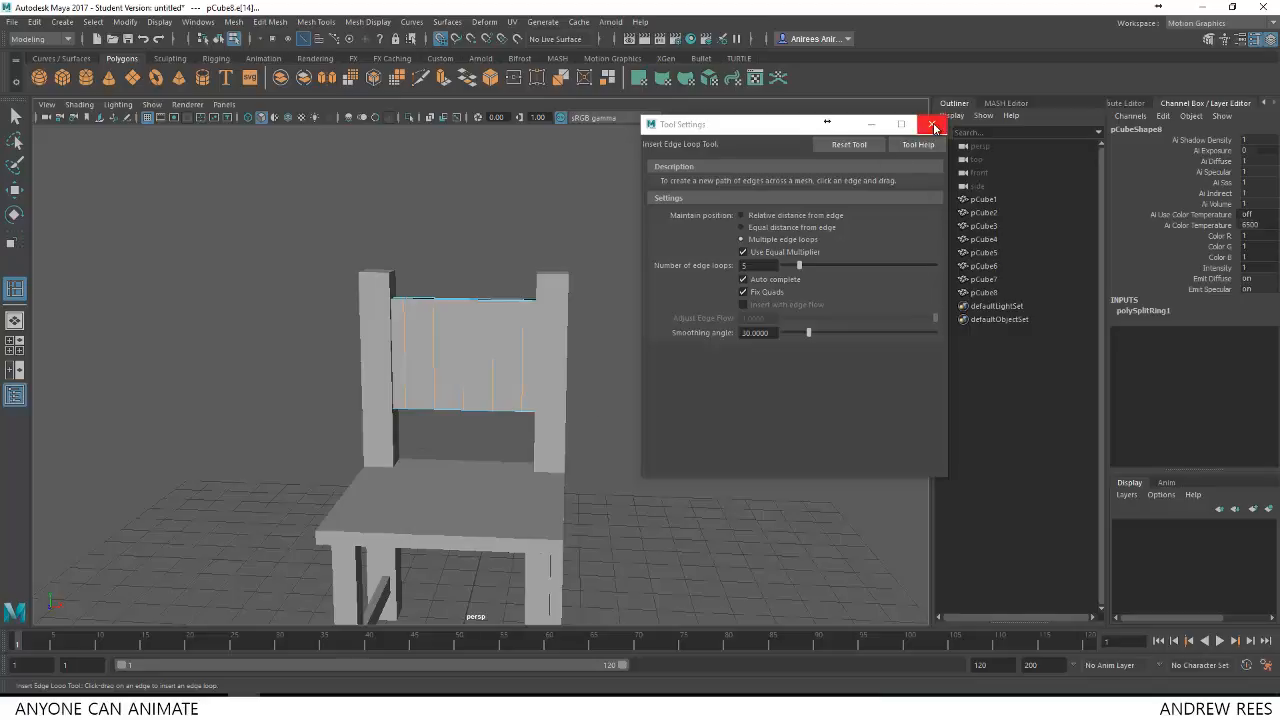
left_click(934, 124)
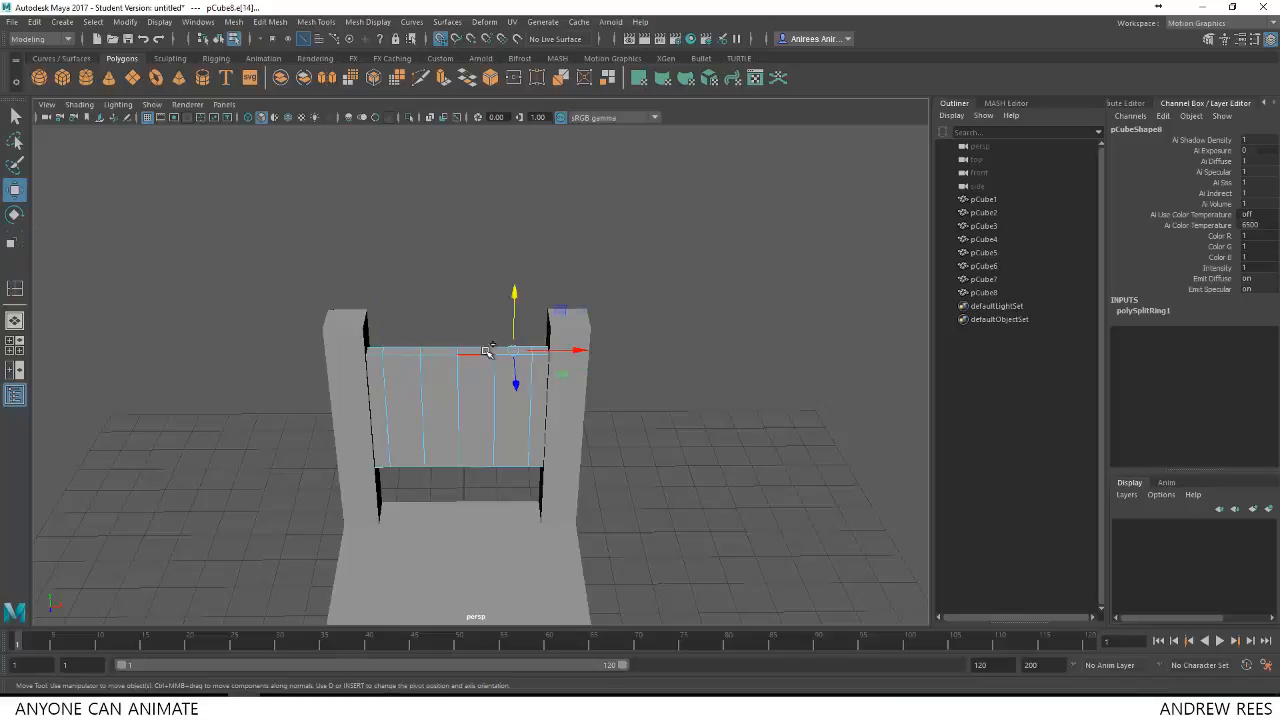
From a front view, pull the panel's top edges up into an arch with soft selection.
left_click_drag(512, 350, 496, 350)
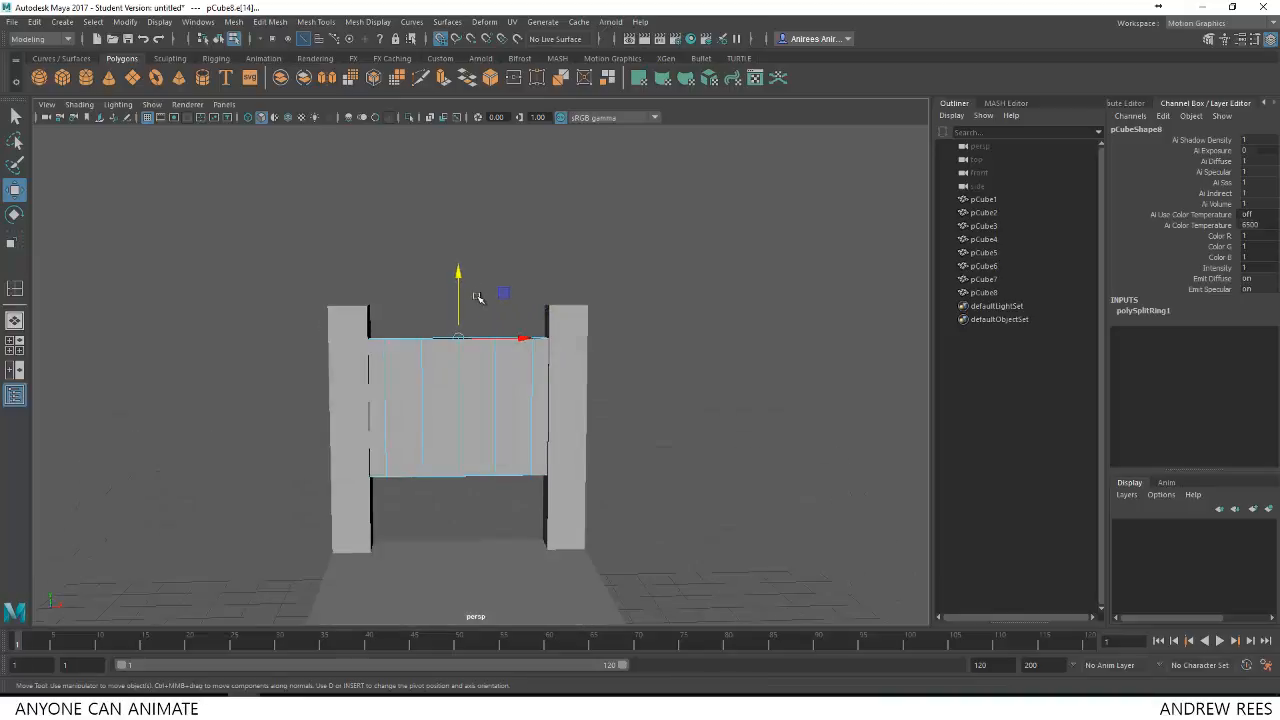
left_click_drag(456, 336, 456, 304)
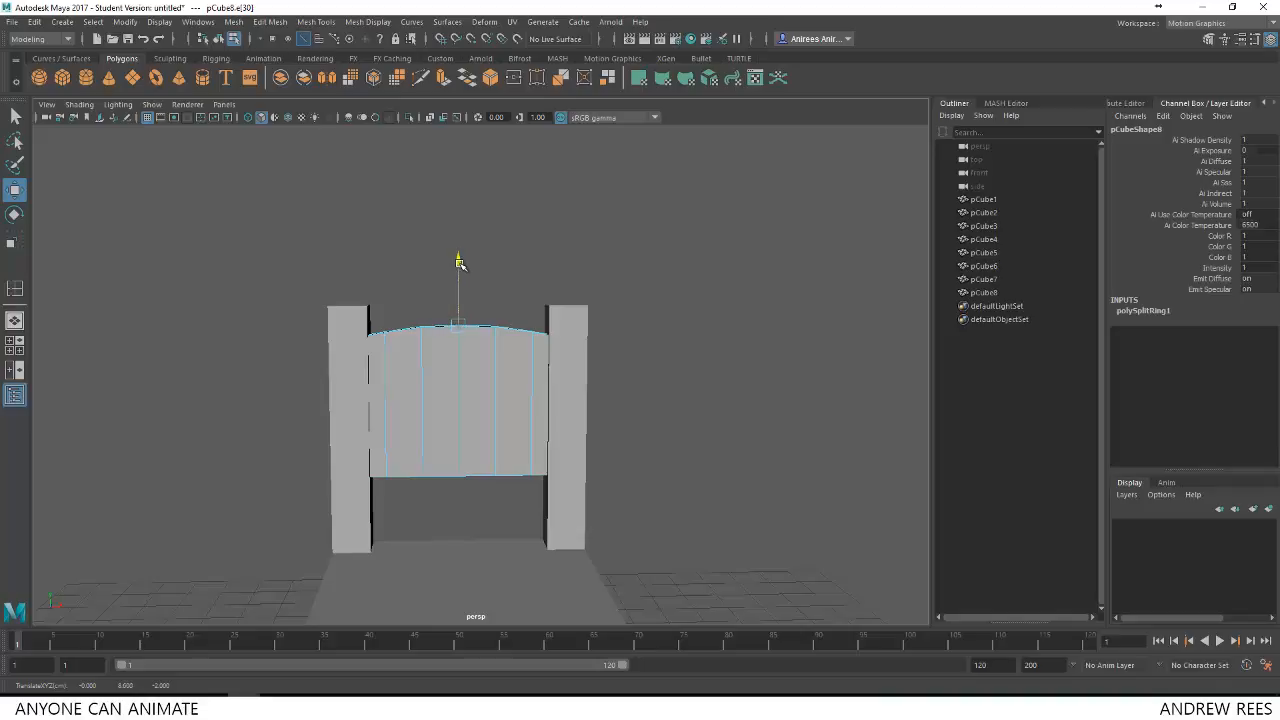
left_click_drag(458, 258, 458, 262)
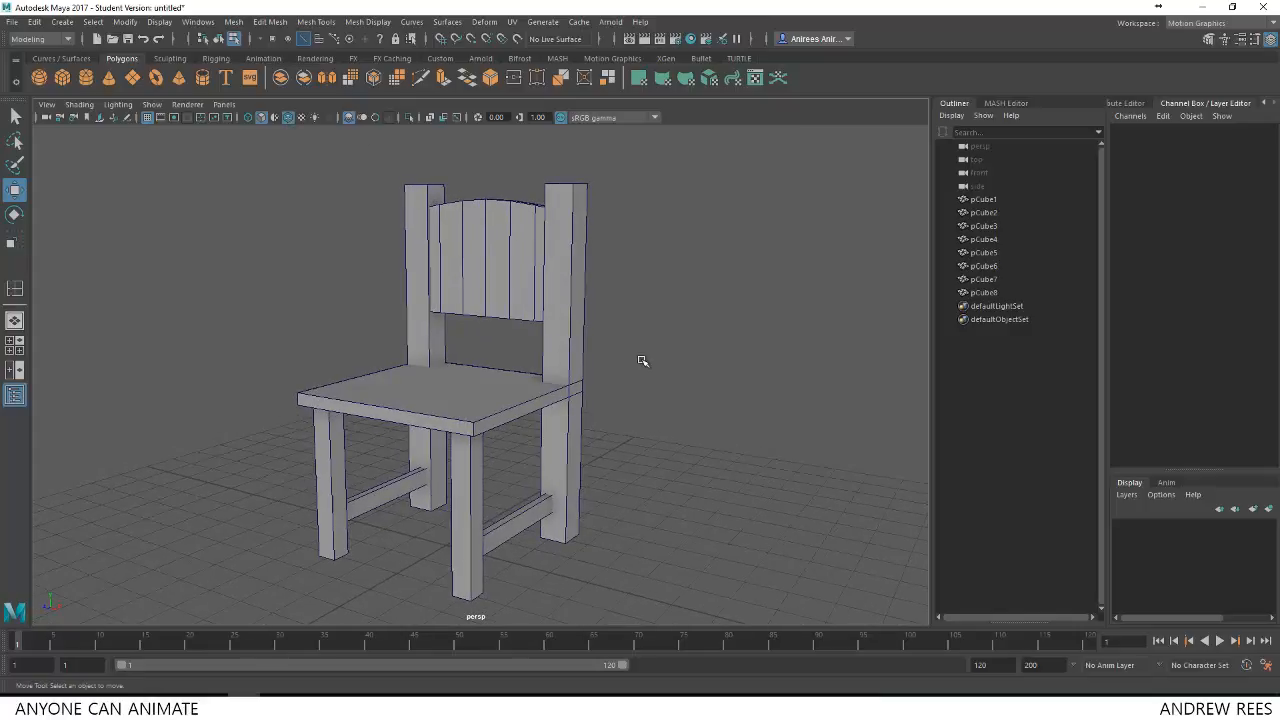
left_click_drag(640, 360, 672, 384)
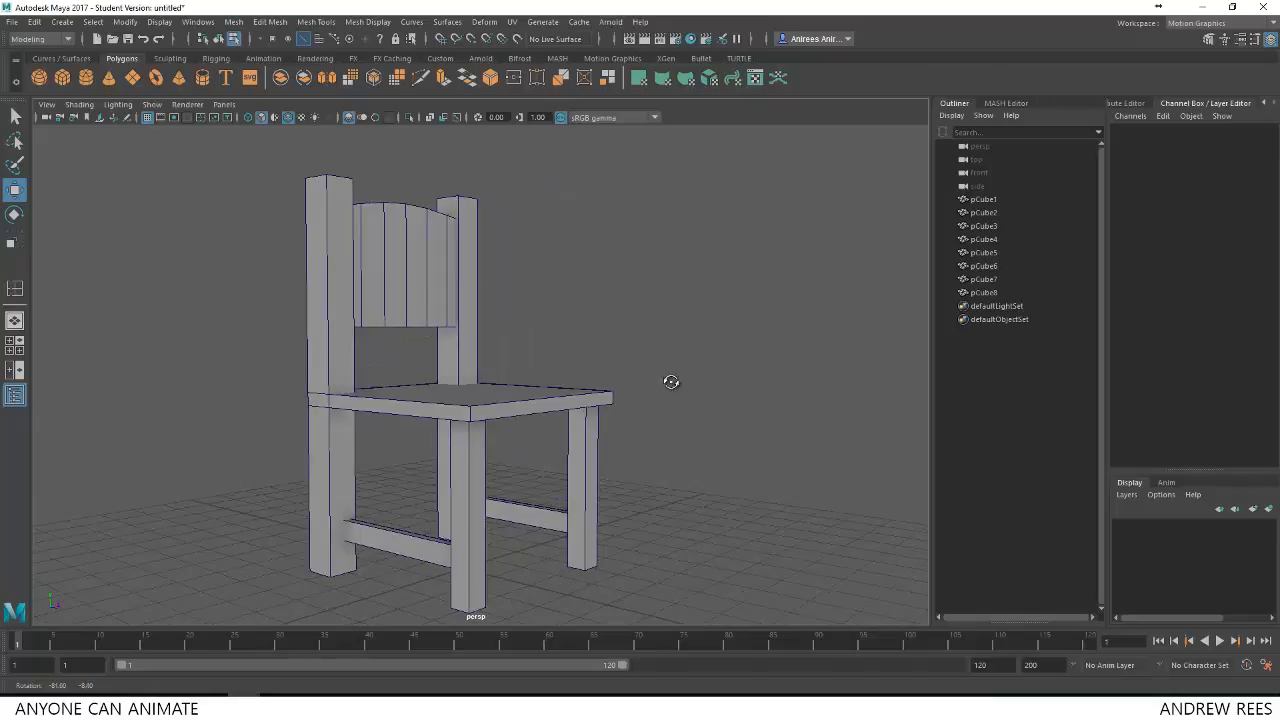
left_click_drag(672, 382, 540, 450)
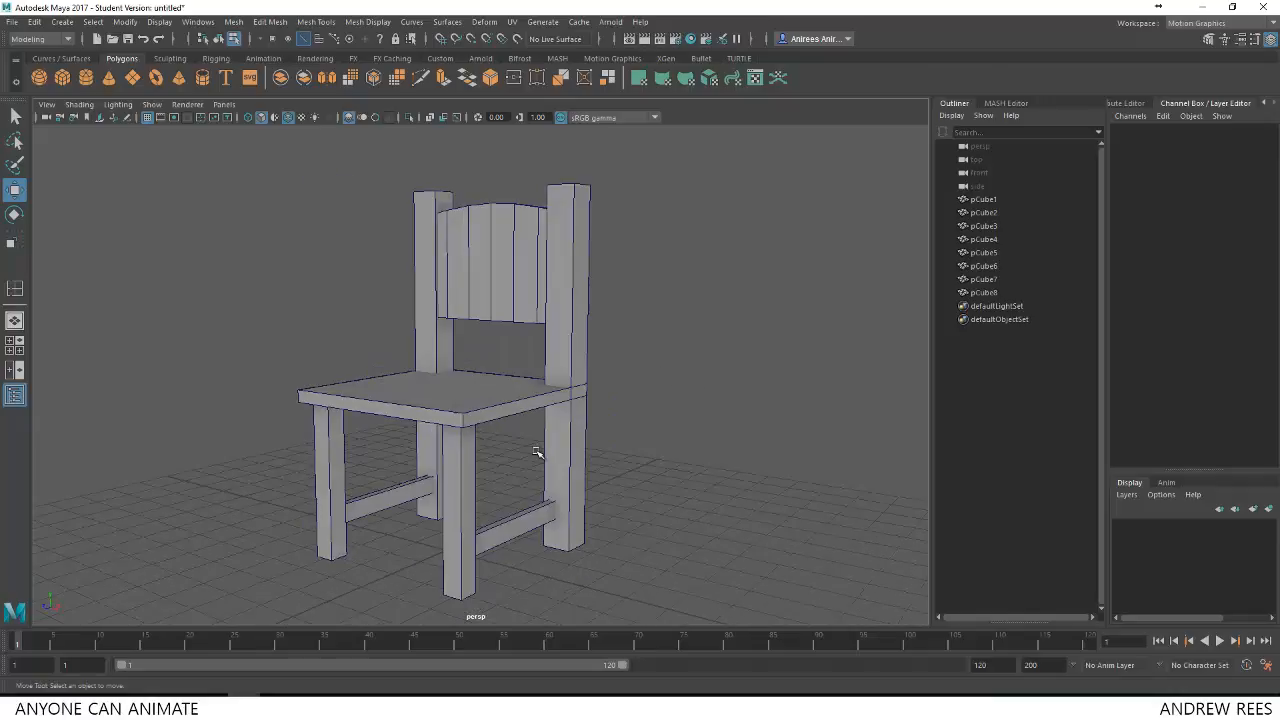